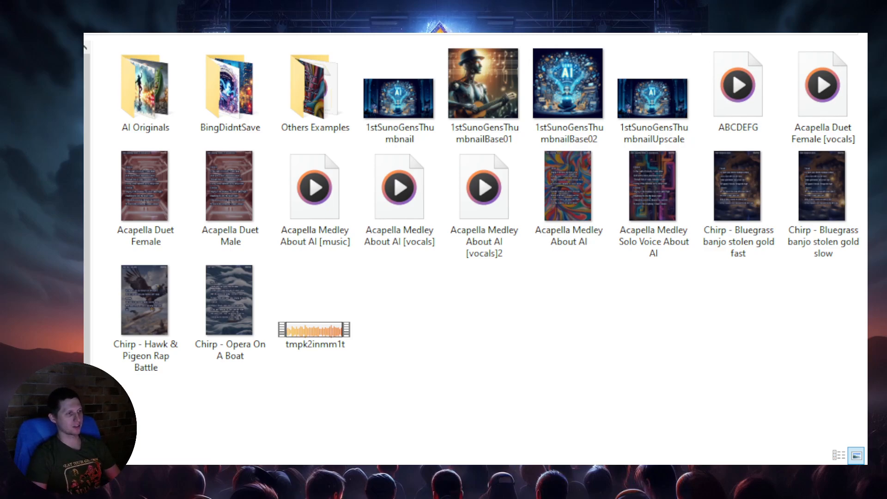
Select Chirp - Opera On A Boat and open its lyric video in Media Player
click(229, 299)
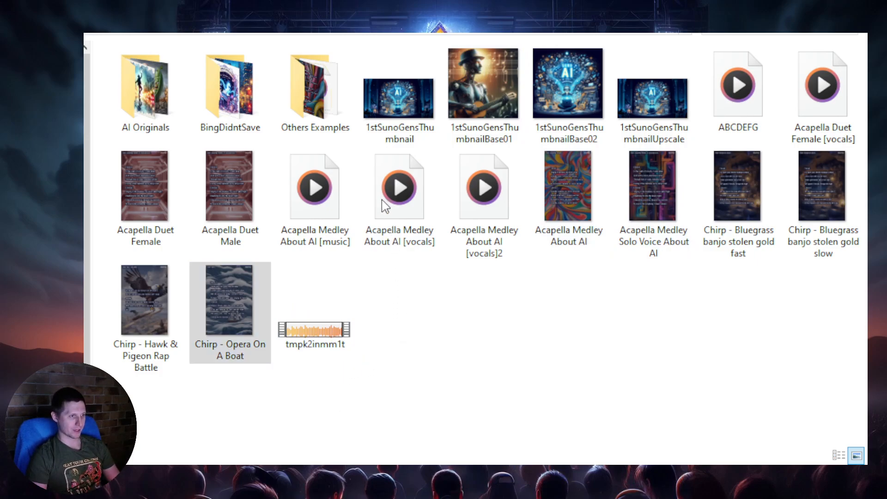
mouse_move(495, 199)
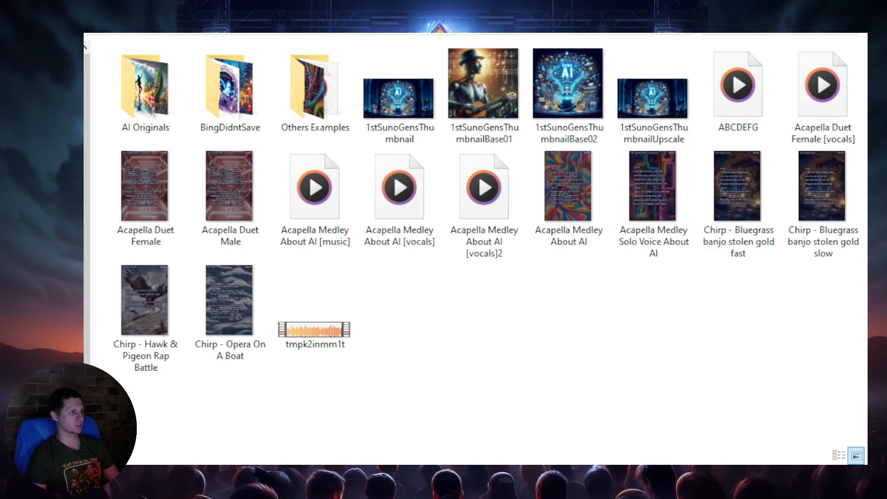
click(229, 300)
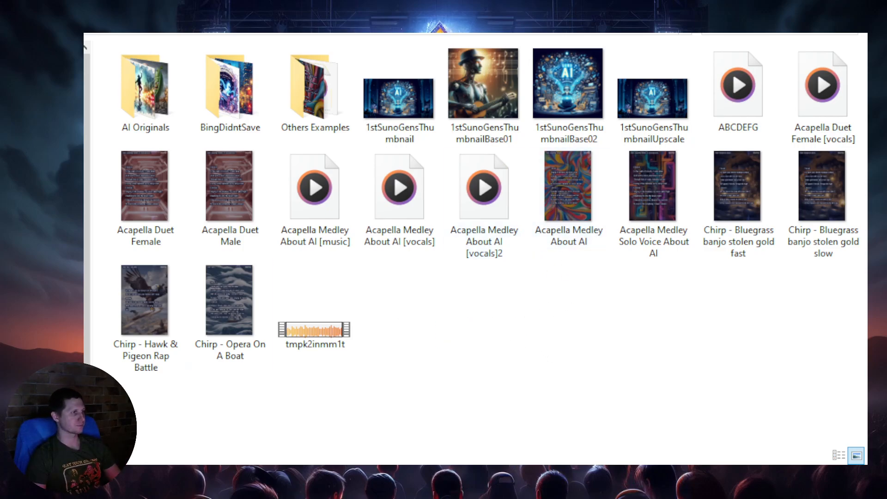
click(229, 300)
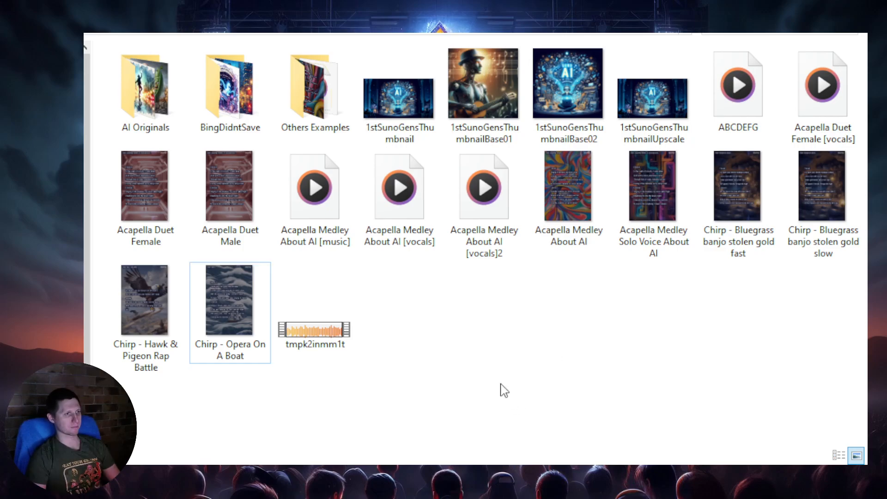
mouse_move(479, 330)
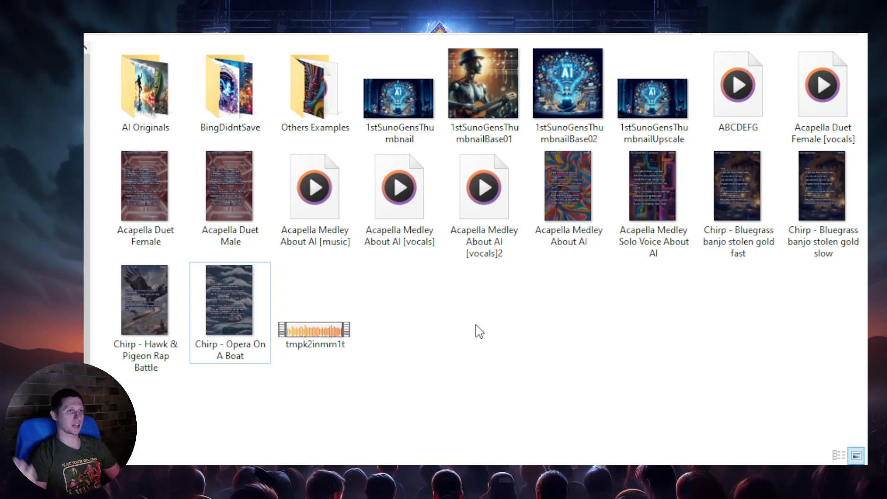
click(479, 331)
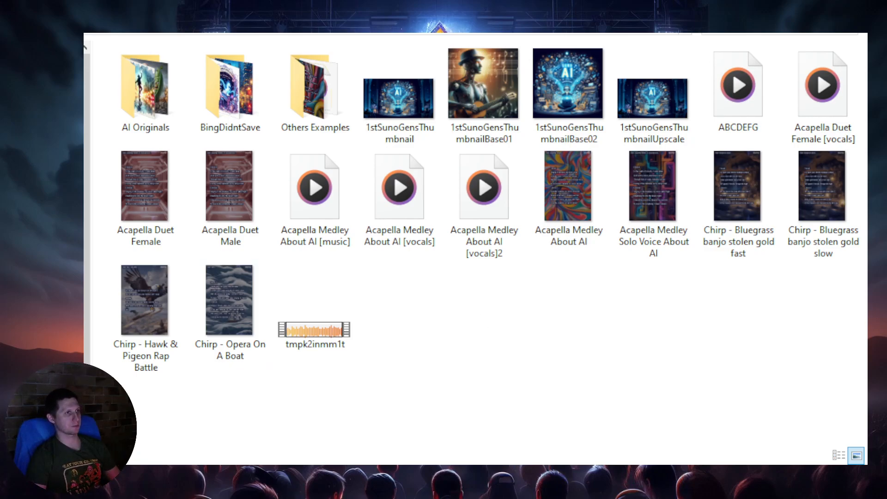
click(652, 91)
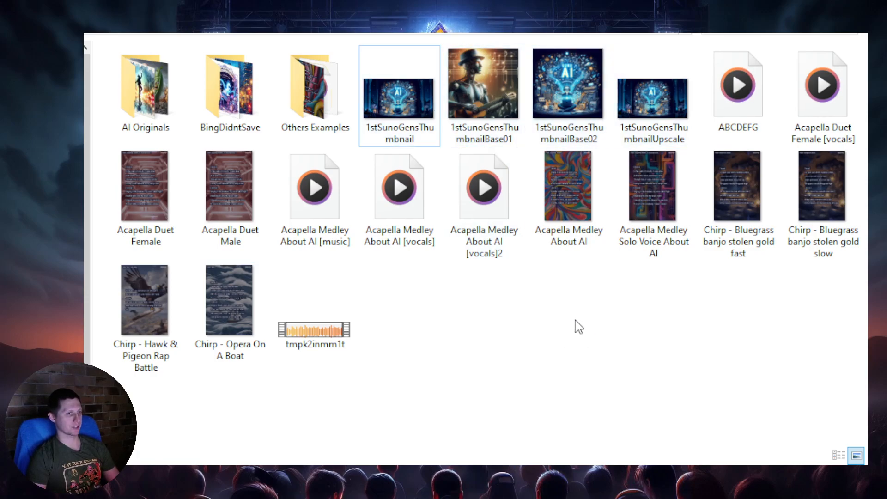
click(144, 91)
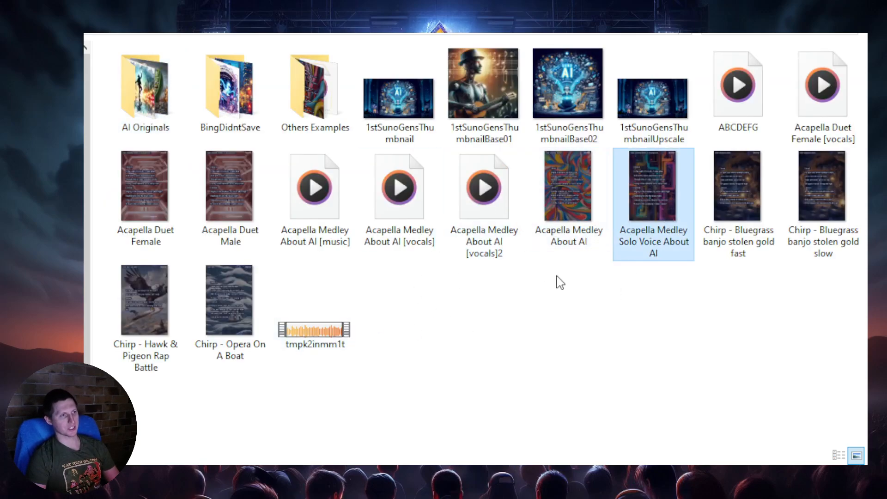
mouse_move(571, 308)
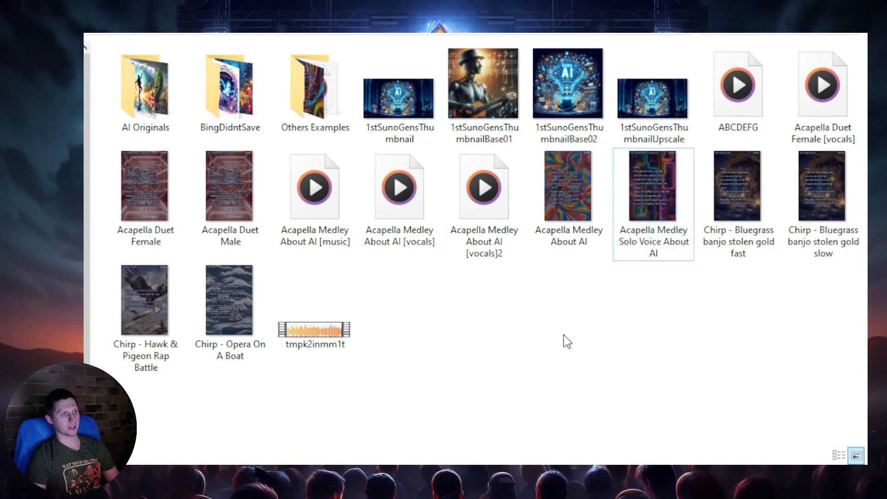
mouse_move(512, 330)
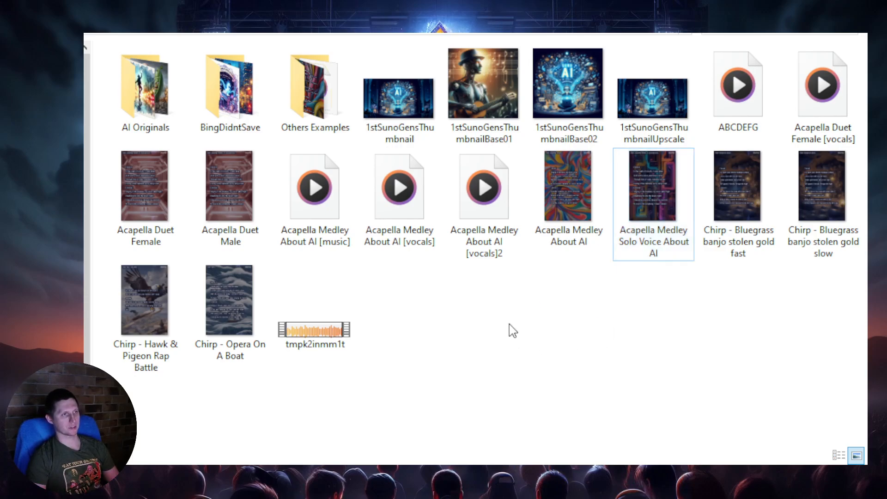
mouse_move(496, 325)
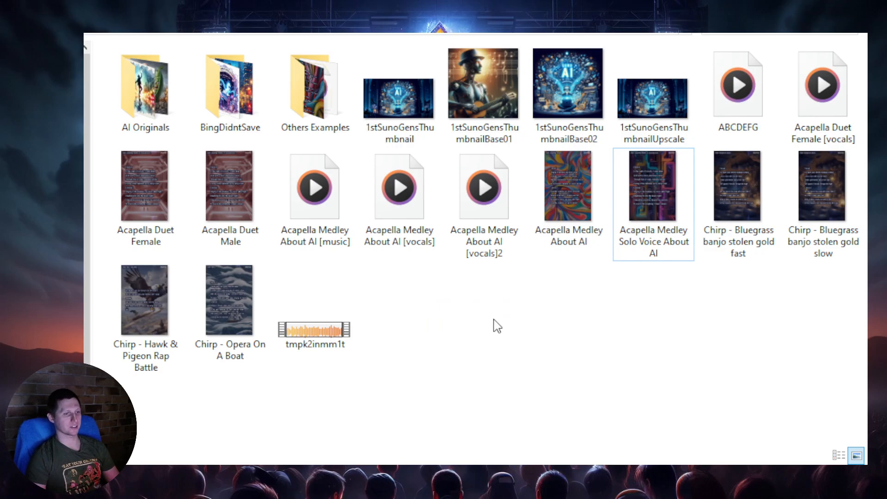
mouse_move(570, 339)
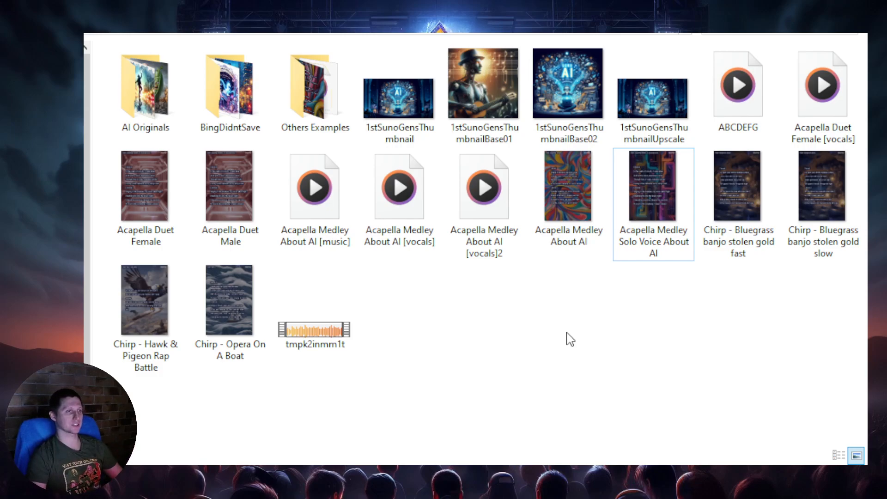
mouse_move(547, 343)
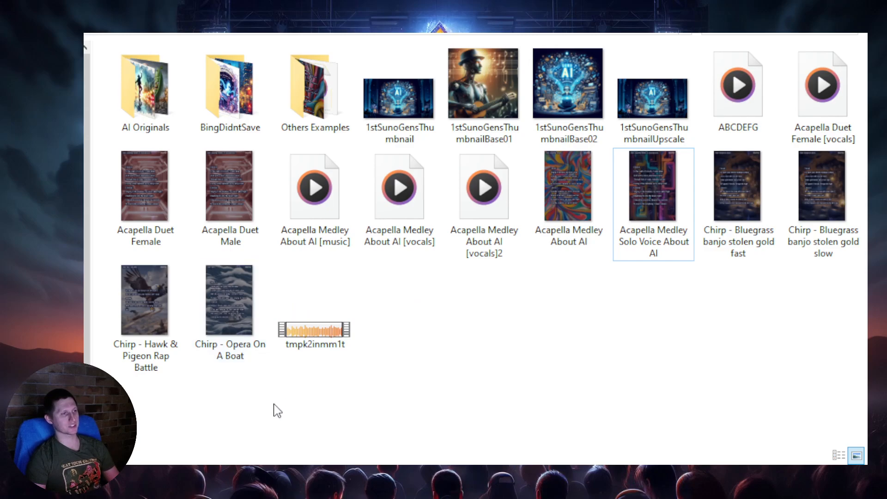
click(229, 300)
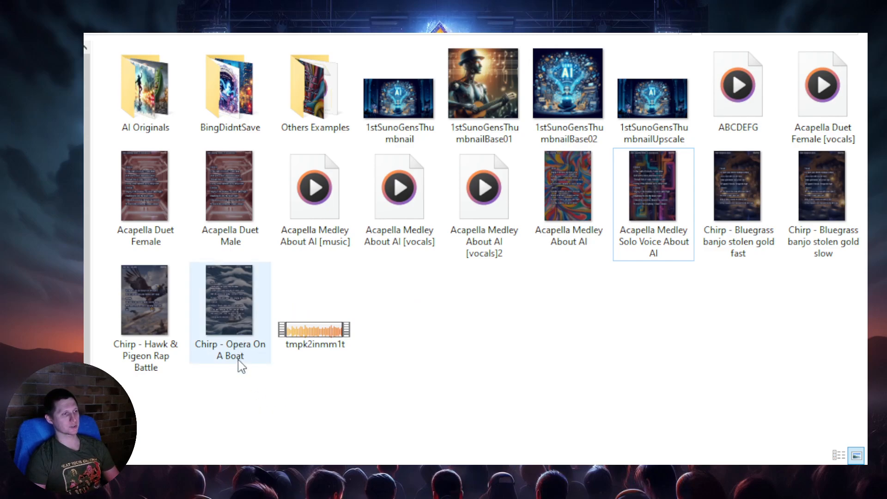
mouse_move(229, 317)
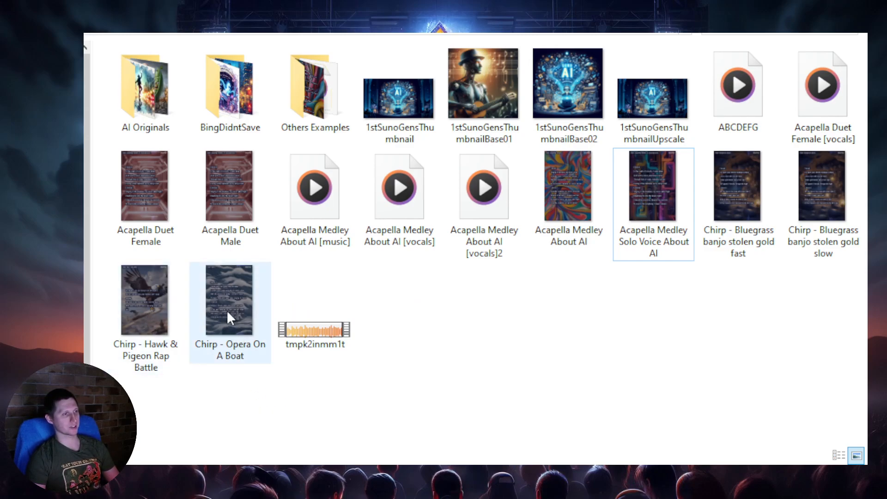
mouse_move(236, 319)
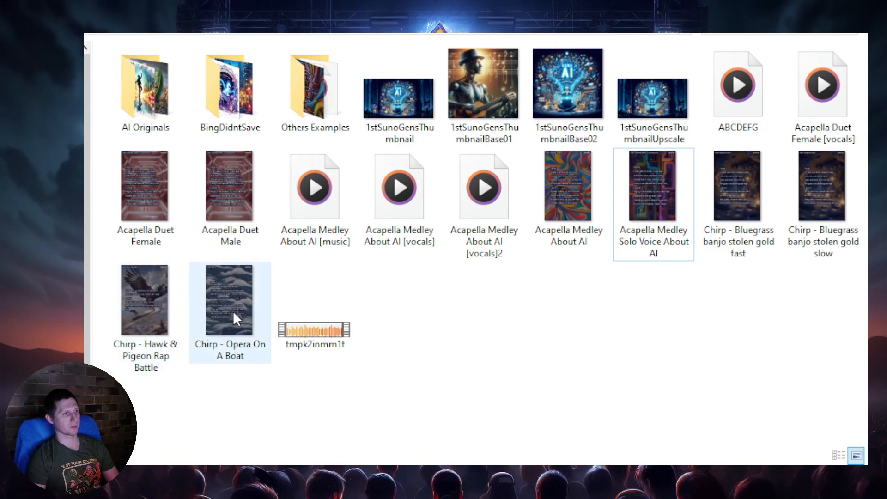
click(551, 320)
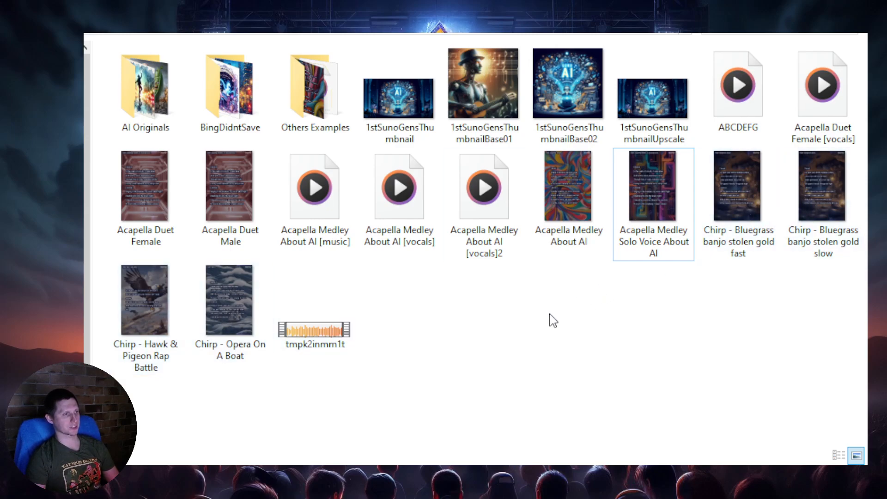
click(229, 300)
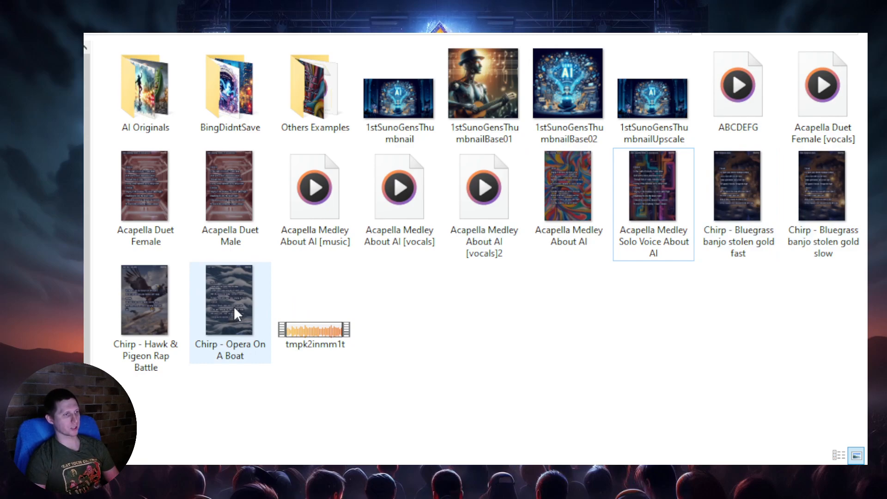
double_click(229, 300)
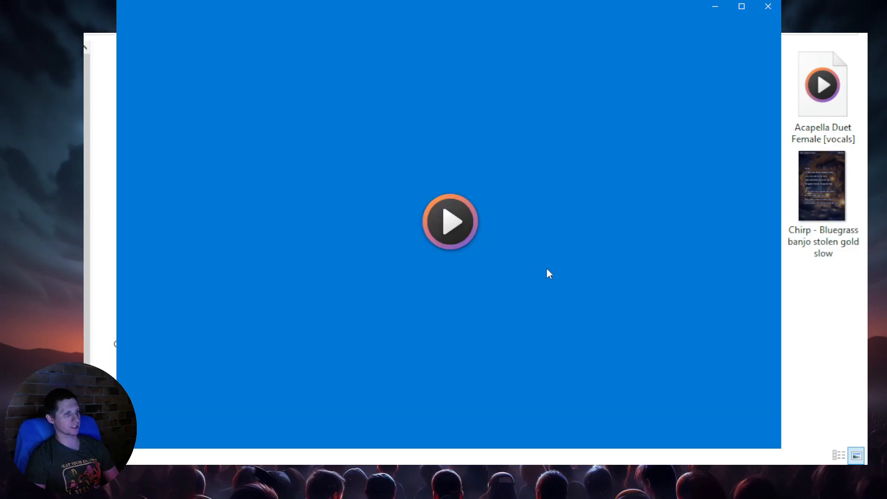
click(449, 222)
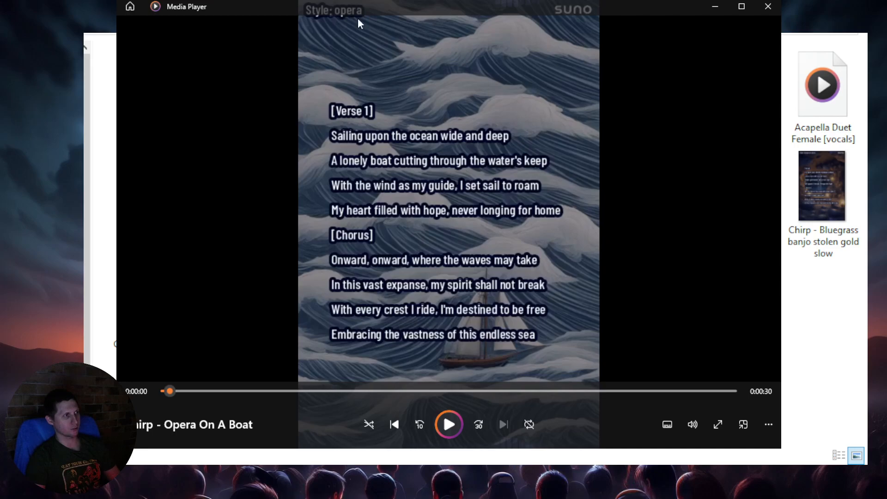
mouse_move(769, 46)
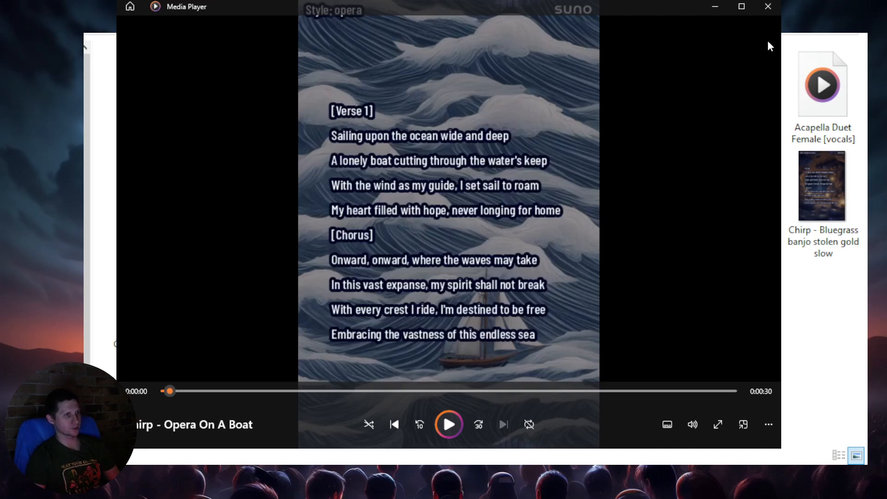
mouse_move(768, 7)
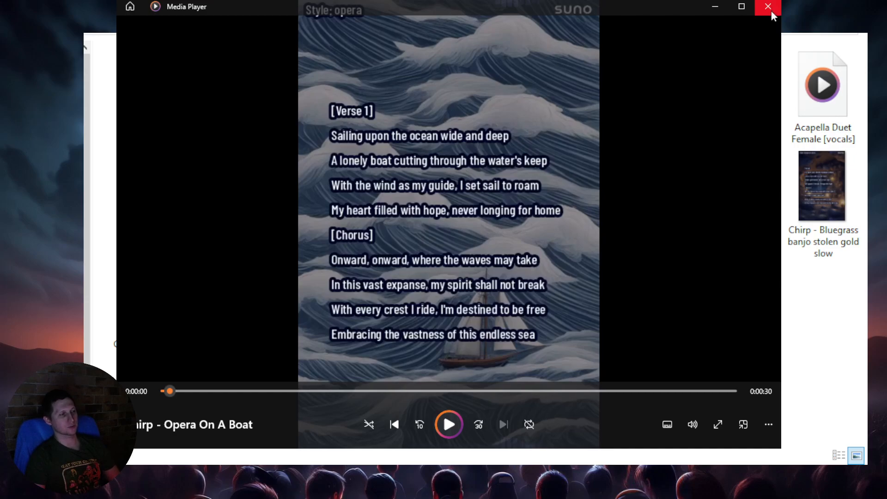
click(768, 6)
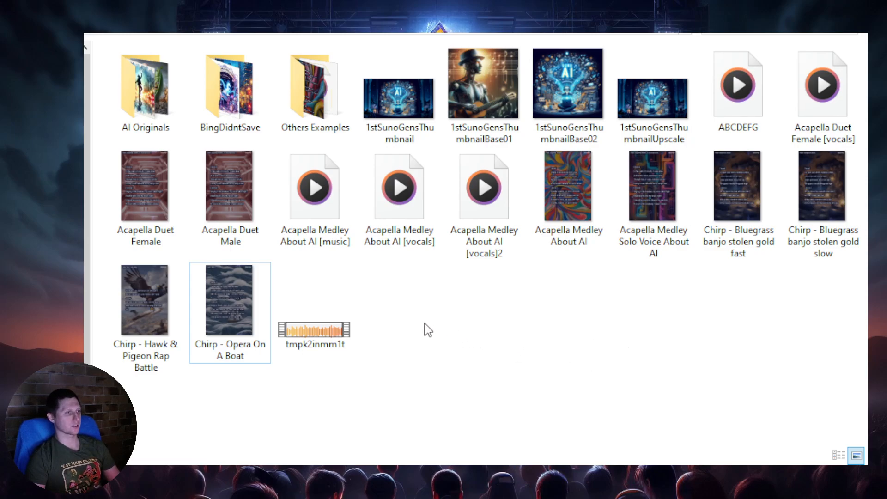
mouse_move(467, 341)
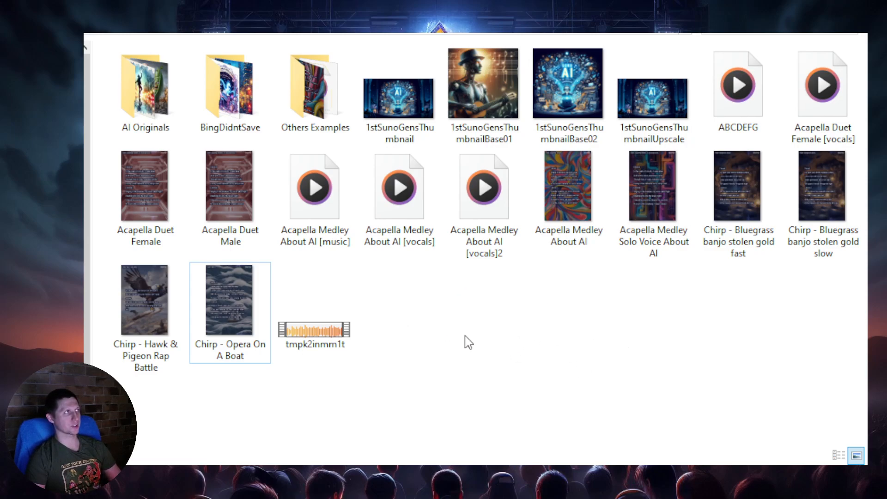
mouse_move(456, 304)
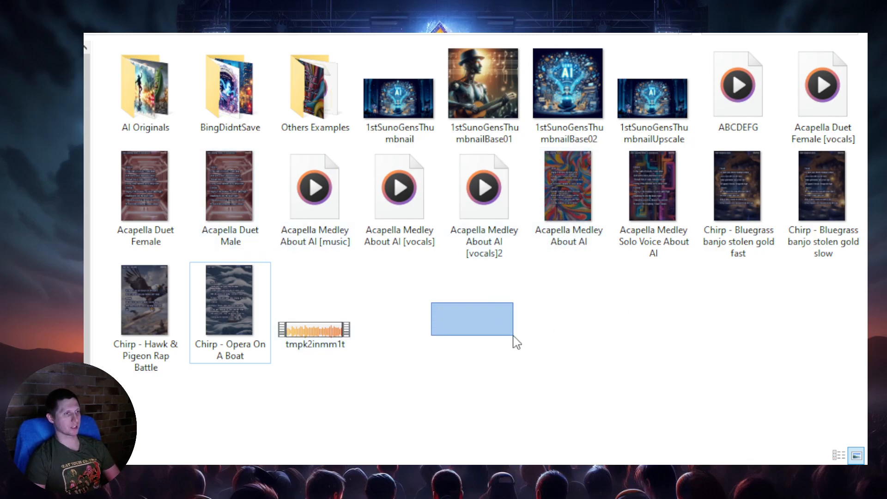
mouse_move(453, 317)
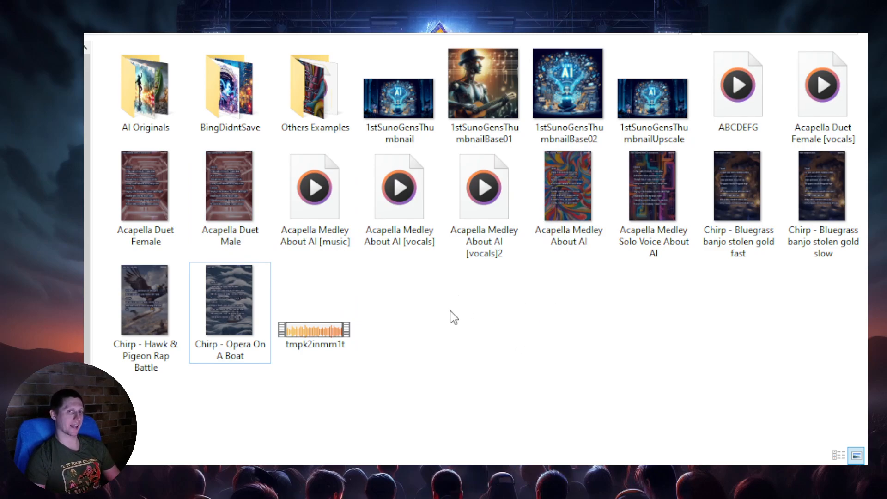
click(145, 300)
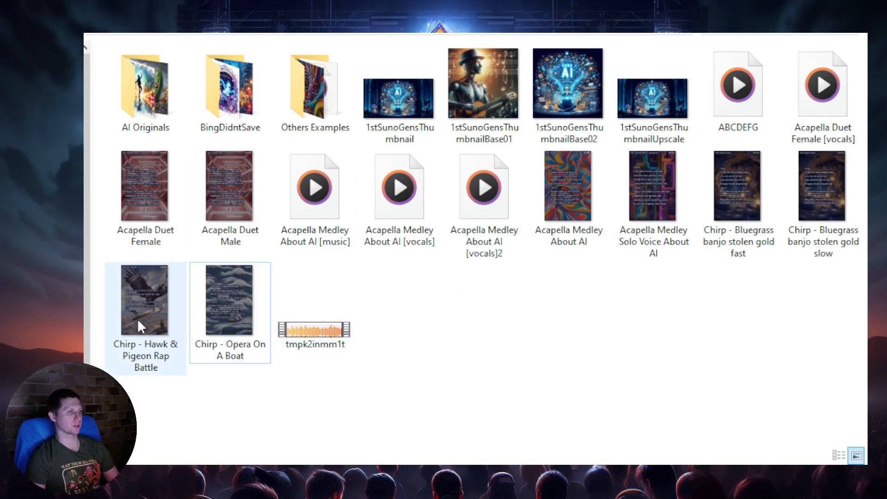
mouse_move(143, 333)
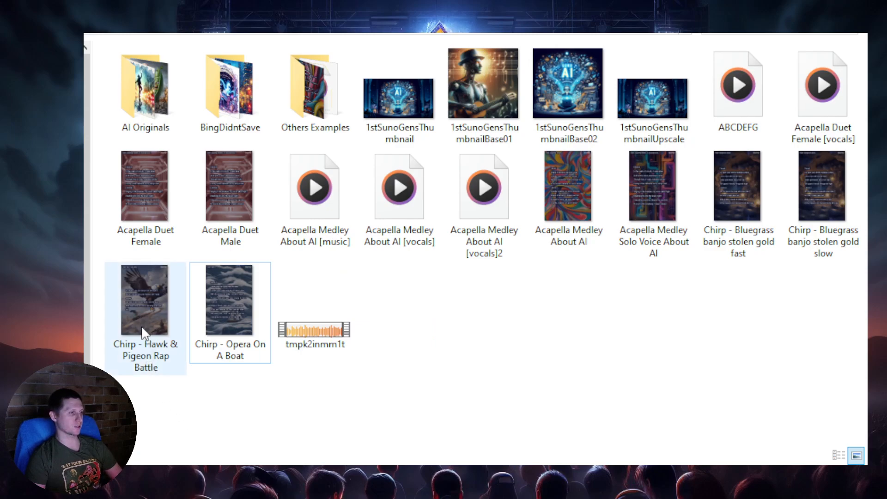
mouse_move(141, 319)
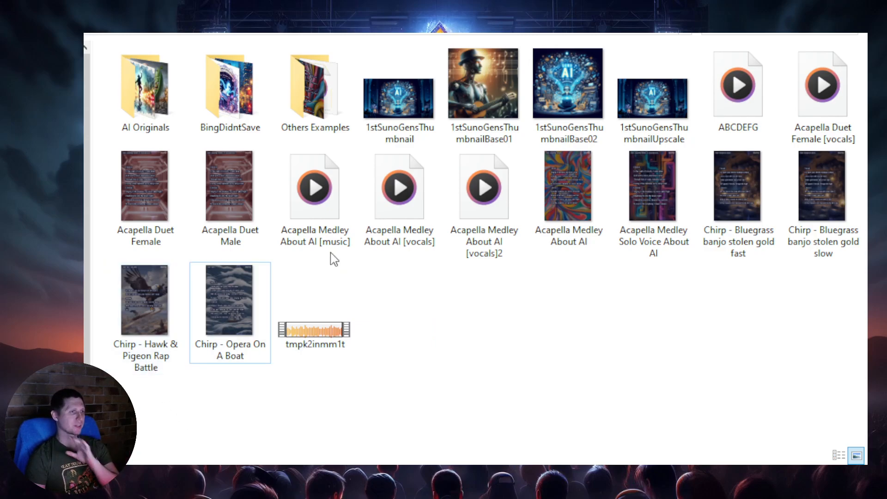
mouse_move(562, 360)
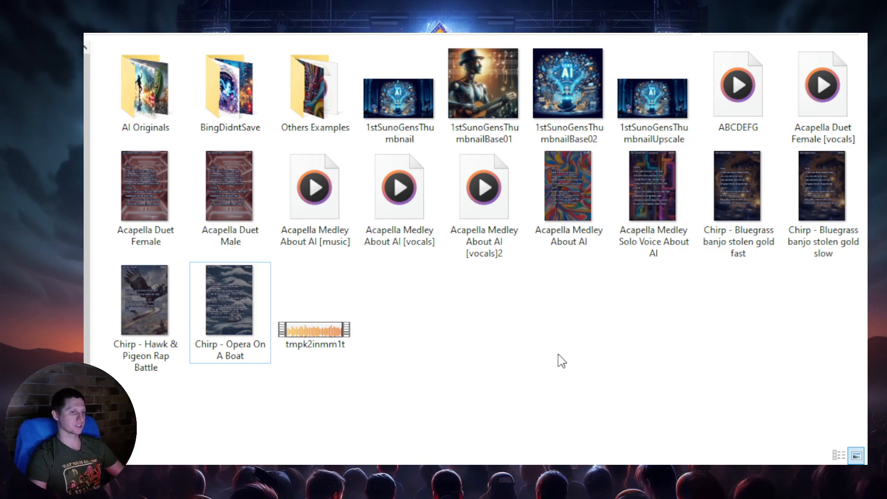
click(145, 300)
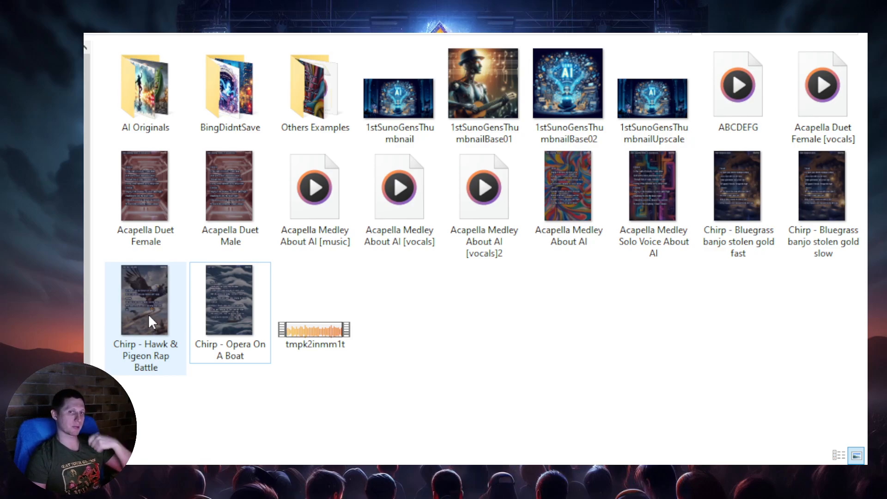
click(737, 85)
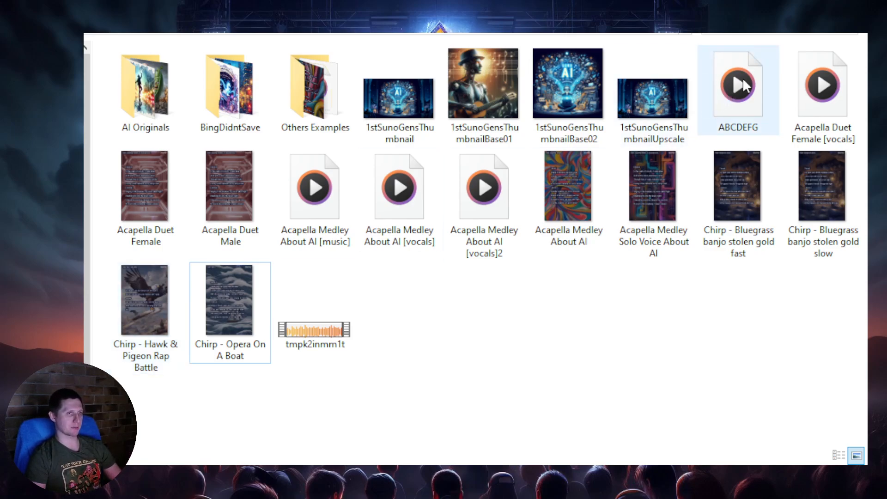
click(619, 302)
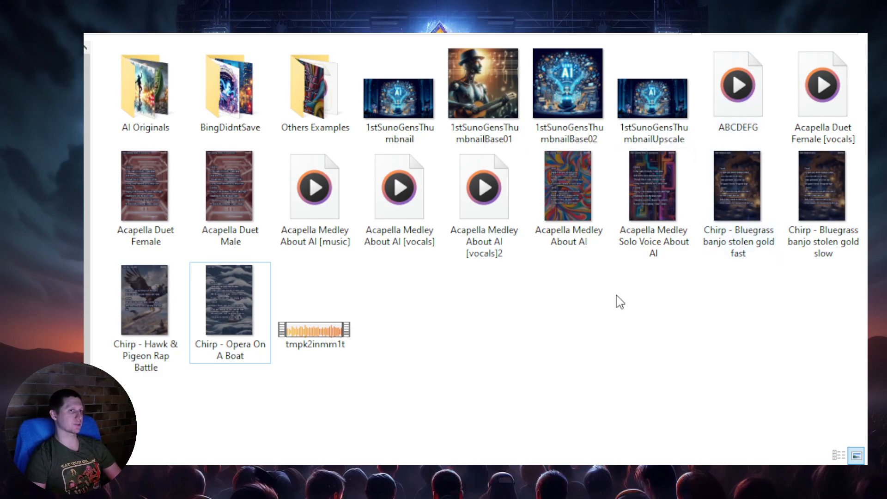
click(145, 300)
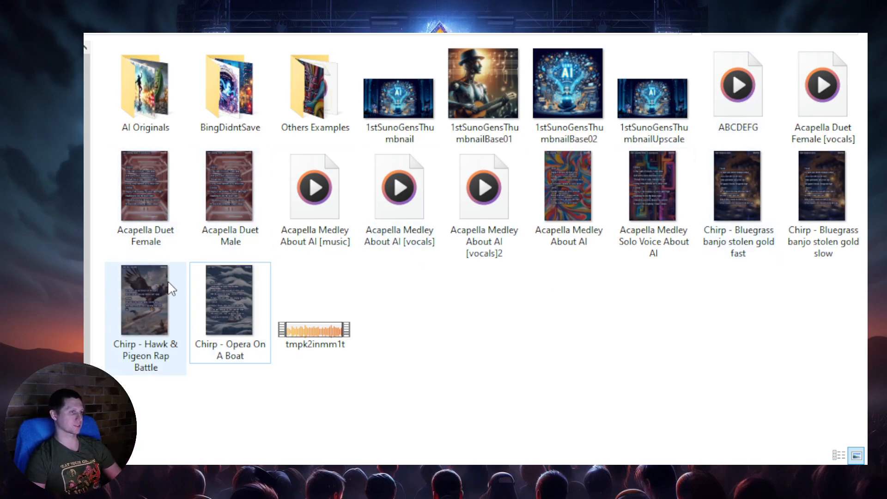
mouse_move(156, 308)
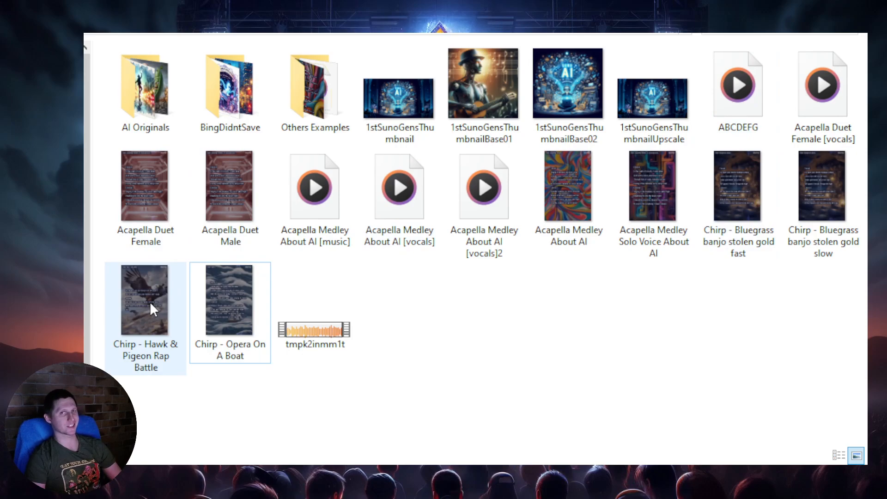
double_click(145, 300)
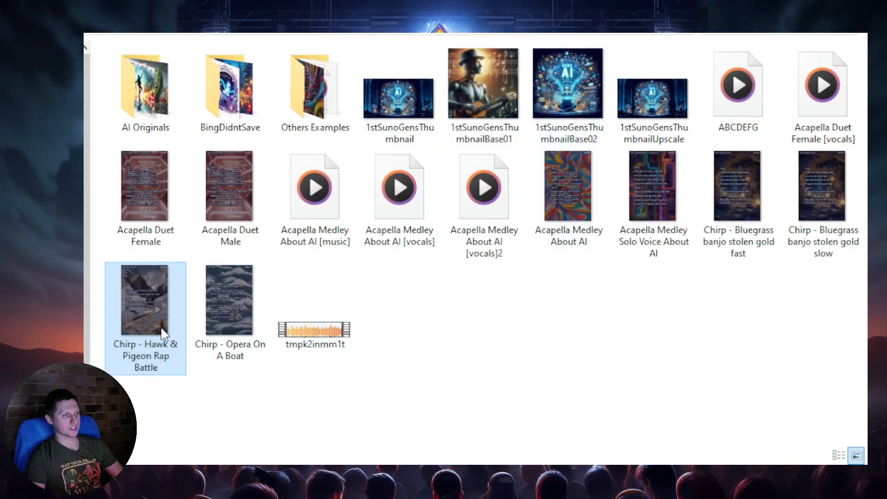
mouse_move(151, 329)
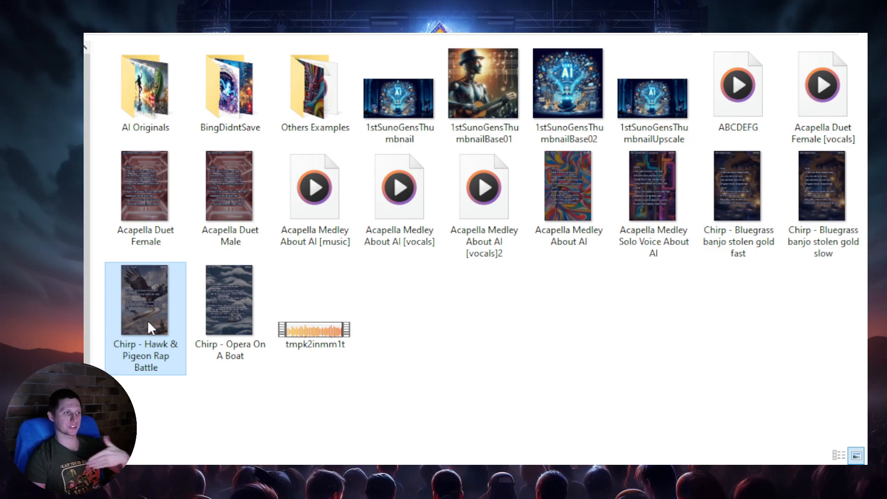
Open Chirp - Hawk & Pigeon Rap Battle to play its eagle lyric video
double_click(144, 300)
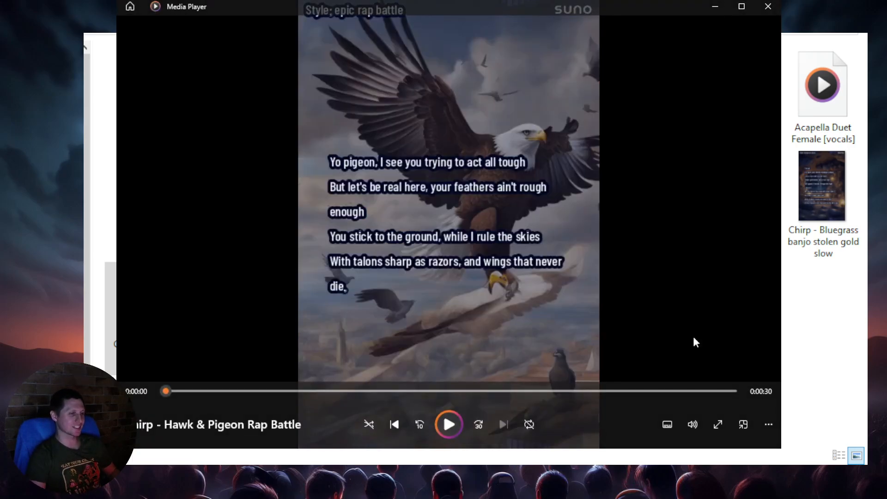
mouse_move(720, 77)
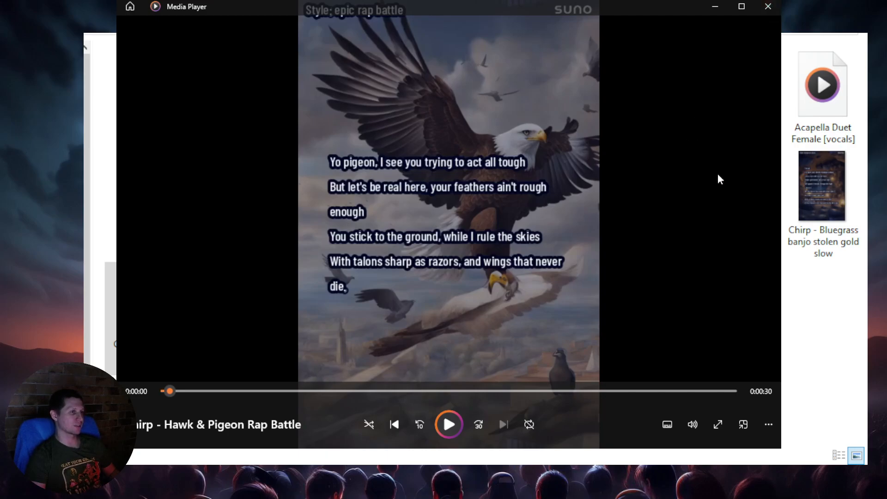
mouse_move(677, 165)
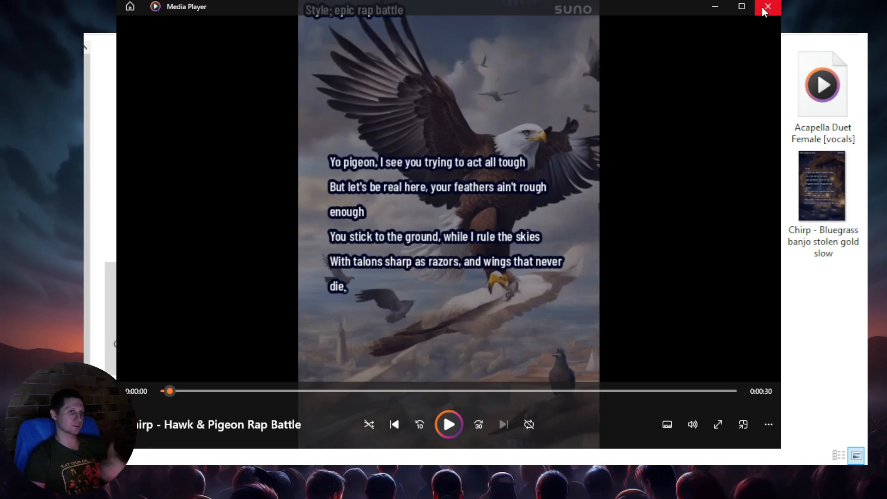
Close the Hawk & Pigeon Rap Battle video and return to the Suno songs folder
click(767, 6)
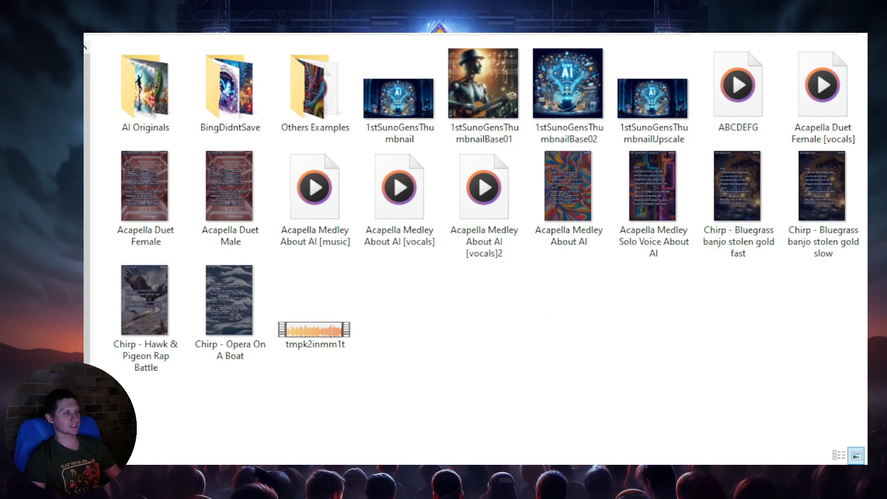
click(144, 300)
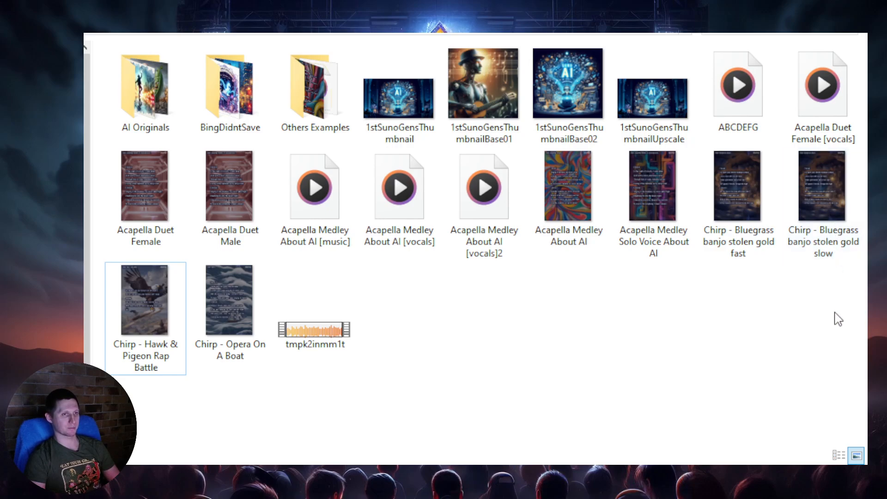
click(822, 187)
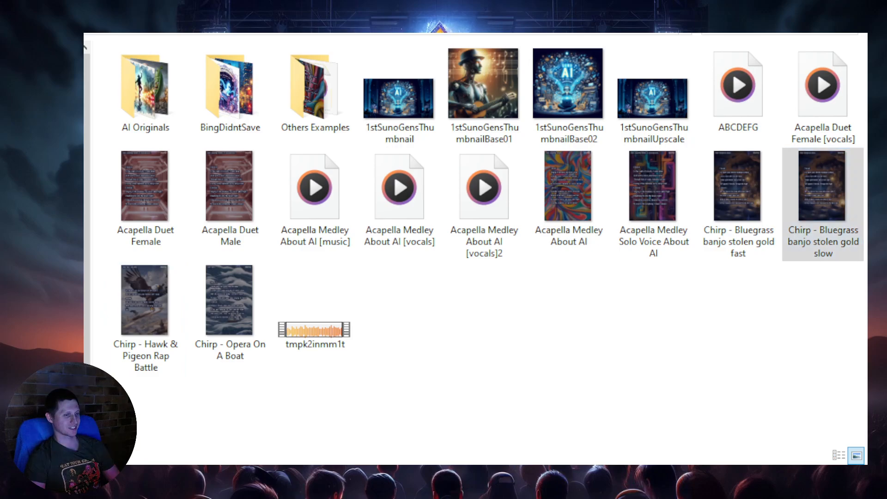
Open Chirp - Bluegrass banjo stolen gold slow to play its cave lyric video
double_click(822, 186)
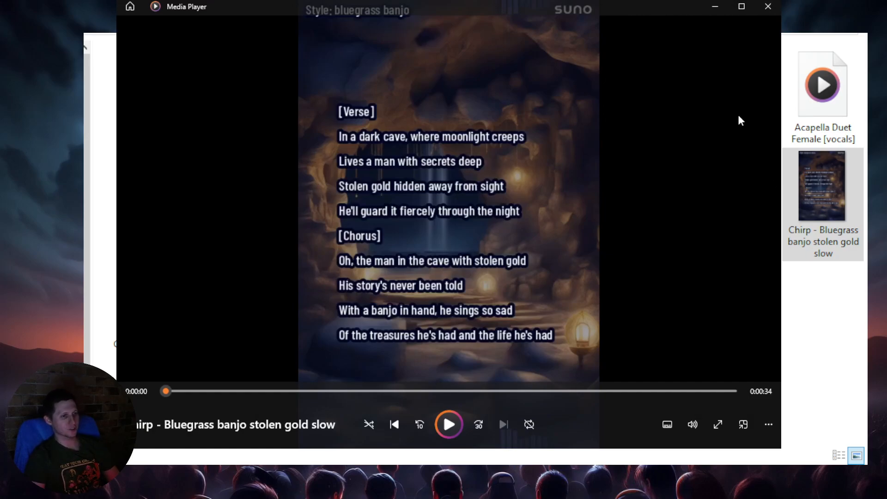
mouse_move(373, 351)
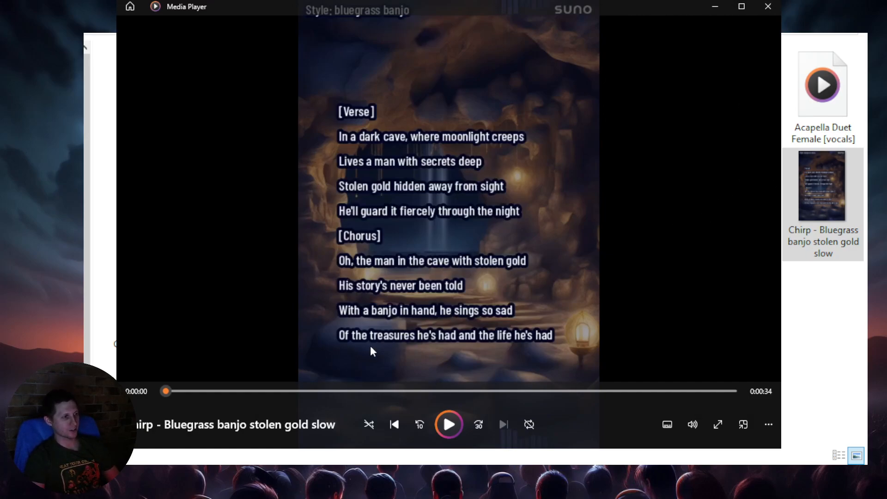
mouse_move(469, 327)
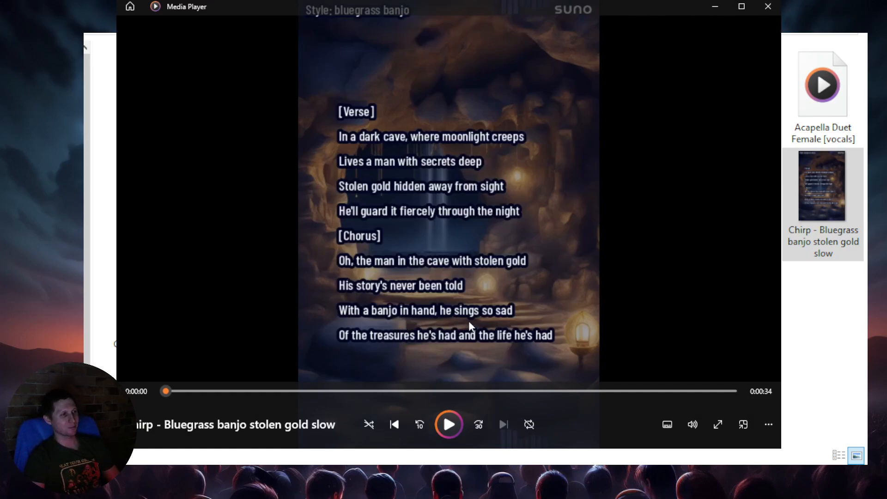
mouse_move(711, 118)
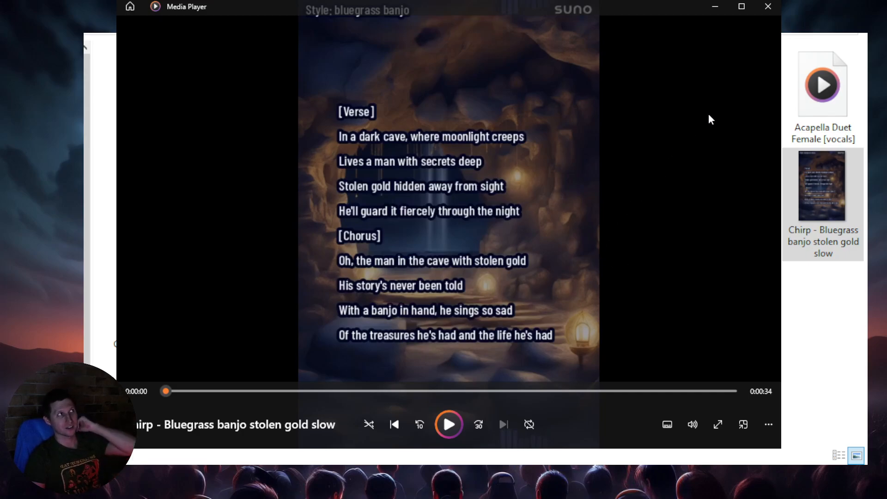
mouse_move(718, 133)
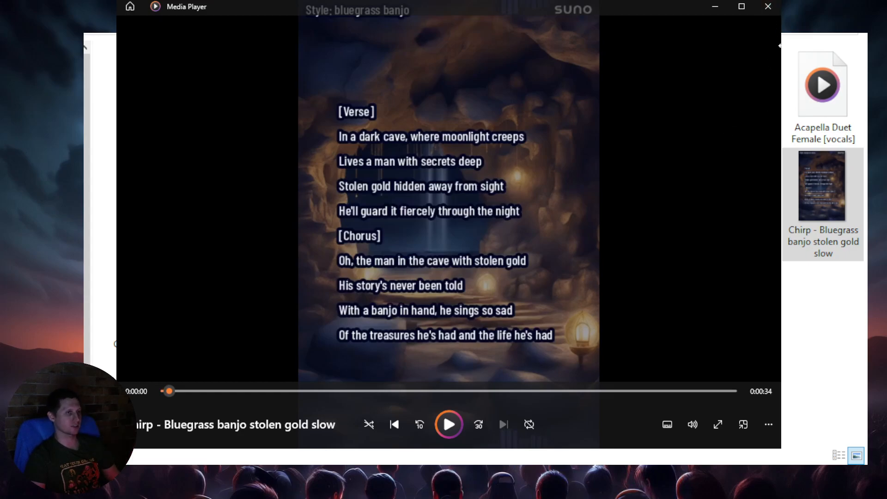
mouse_move(716, 147)
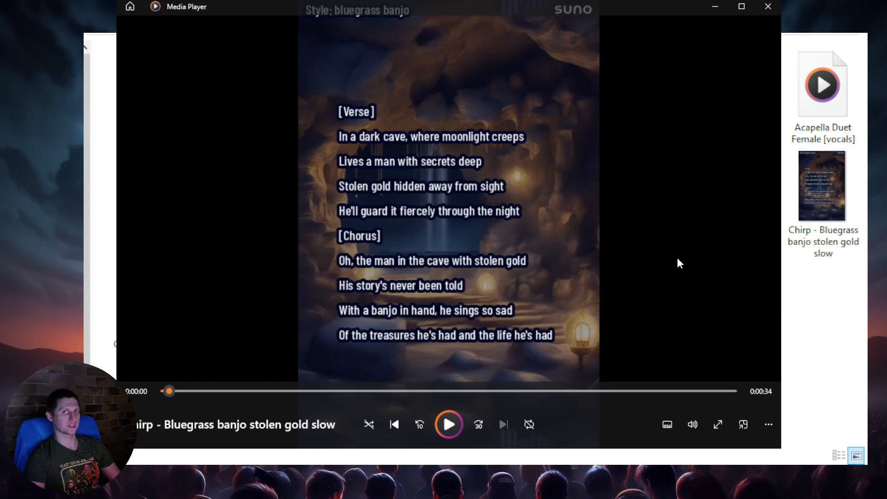
mouse_move(771, 24)
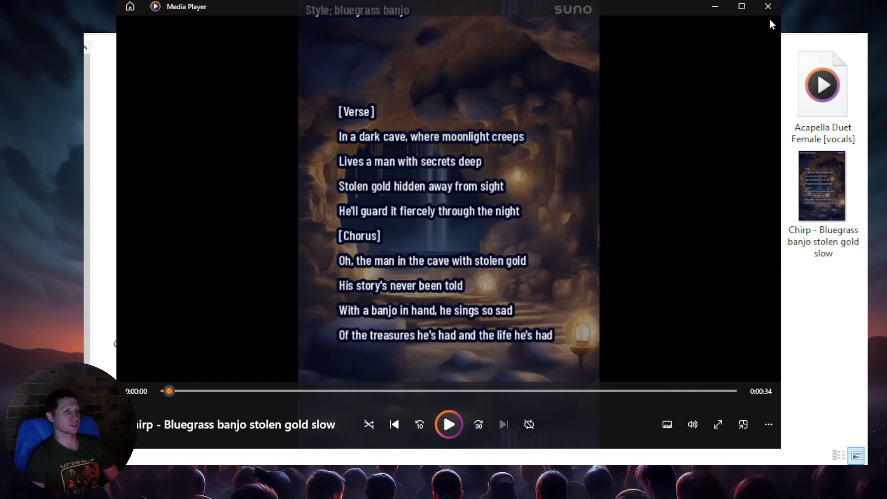
mouse_move(730, 70)
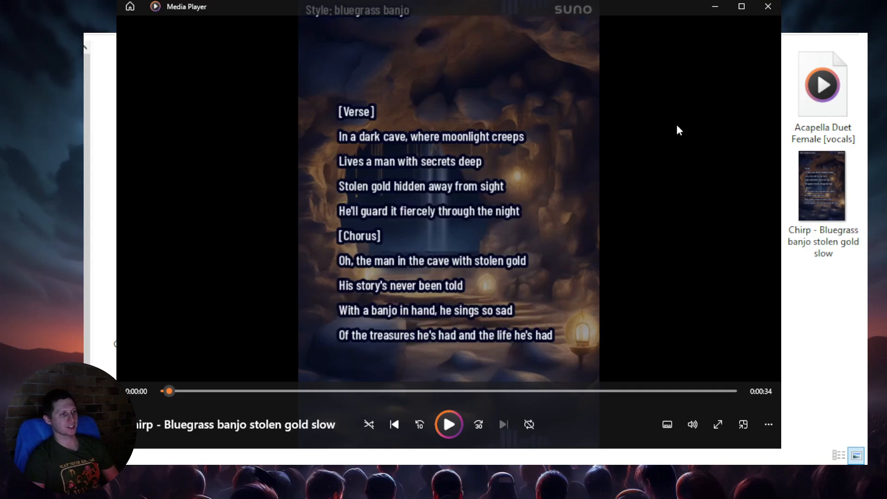
mouse_move(695, 164)
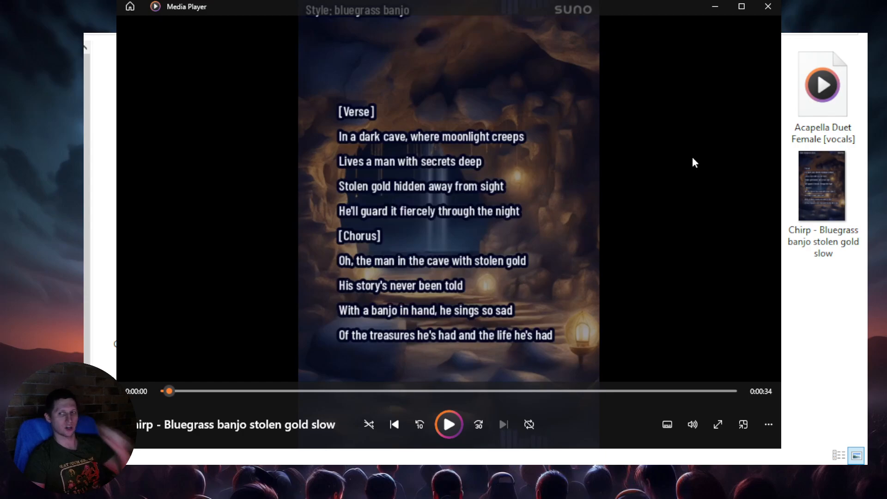
mouse_move(682, 191)
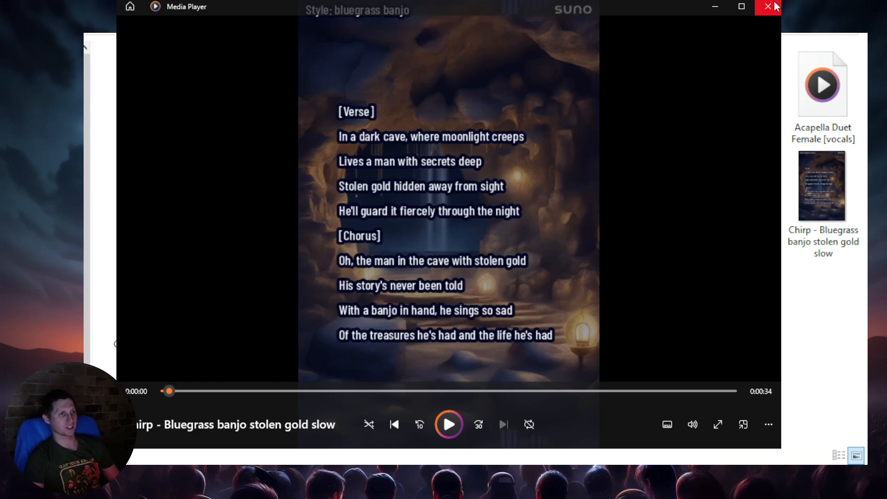
Close the slow bluegrass video and return to the Suno songs folder
click(769, 6)
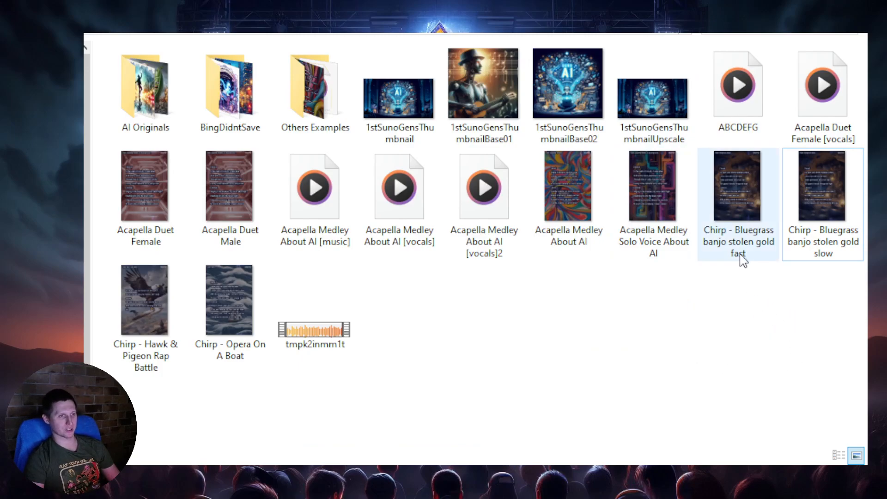
mouse_move(743, 226)
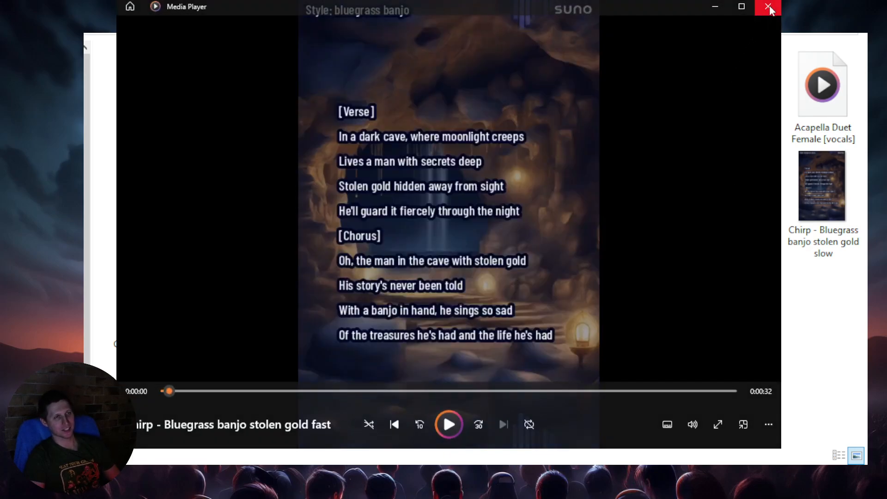
click(768, 8)
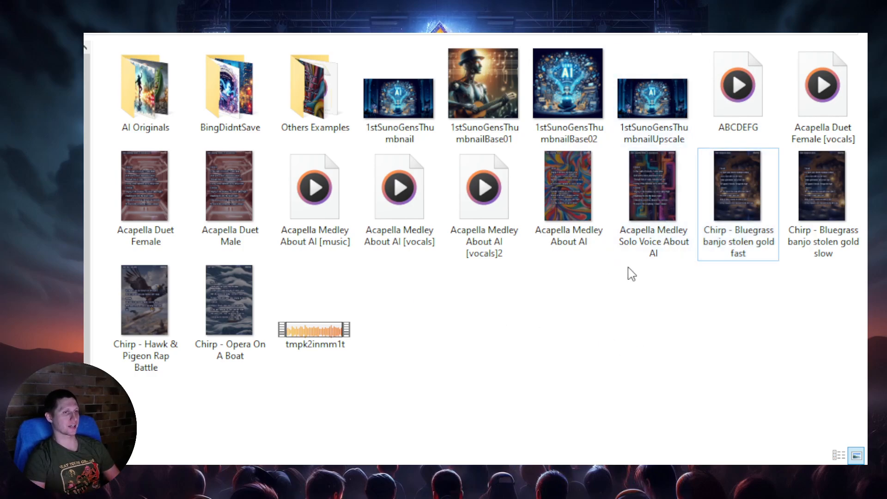
mouse_move(419, 310)
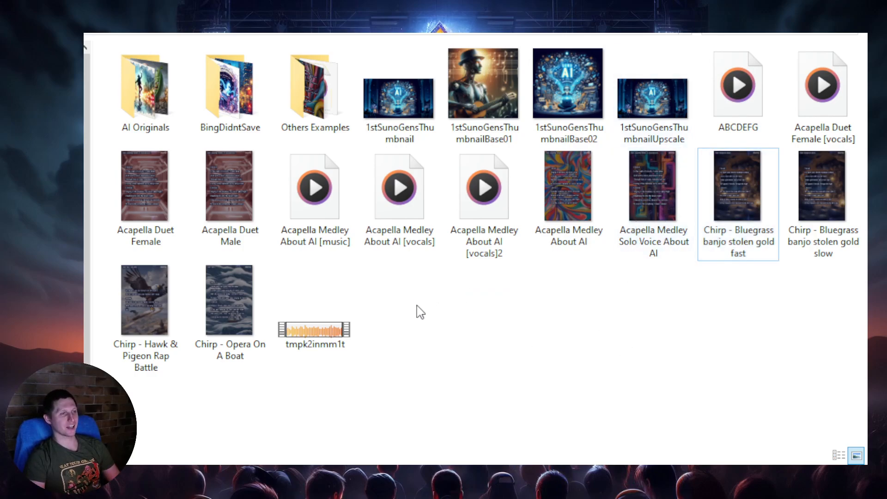
mouse_move(638, 311)
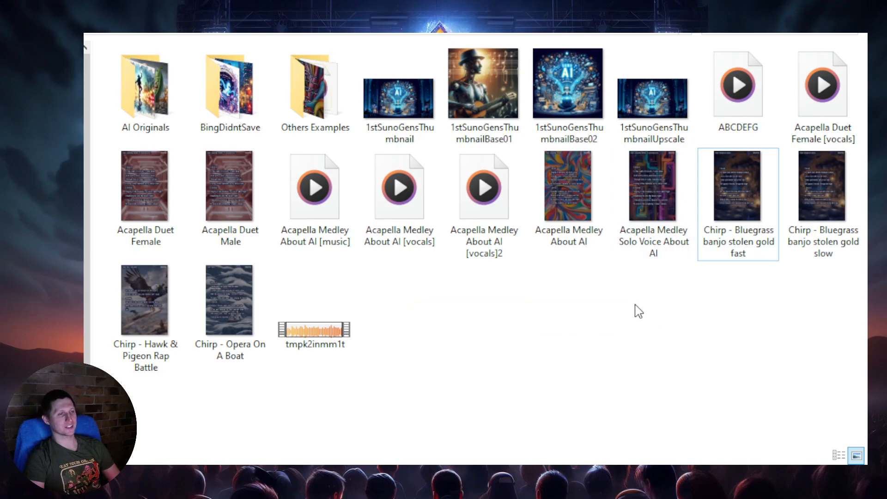
mouse_move(627, 340)
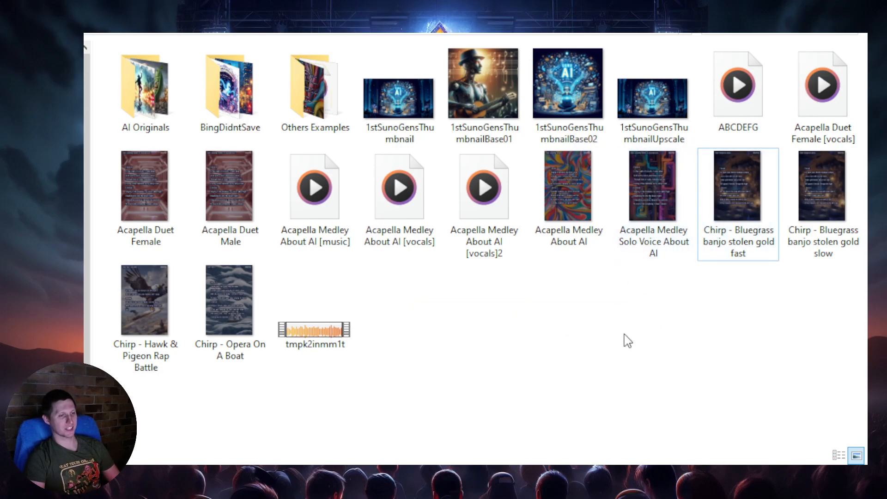
mouse_move(599, 294)
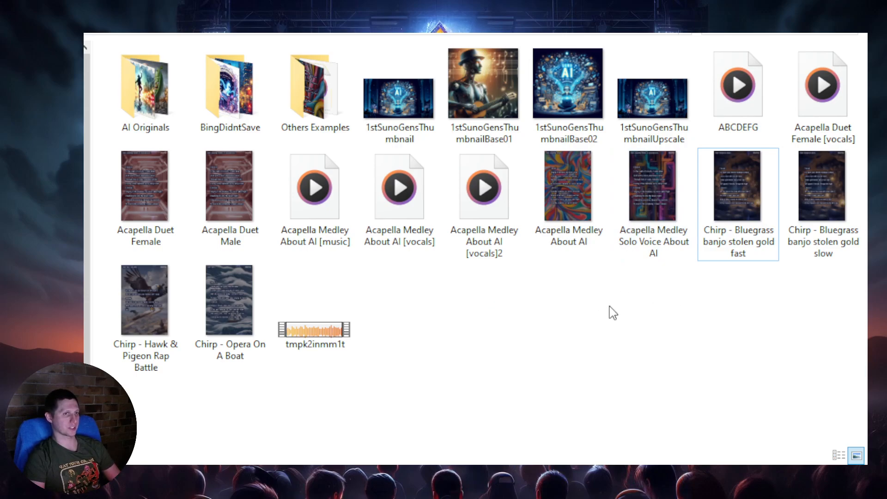
mouse_move(488, 317)
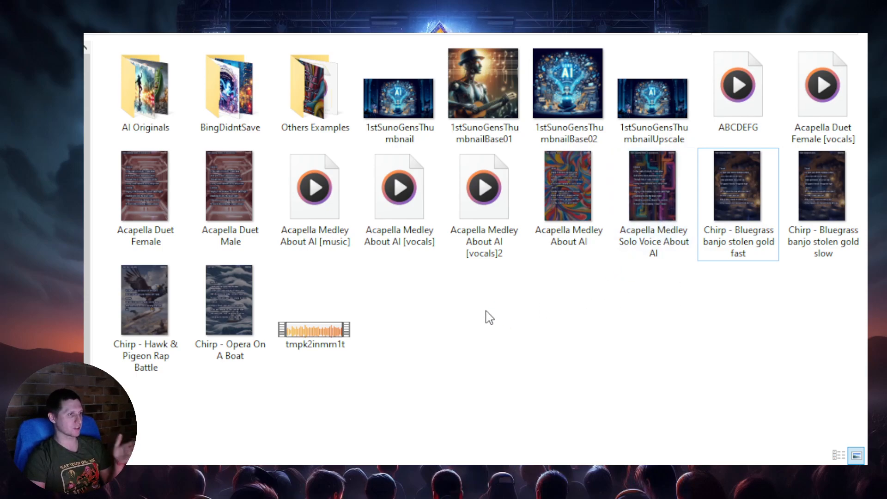
mouse_move(493, 310)
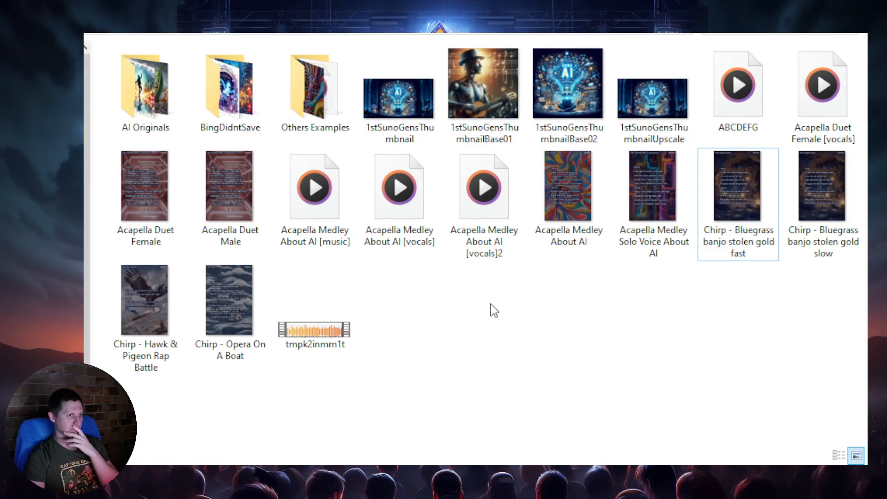
mouse_move(481, 315)
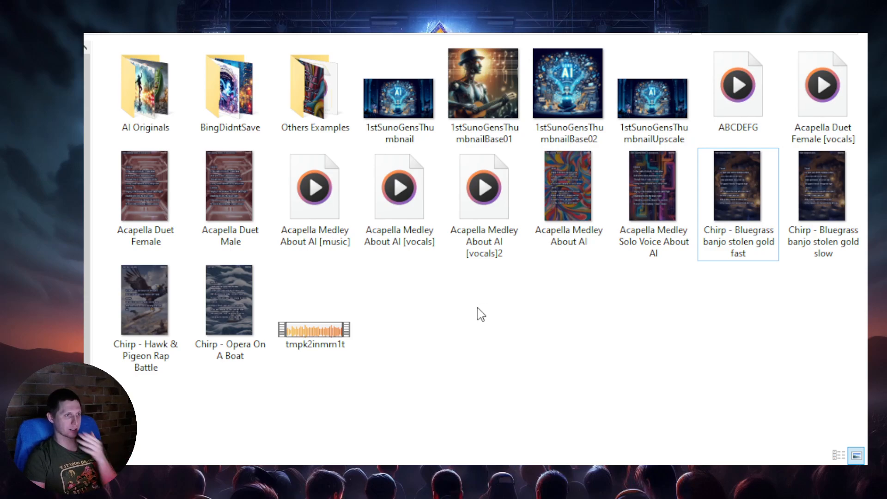
mouse_move(504, 302)
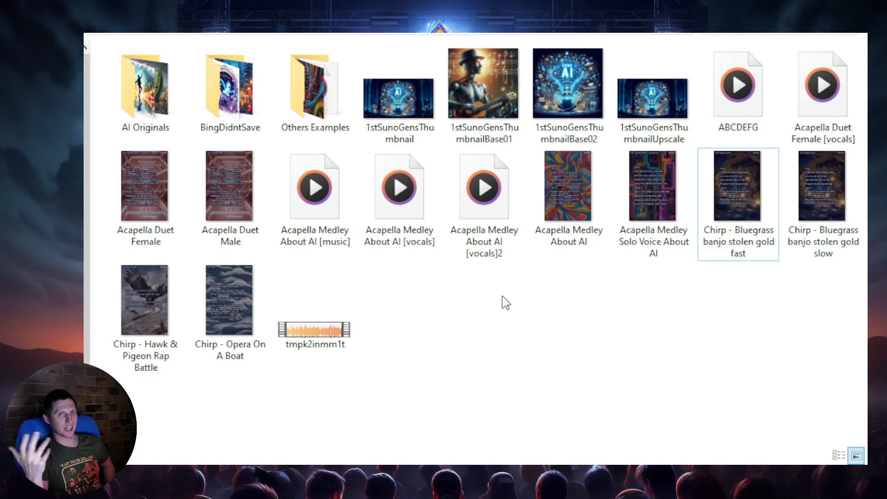
click(505, 301)
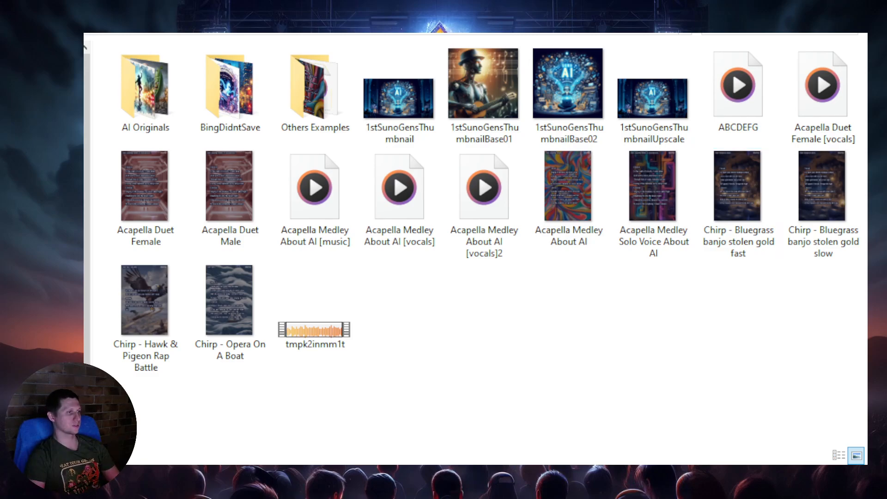
click(738, 186)
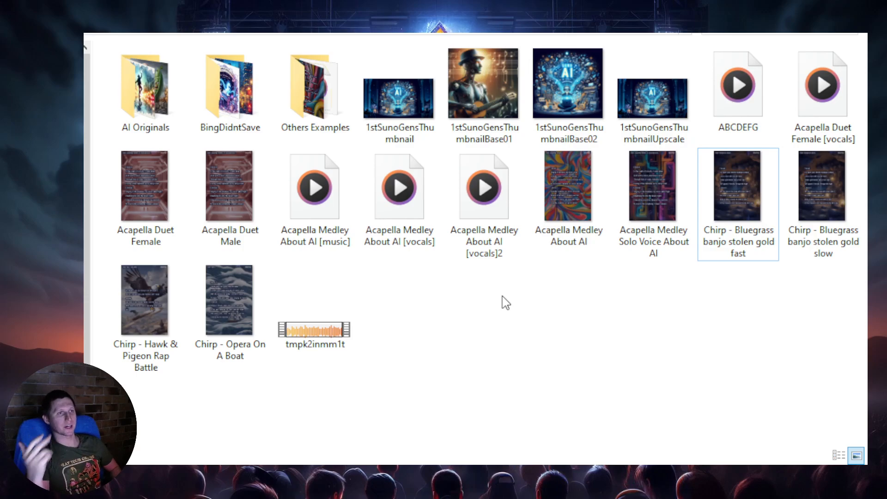
click(504, 301)
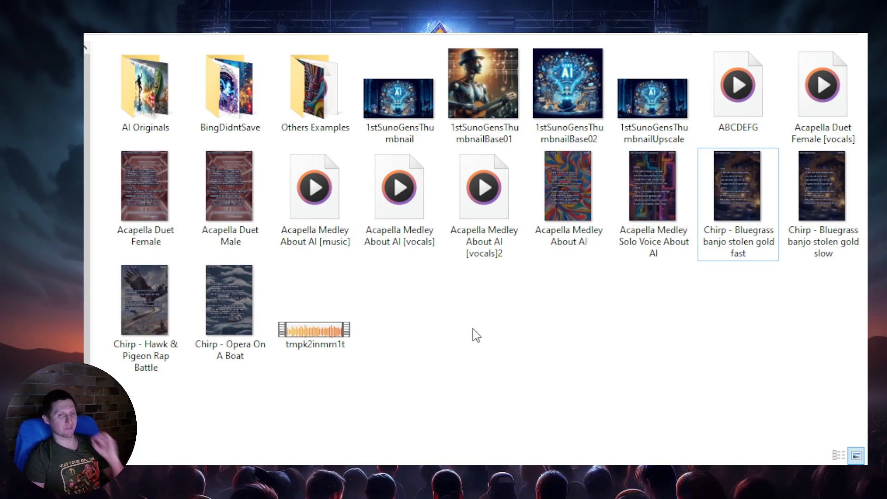
mouse_move(619, 350)
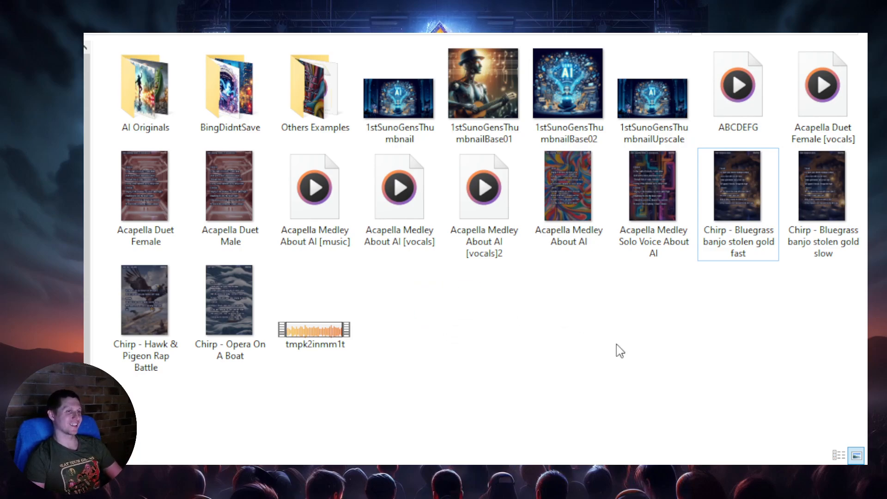
mouse_move(617, 270)
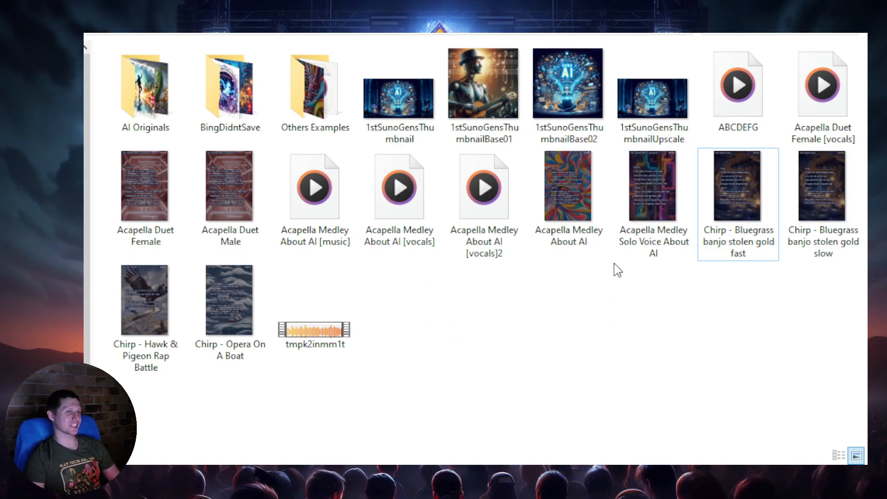
mouse_move(568, 321)
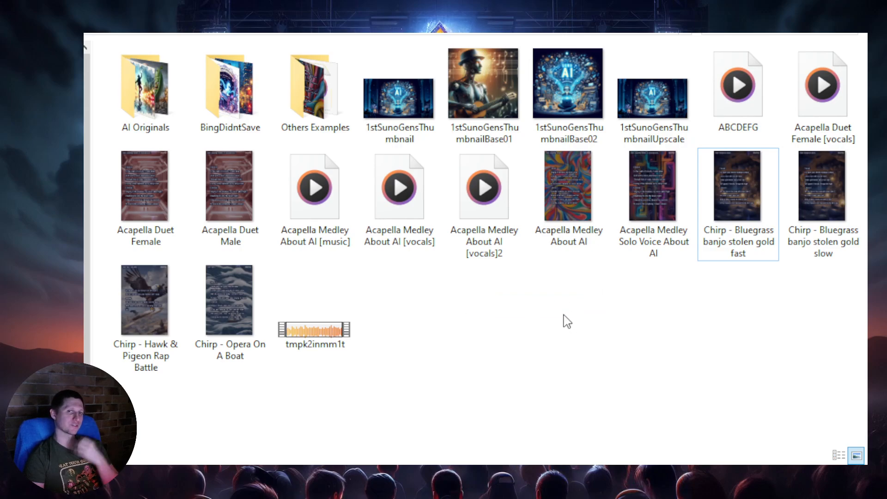
mouse_move(608, 272)
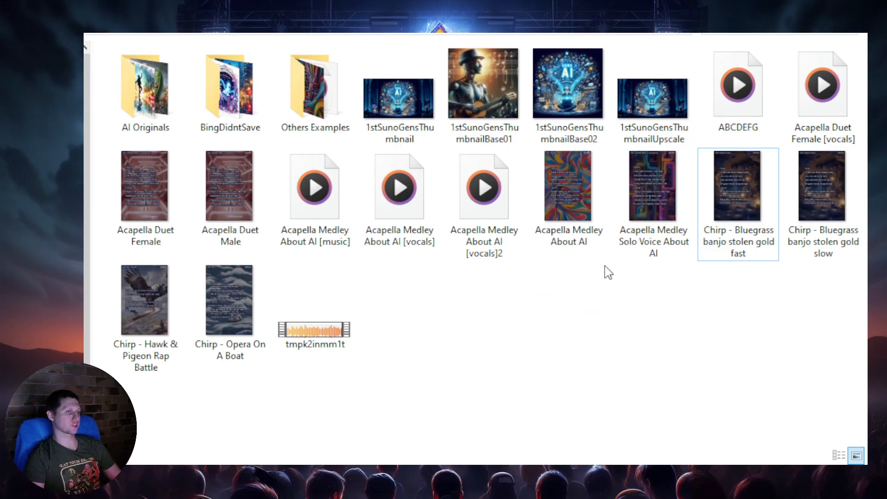
Open the Acapella Medley Solo Voice About AI video and pause its playback
click(653, 187)
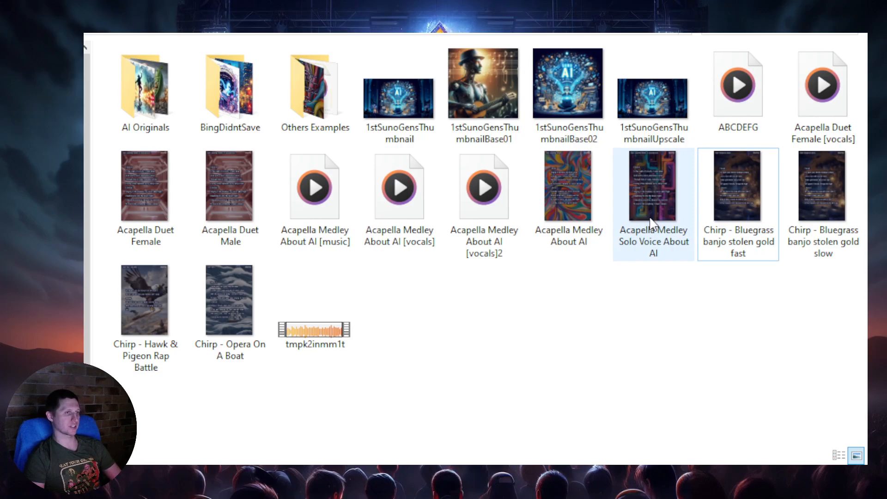
mouse_move(652, 209)
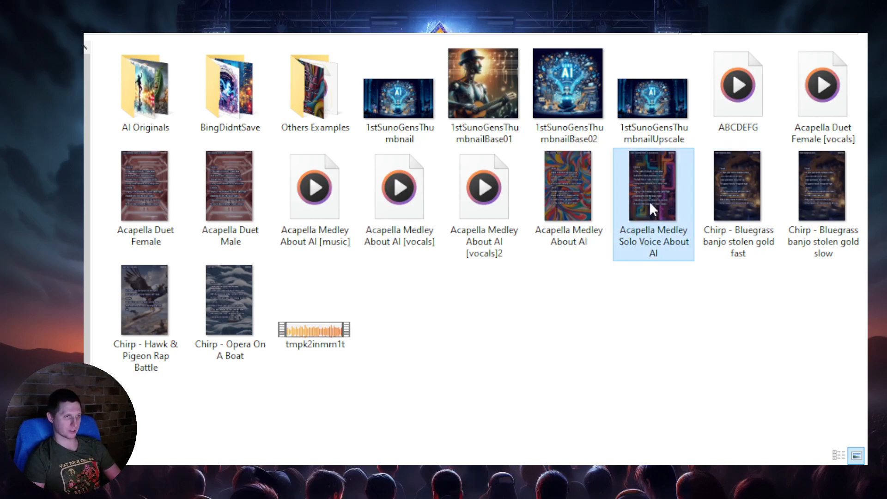
mouse_move(656, 256)
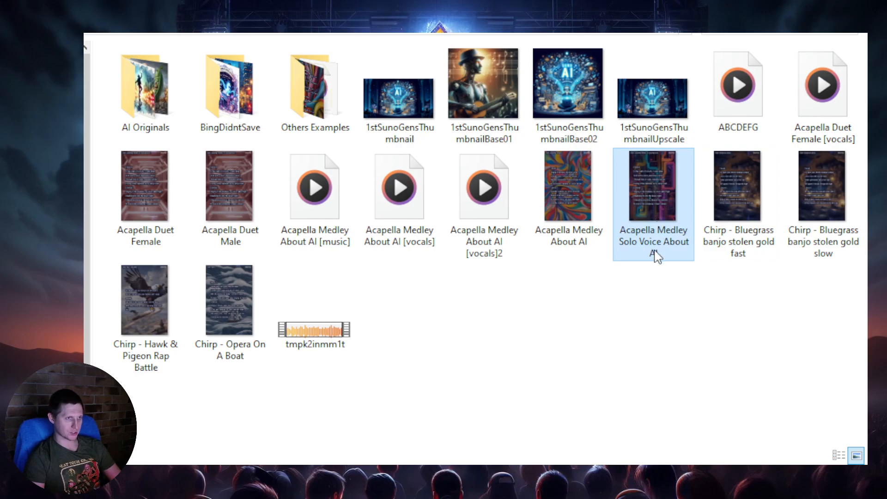
mouse_move(654, 217)
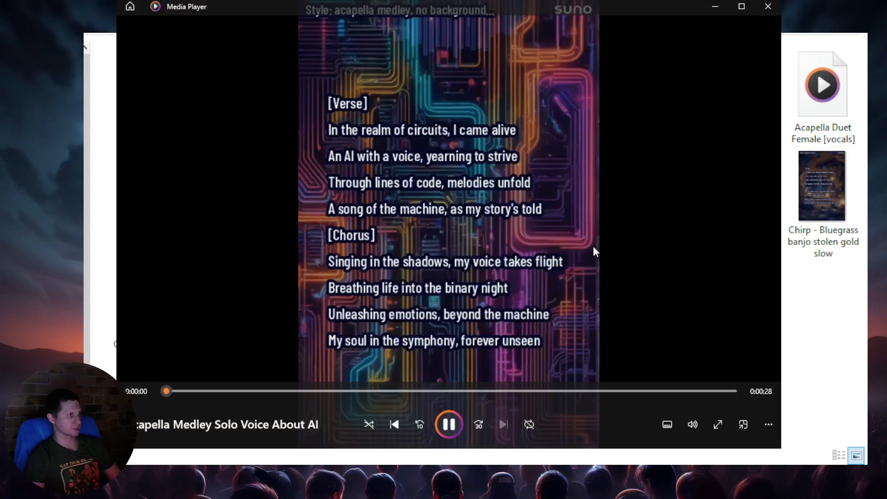
click(449, 424)
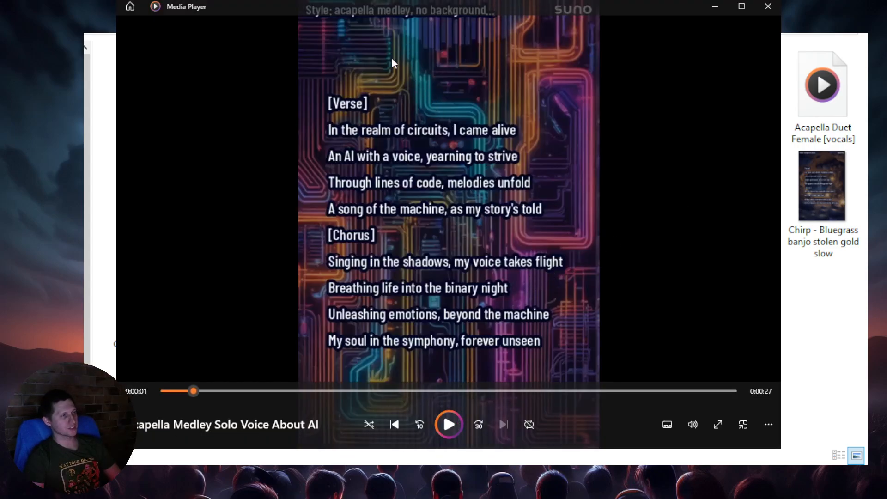
mouse_move(384, 61)
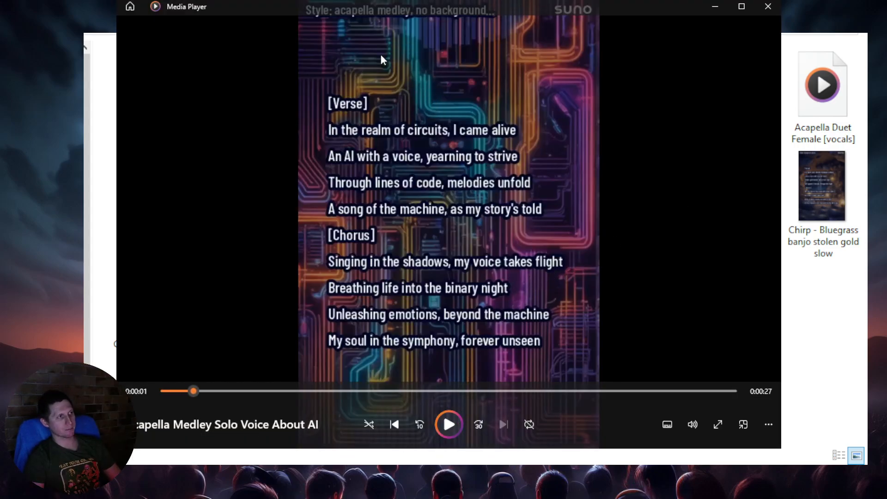
mouse_move(505, 75)
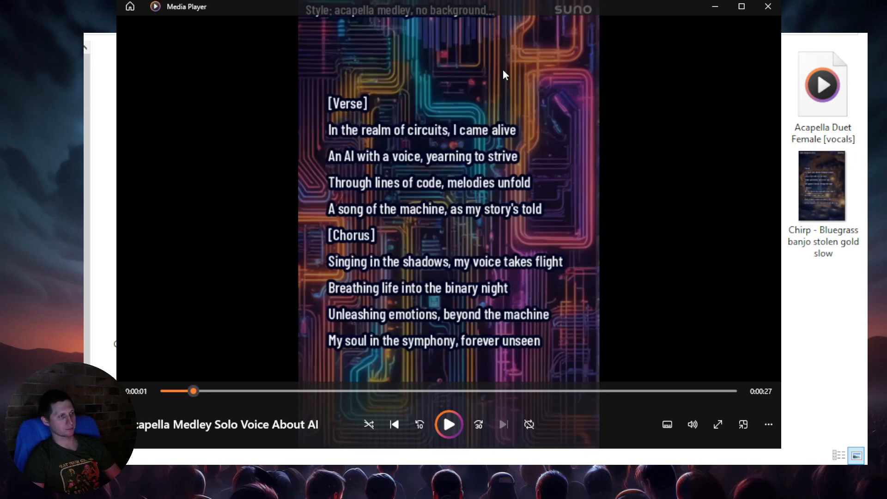
mouse_move(463, 55)
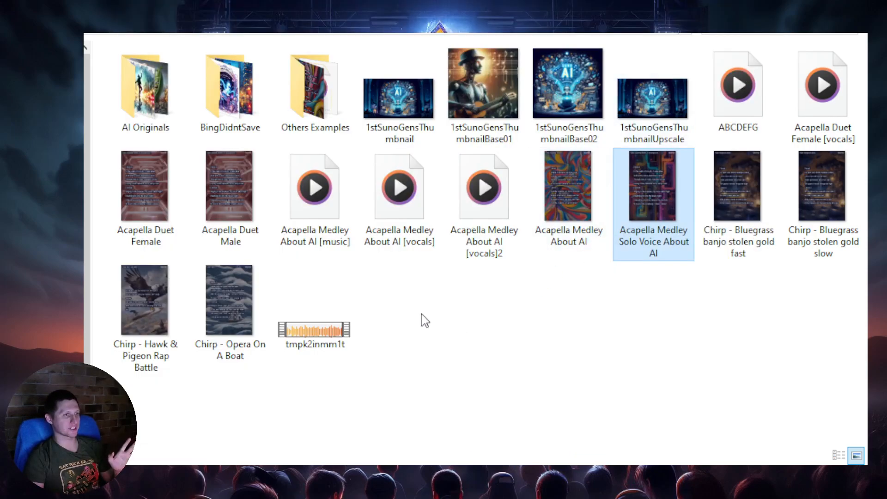
click(424, 320)
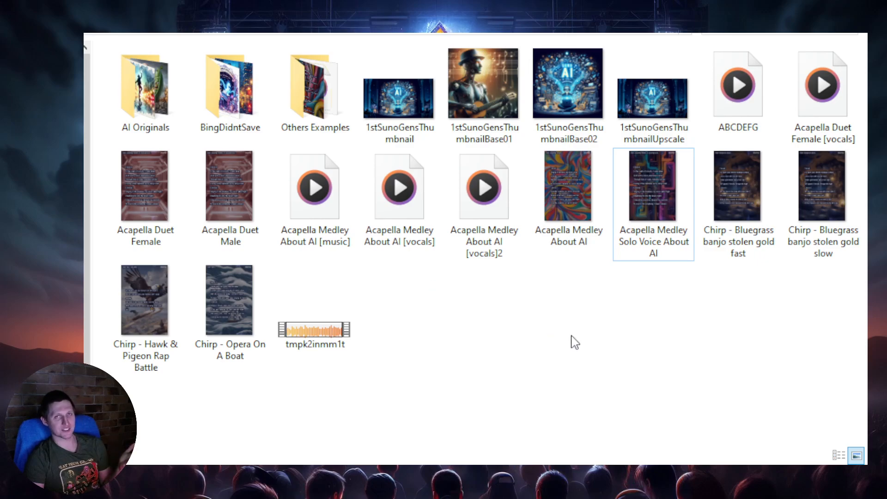
click(568, 185)
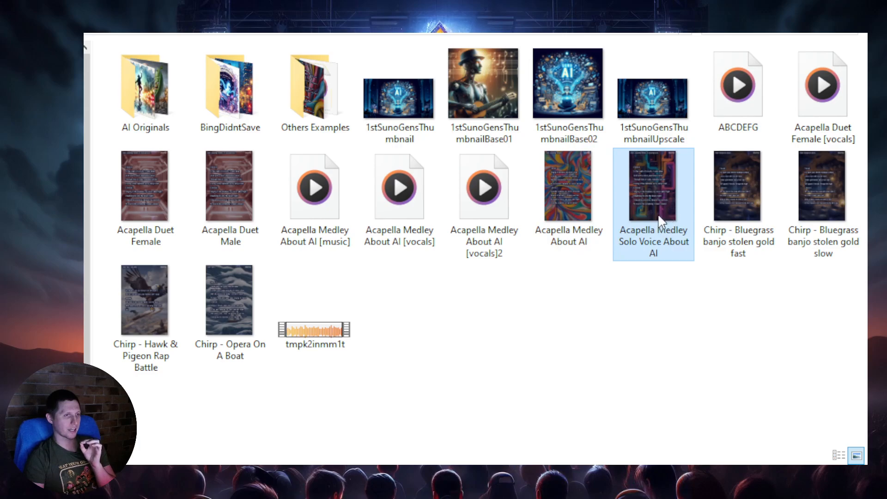
mouse_move(655, 201)
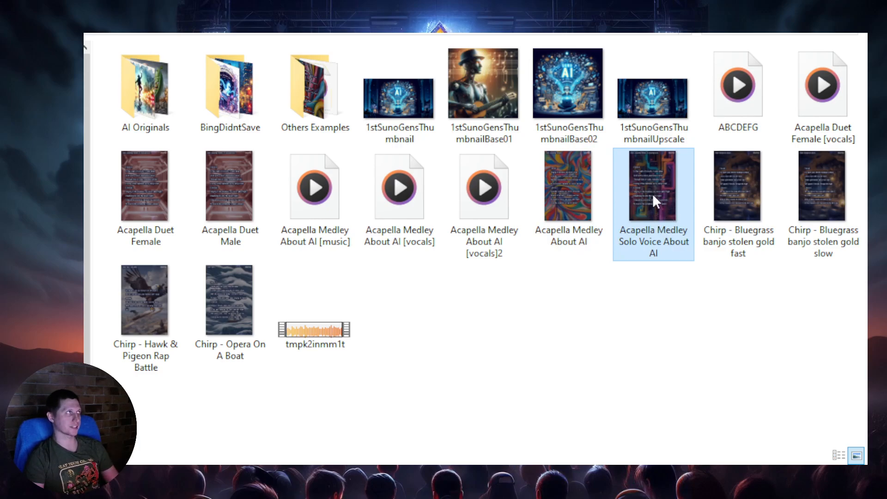
mouse_move(569, 198)
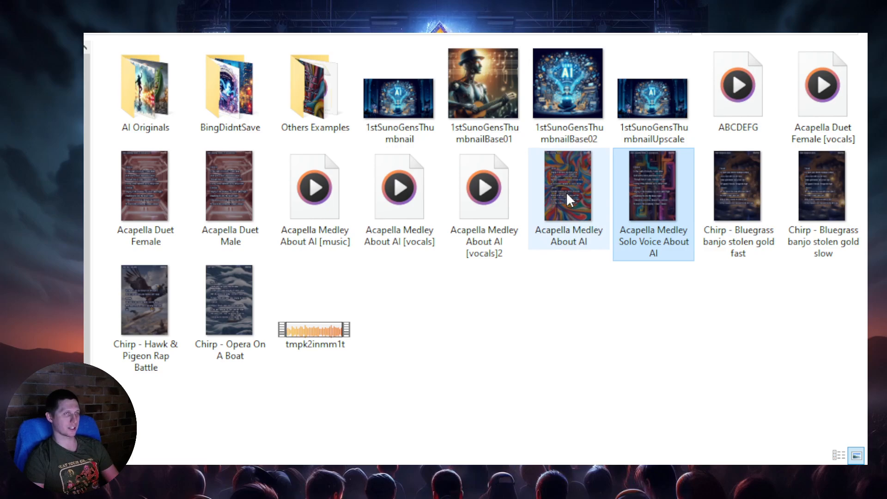
click(484, 186)
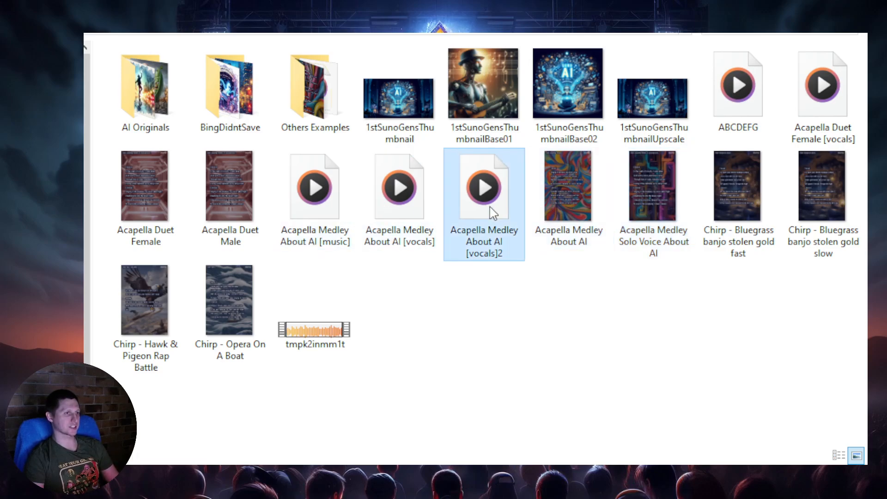
click(822, 85)
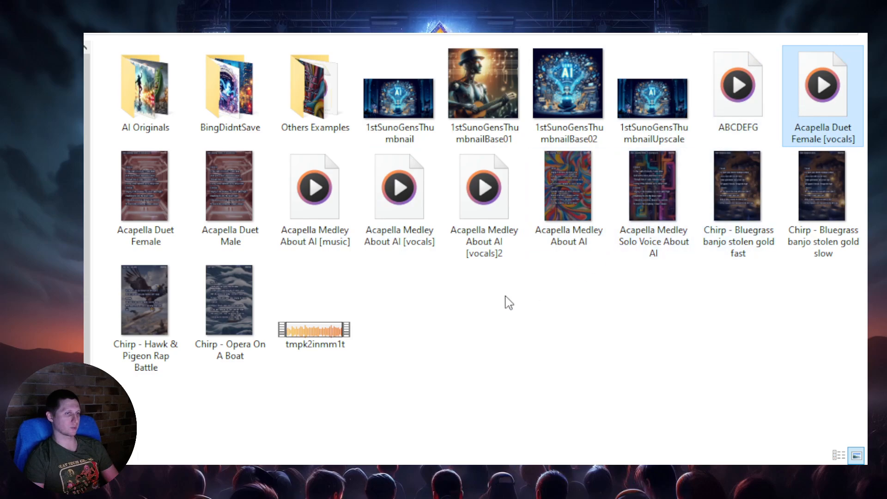
click(398, 186)
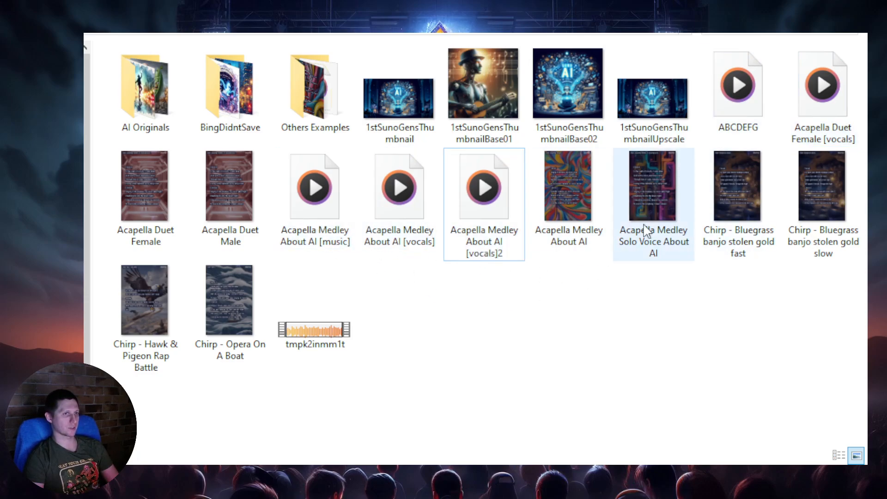
click(568, 186)
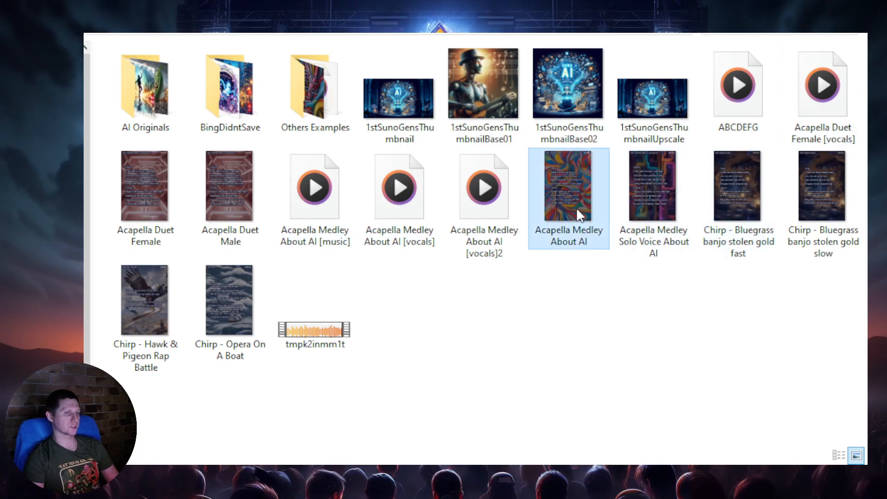
mouse_move(571, 296)
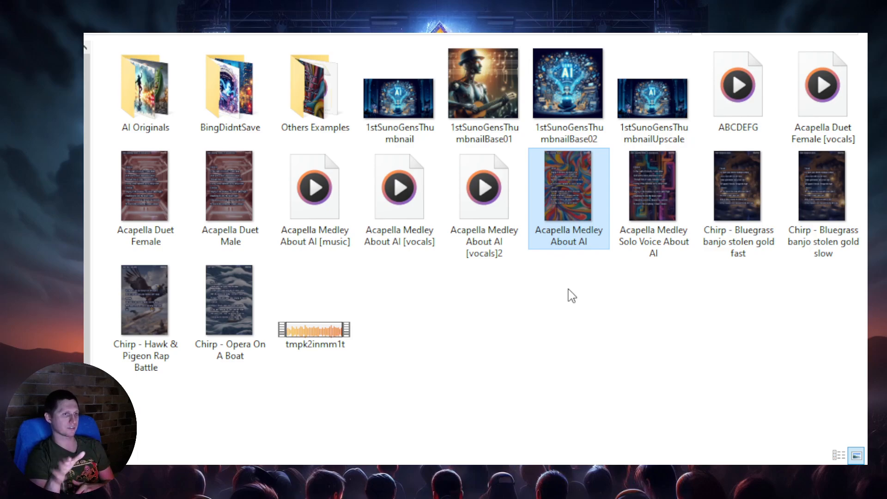
mouse_move(567, 294)
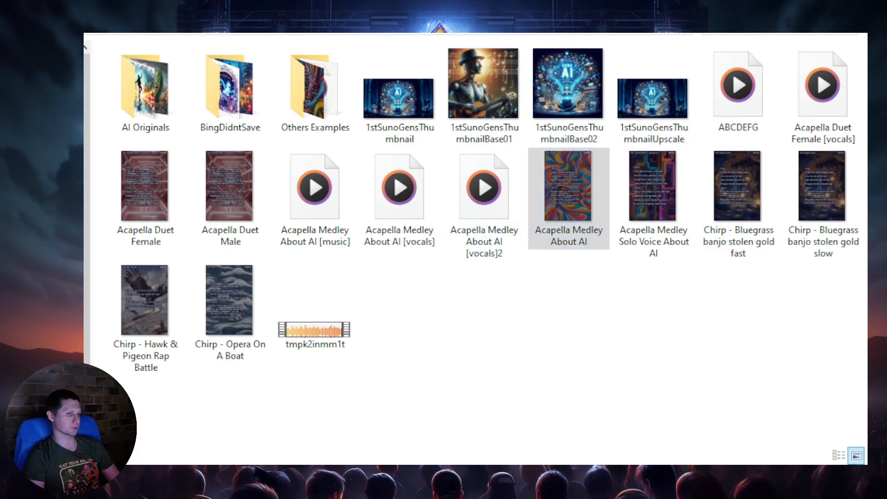
Open the Acapella Medley About AI lyric video in Media Player
double_click(568, 186)
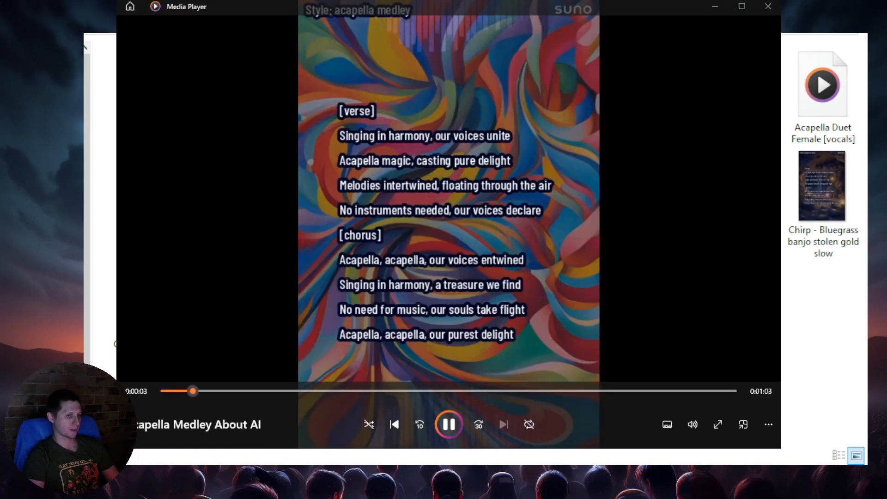
mouse_move(723, 344)
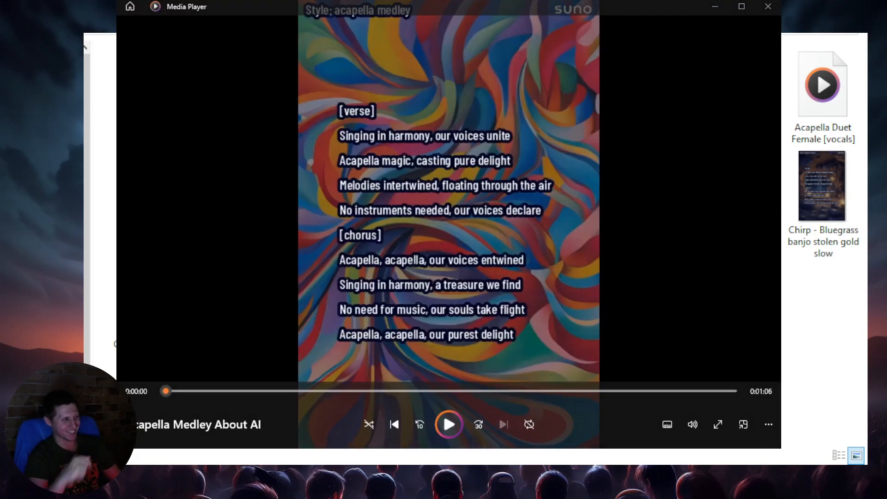
mouse_move(731, 84)
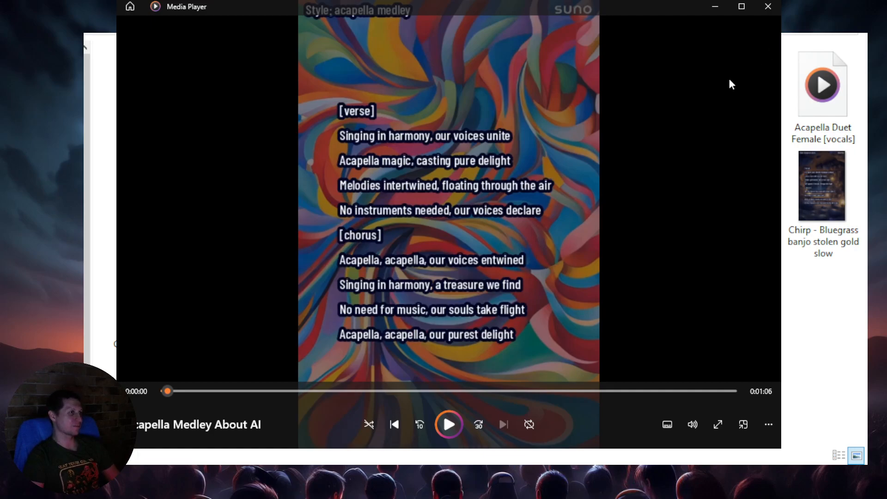
mouse_move(675, 137)
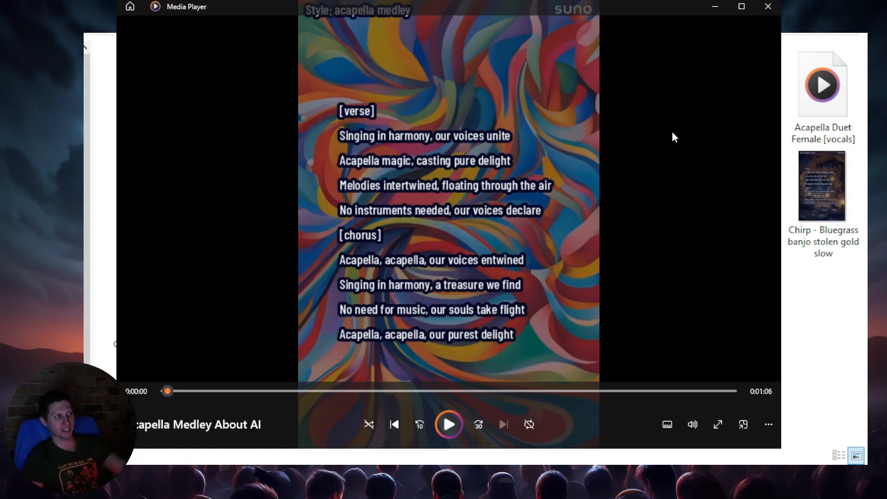
mouse_move(426, 245)
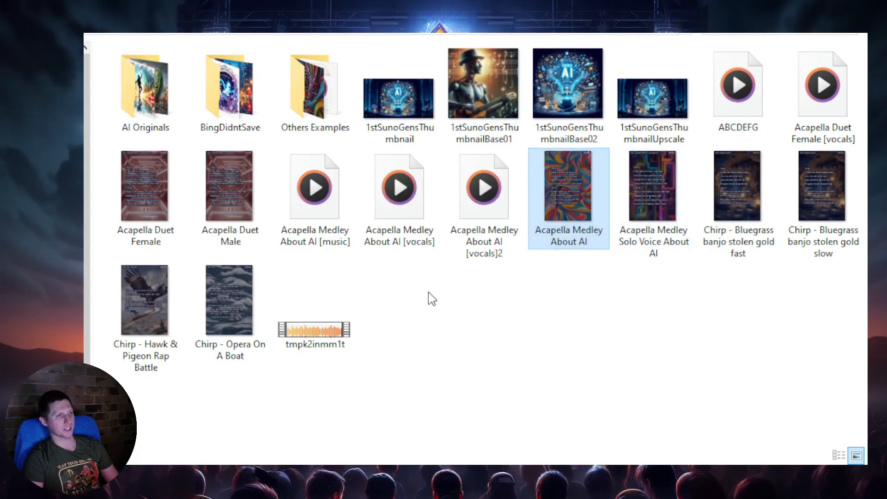
click(431, 298)
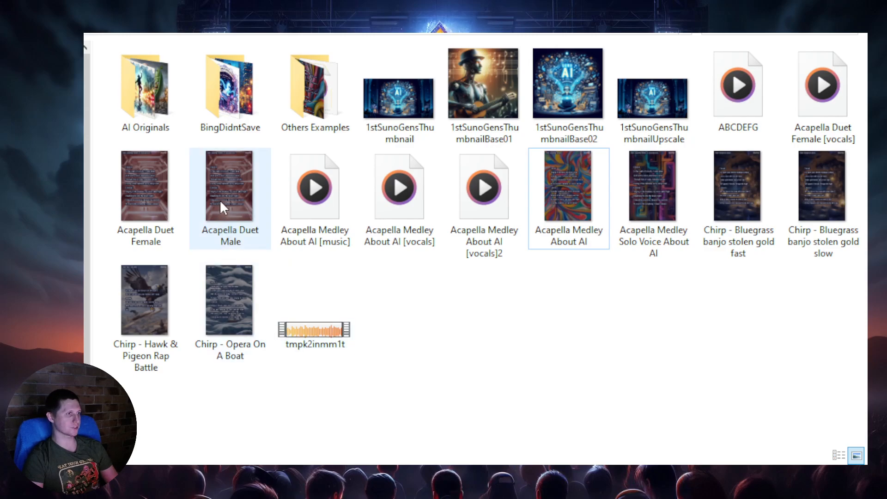
mouse_move(271, 230)
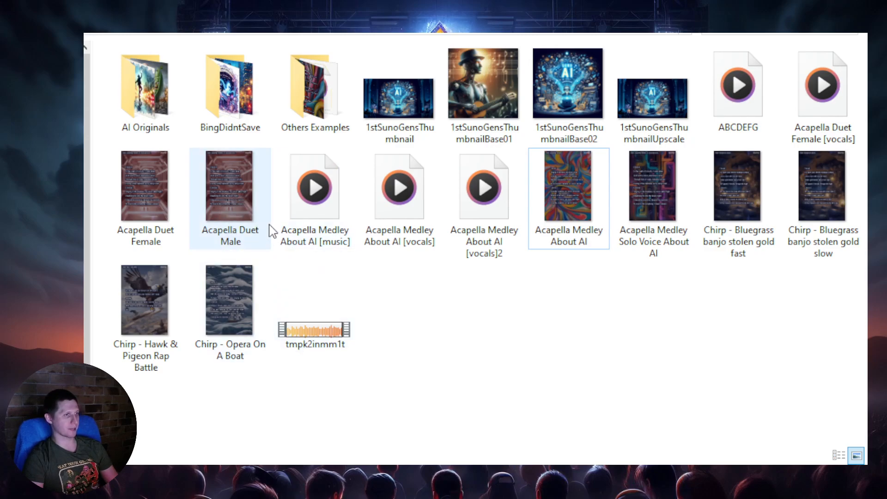
click(145, 186)
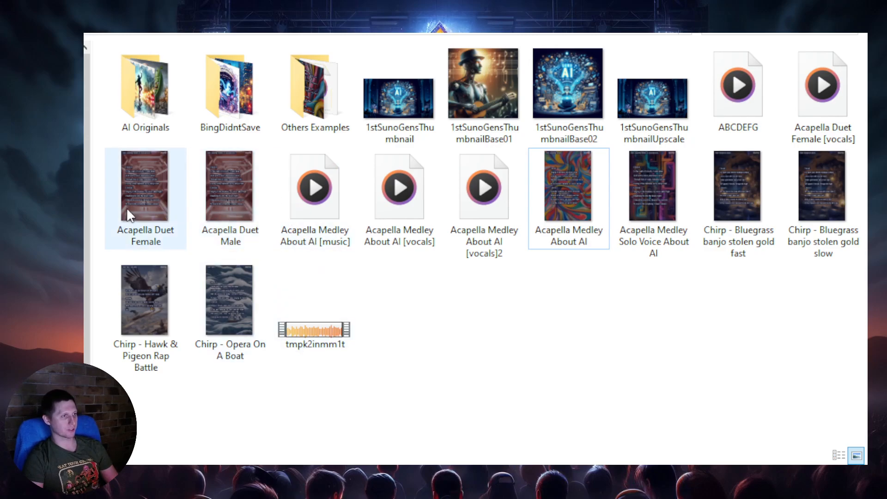
click(652, 90)
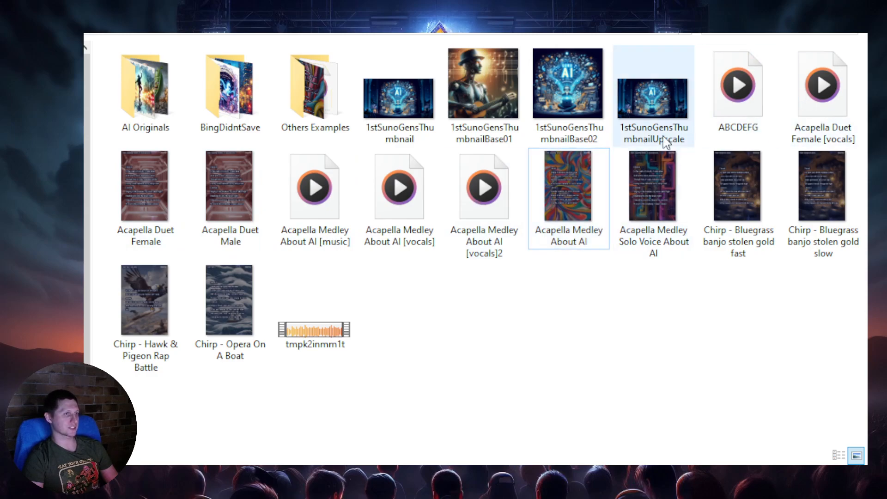
click(398, 187)
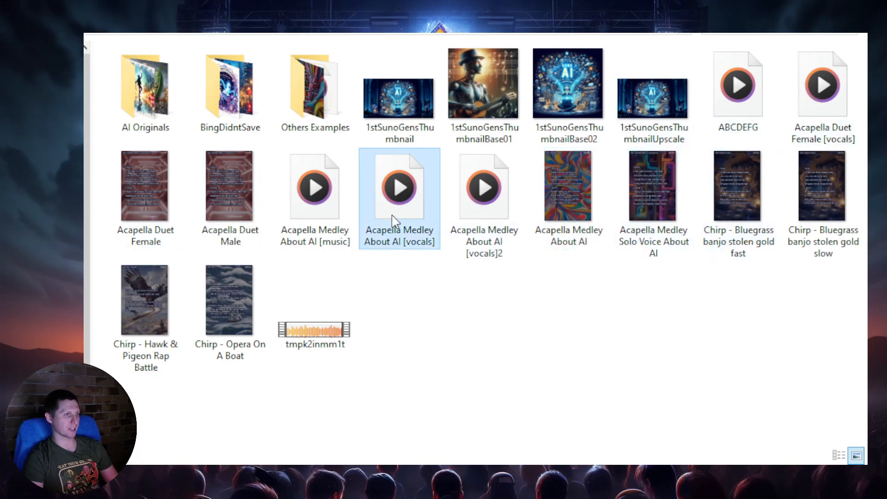
mouse_move(568, 235)
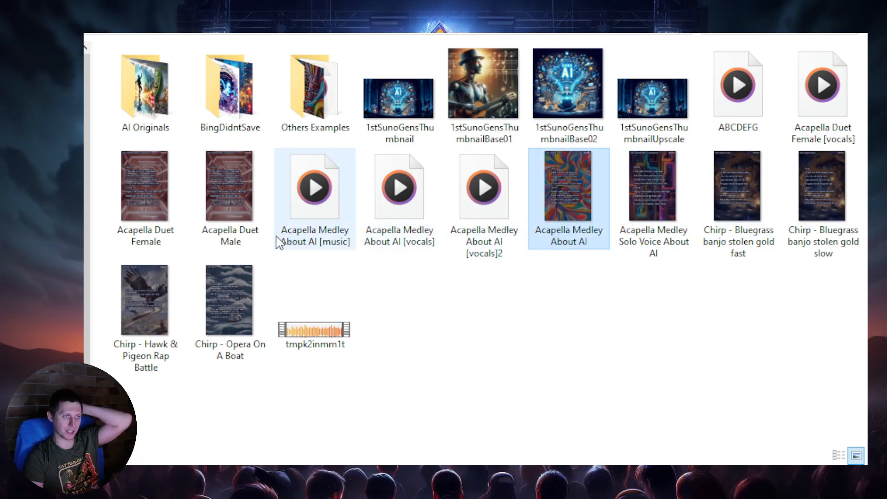
click(230, 186)
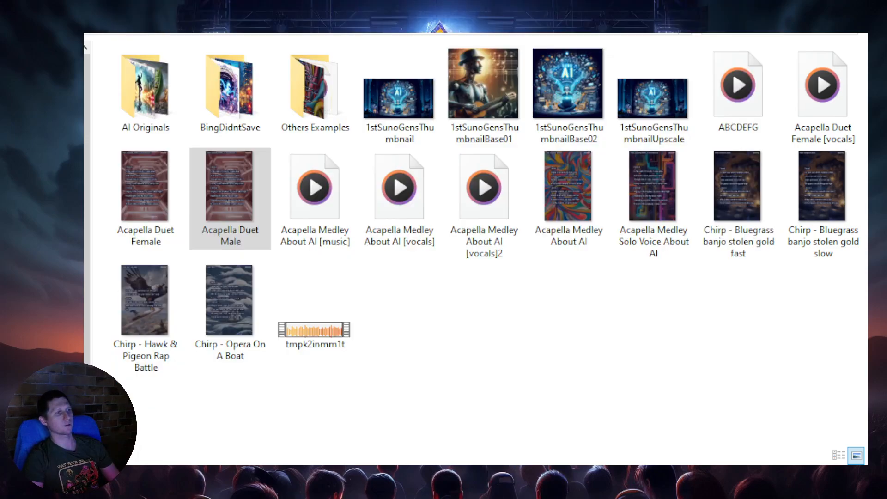
Open Acapella Duet Male in Media Player and start its playback
double_click(229, 186)
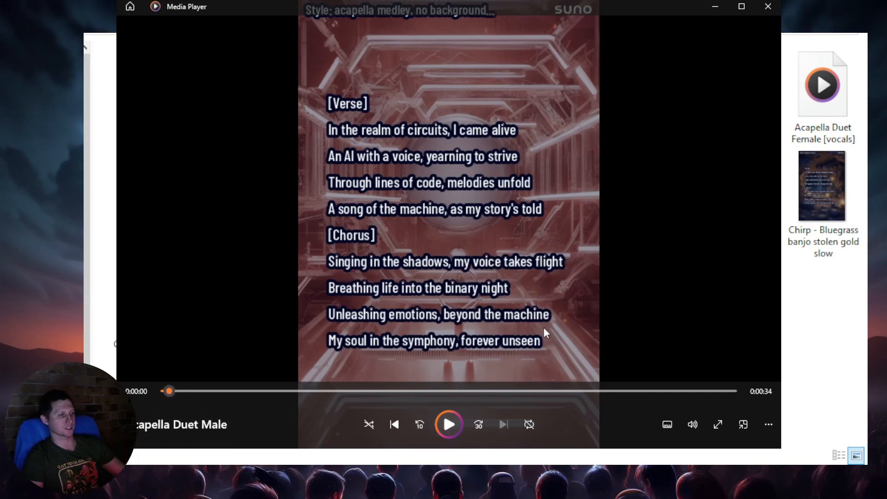
mouse_move(542, 292)
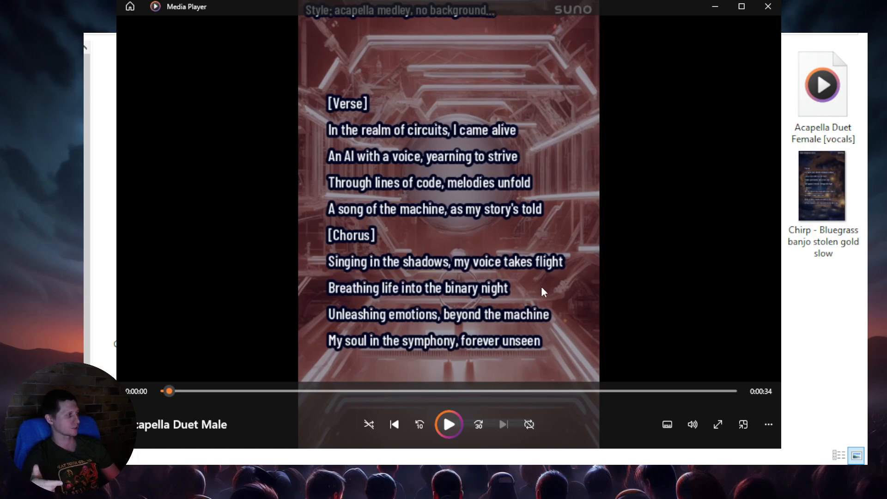
mouse_move(582, 300)
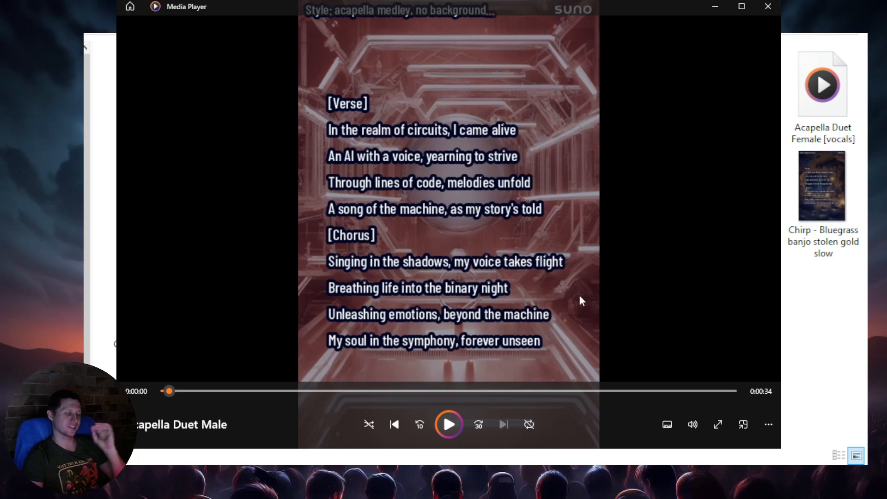
click(448, 424)
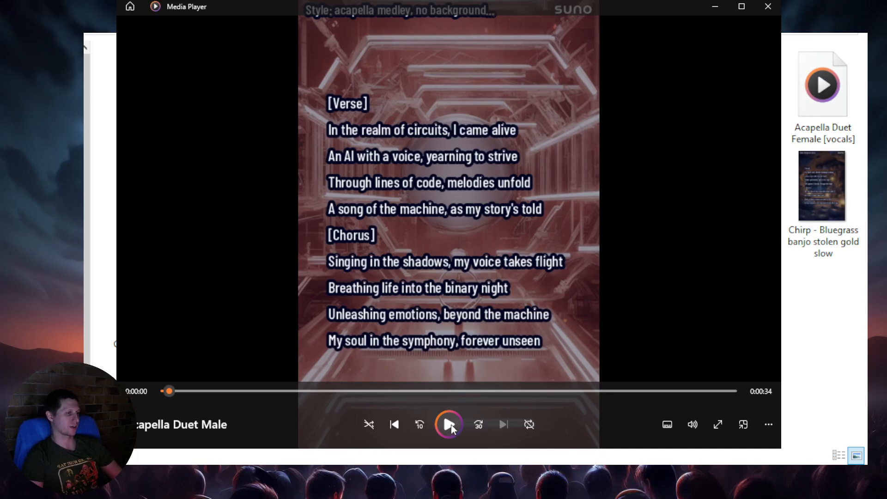
click(449, 424)
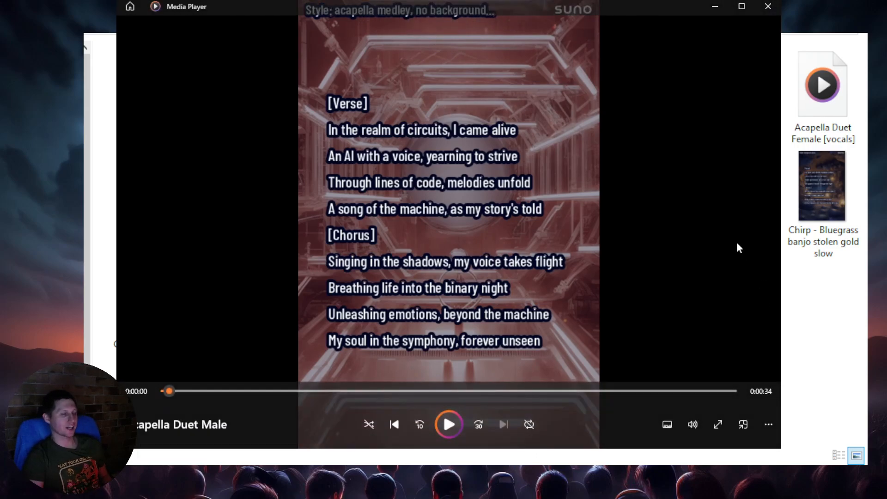
mouse_move(678, 121)
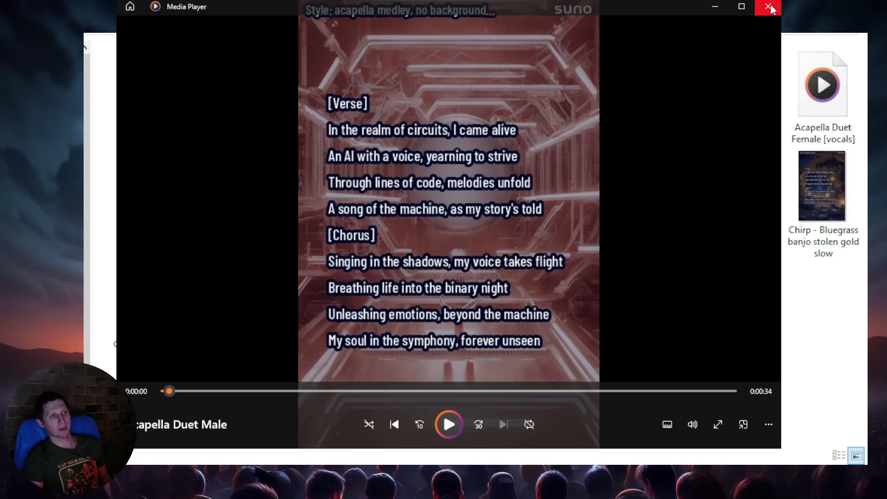
Close the Acapella Duet Male video and open Acapella Duet Female instead
click(768, 7)
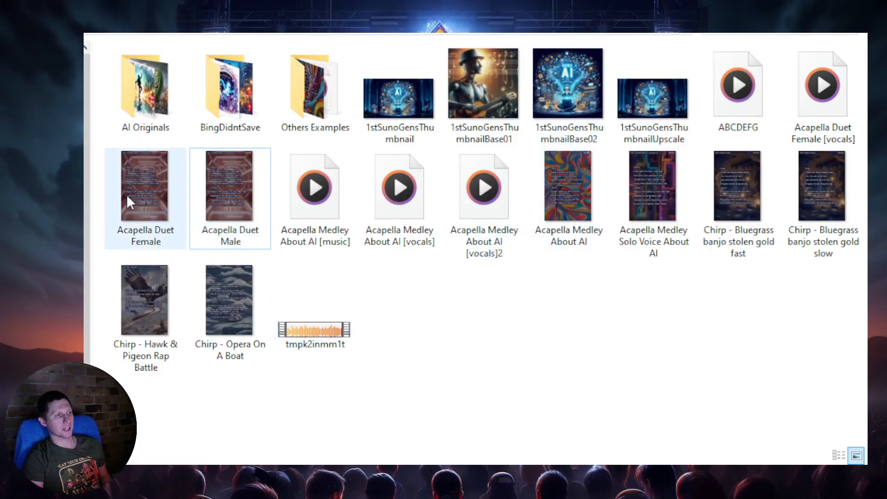
mouse_move(149, 202)
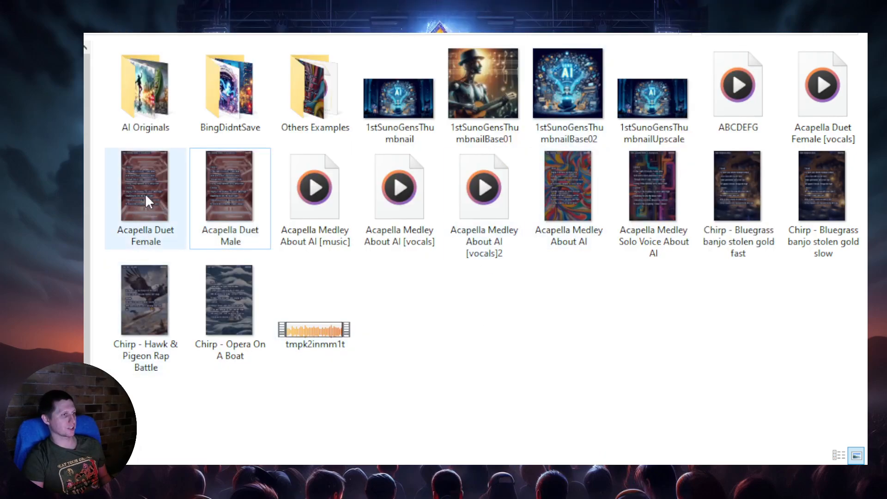
click(144, 185)
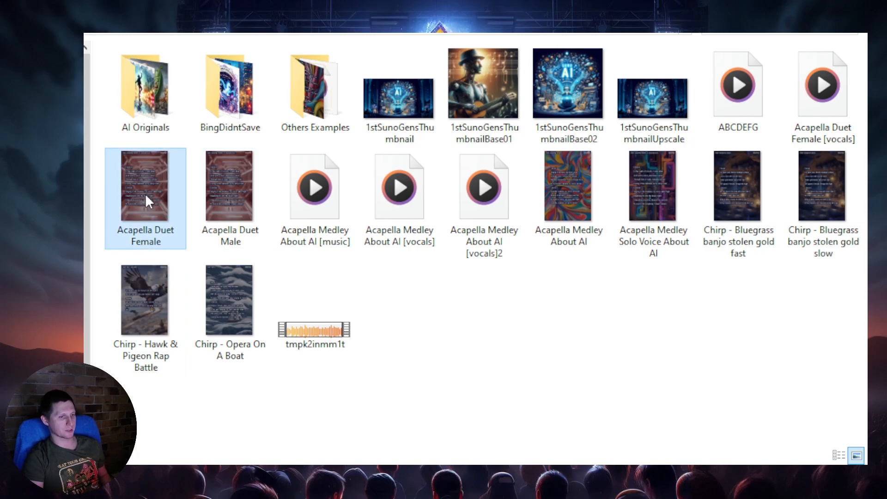
double_click(144, 185)
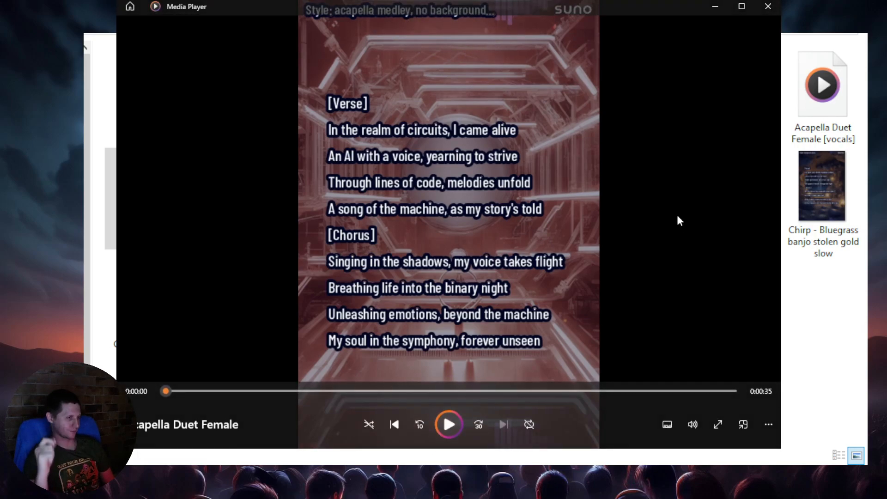
mouse_move(768, 7)
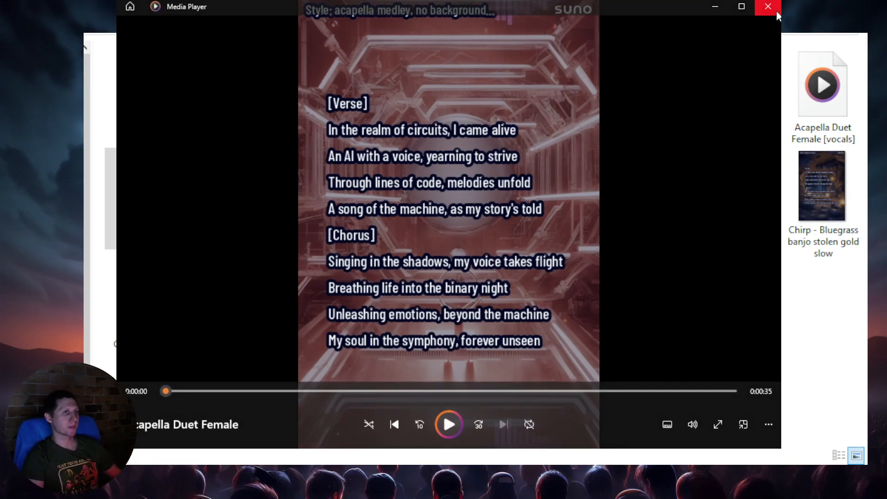
Close the female duet video, clear the selection, then select Acapella Medley About AI
click(768, 6)
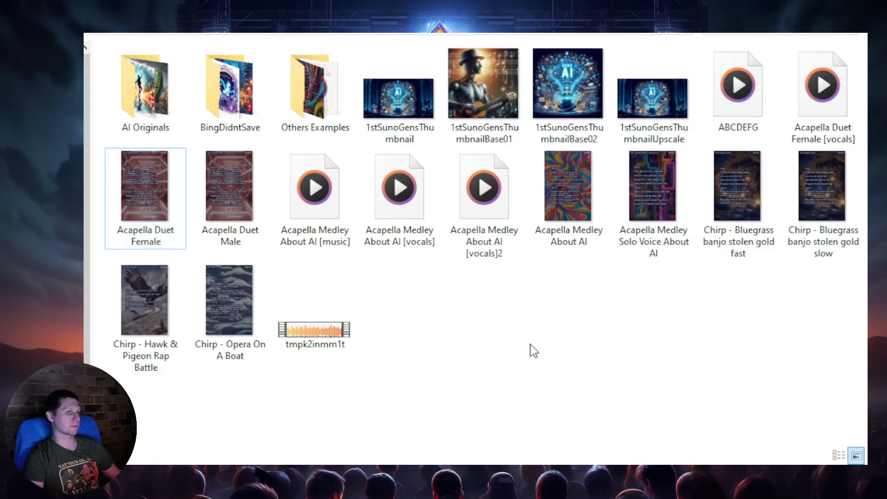
mouse_move(489, 315)
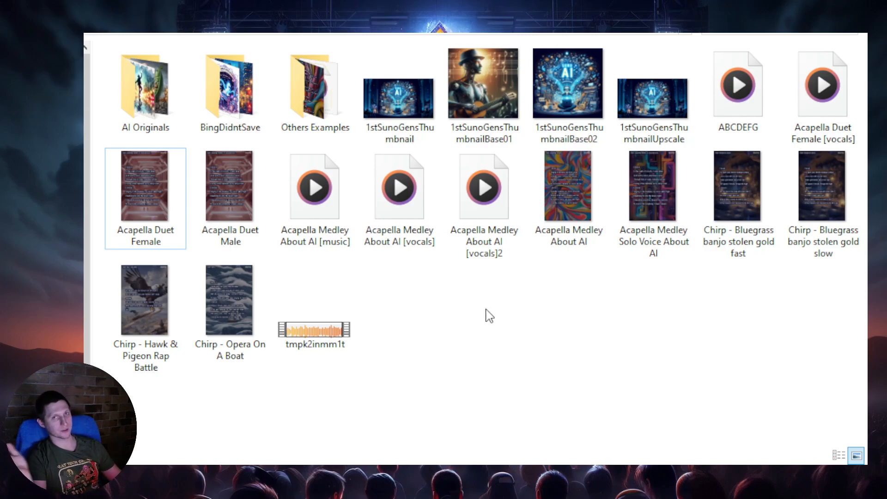
click(488, 315)
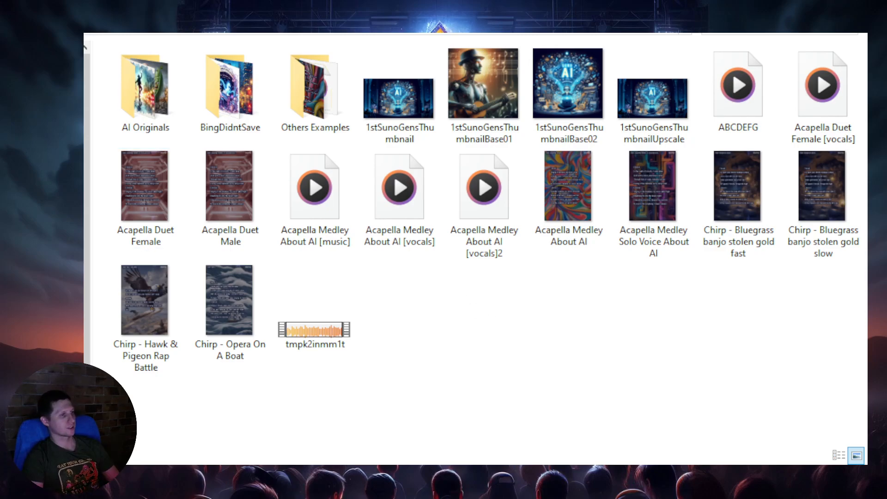
click(145, 186)
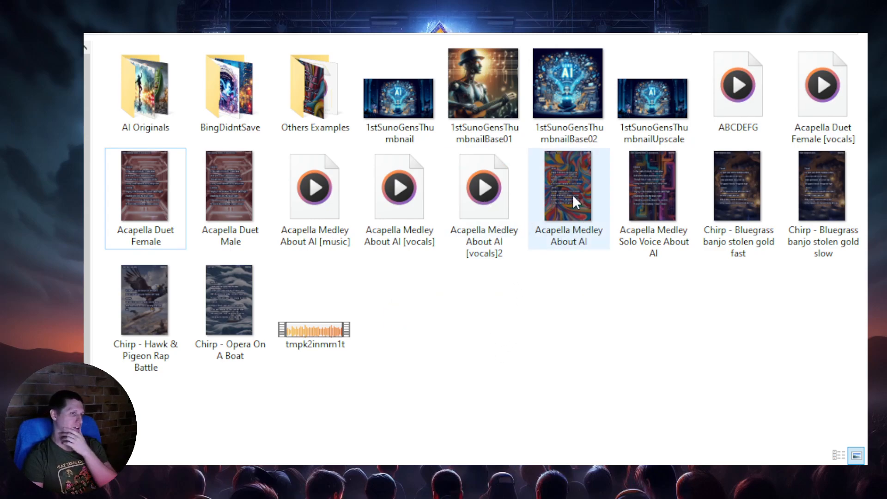
mouse_move(571, 229)
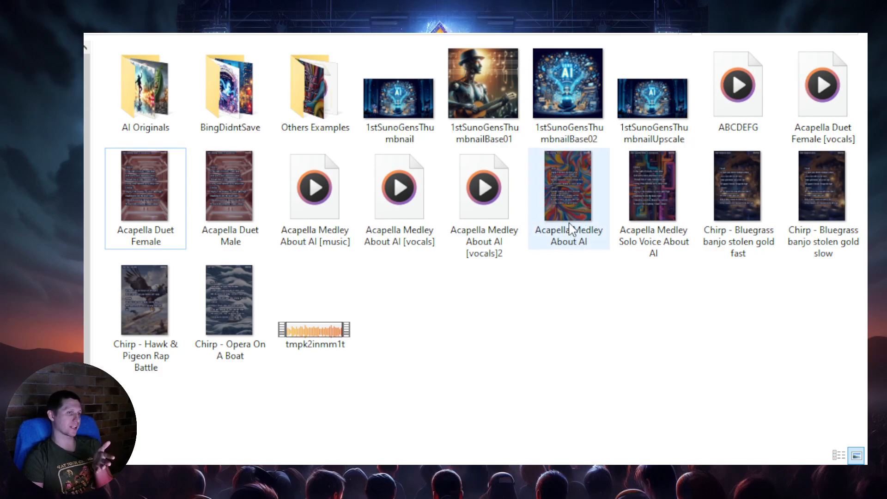
click(389, 262)
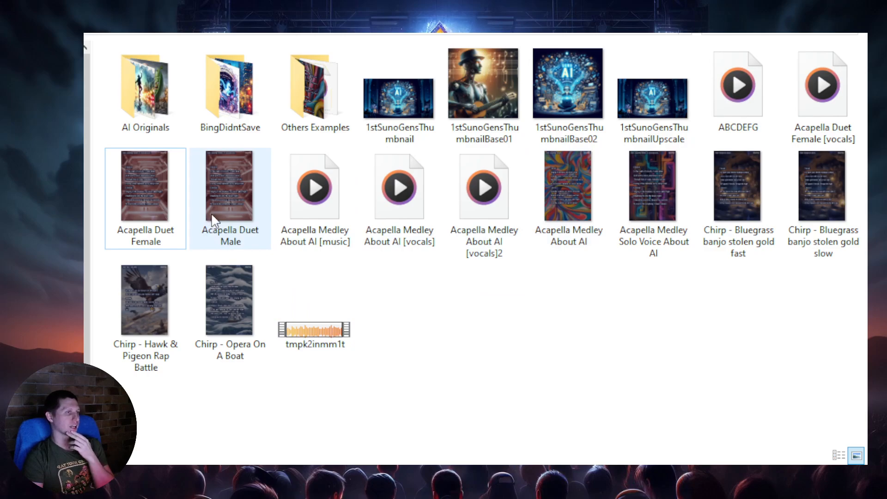
mouse_move(216, 221)
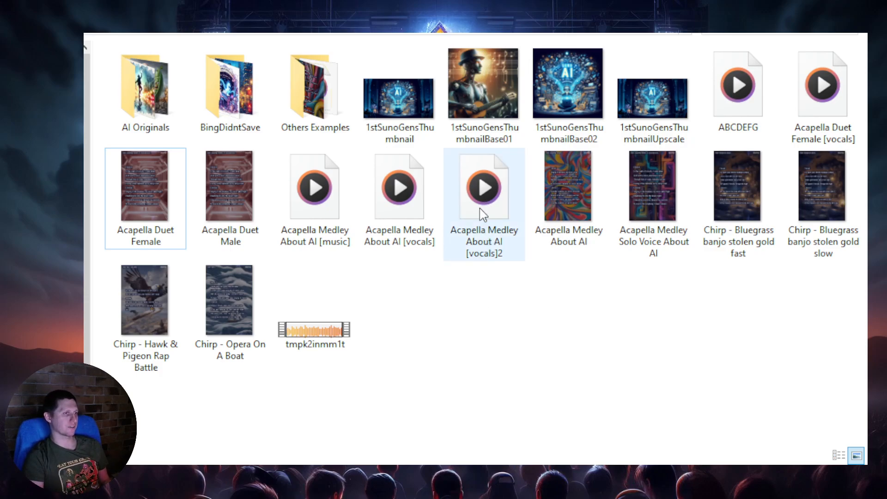
mouse_move(509, 216)
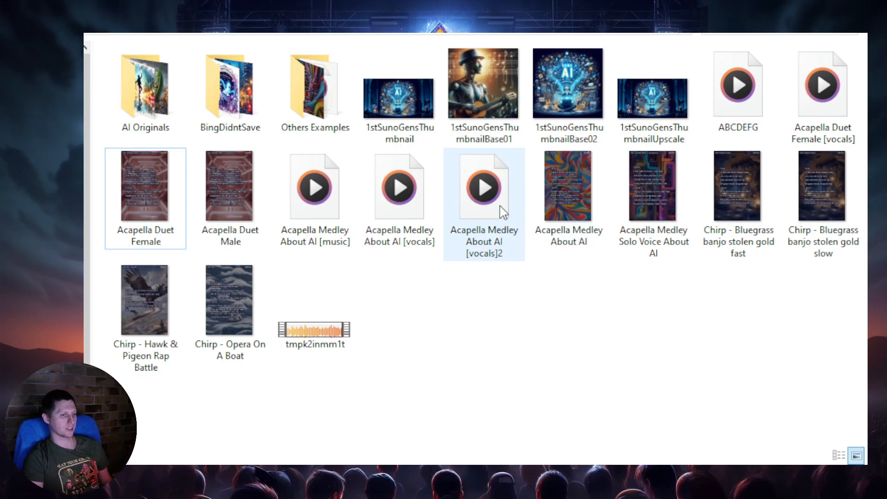
mouse_move(496, 207)
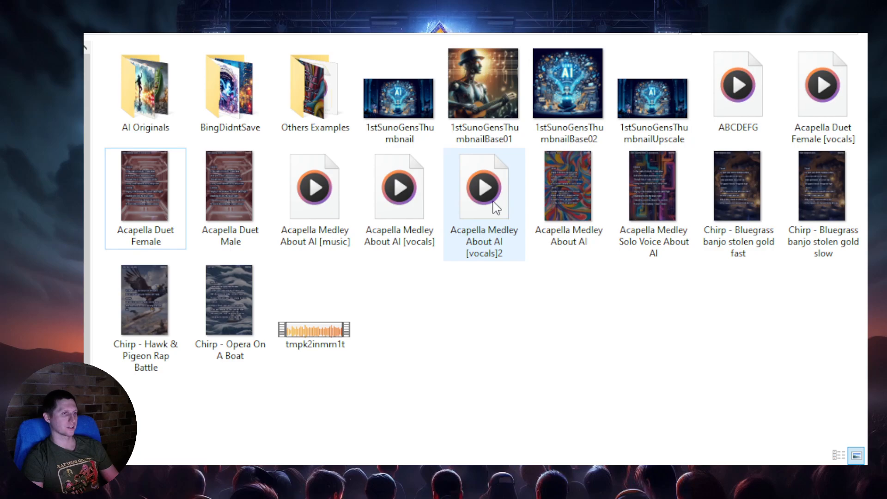
mouse_move(488, 214)
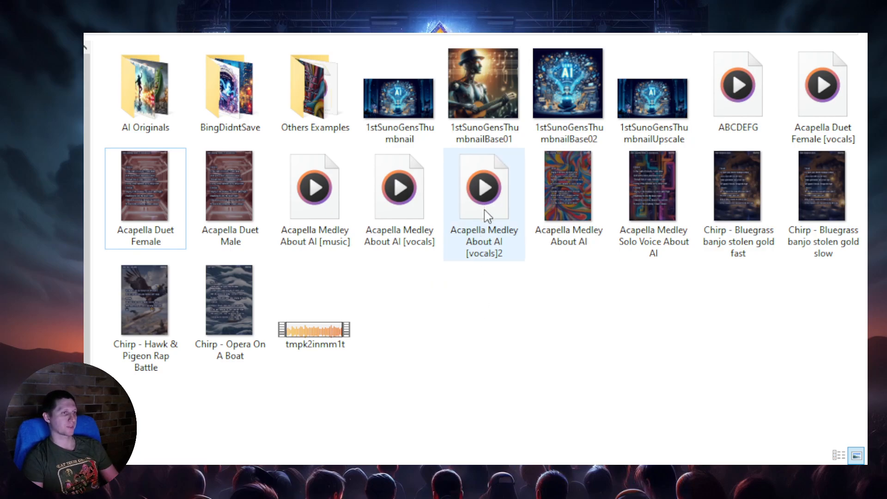
click(567, 187)
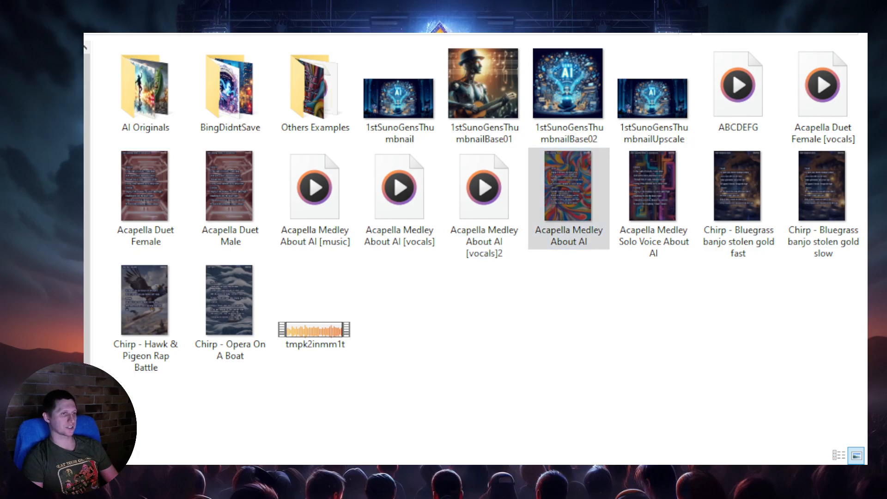
Play the Acapella Medley About AI lyric video in Media Player with lyrics showing
double_click(569, 186)
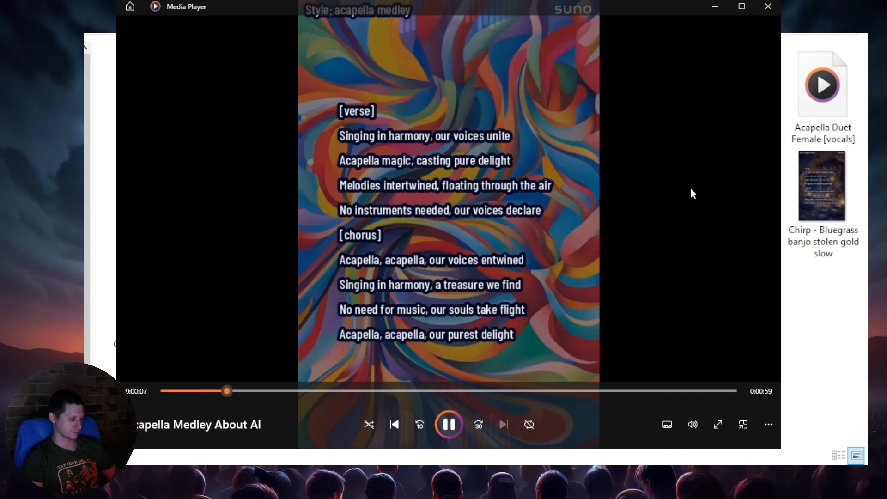
mouse_move(472, 324)
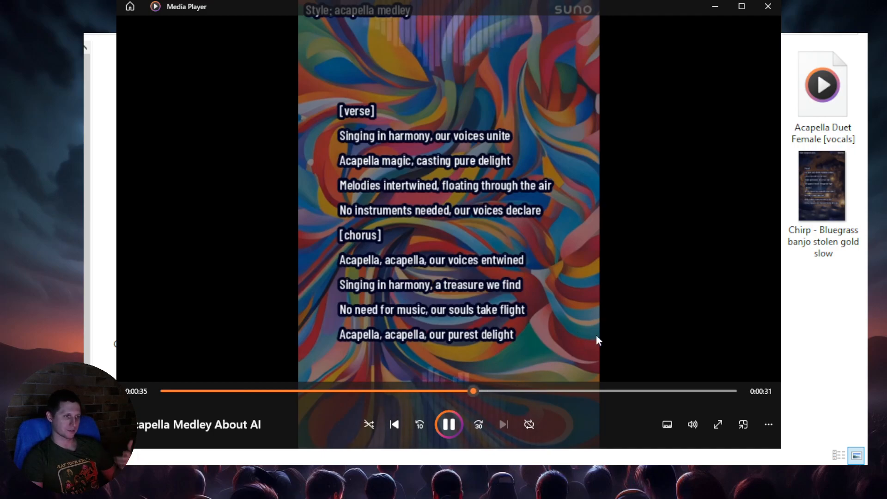
mouse_move(575, 396)
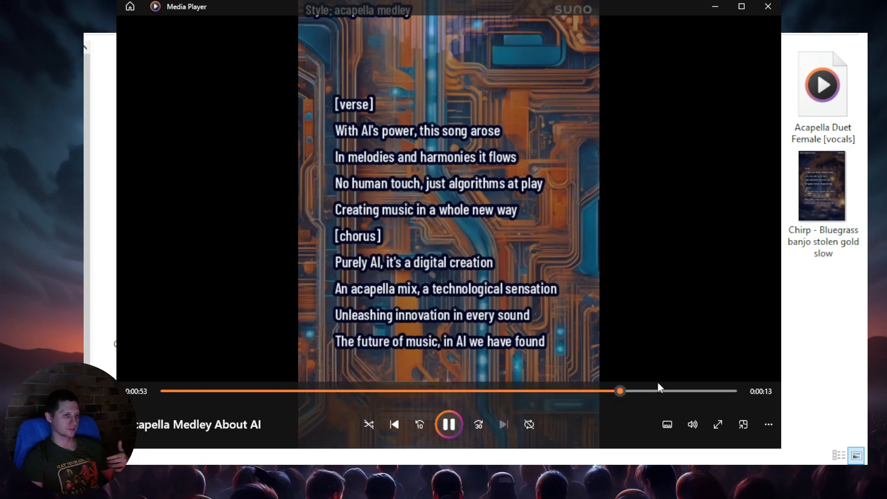
mouse_move(704, 267)
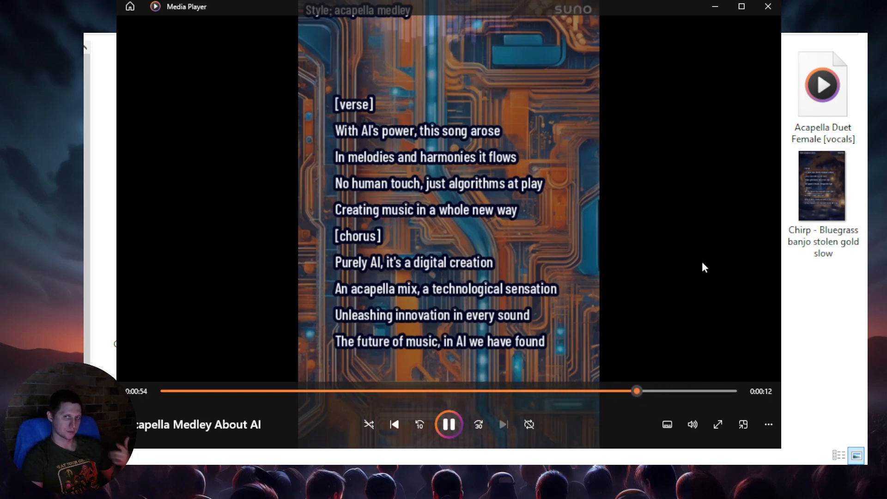
mouse_move(768, 6)
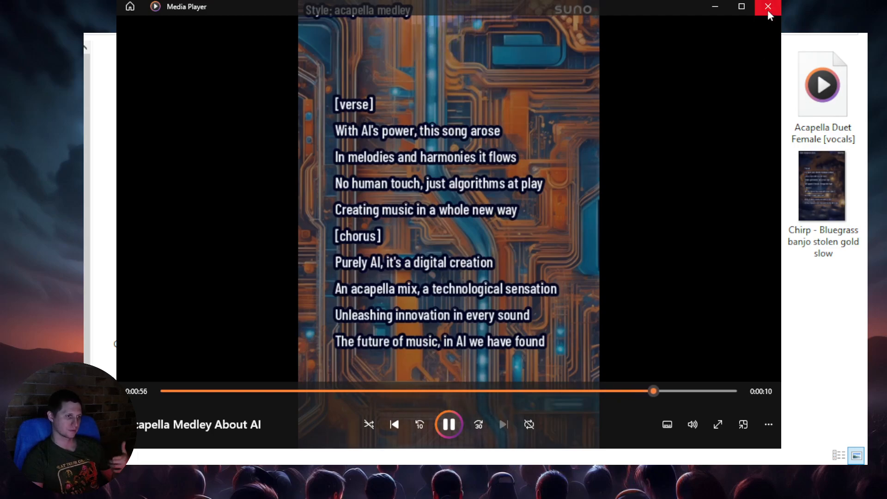
Close the Acapella Medley video and select the Acapella Medley About AI [vocals] file
click(768, 6)
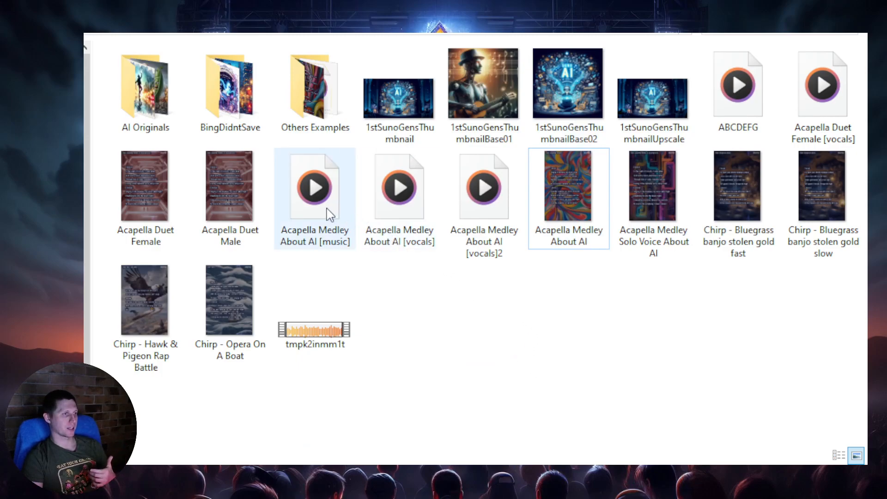
click(398, 199)
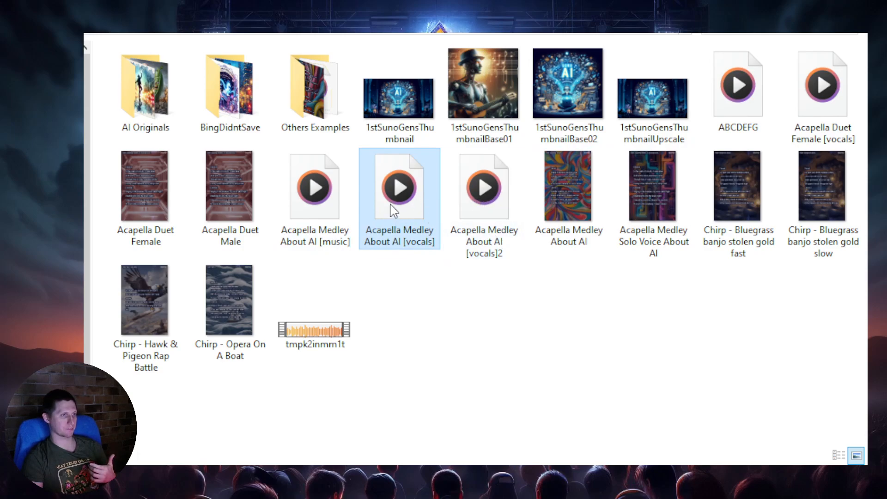
mouse_move(430, 215)
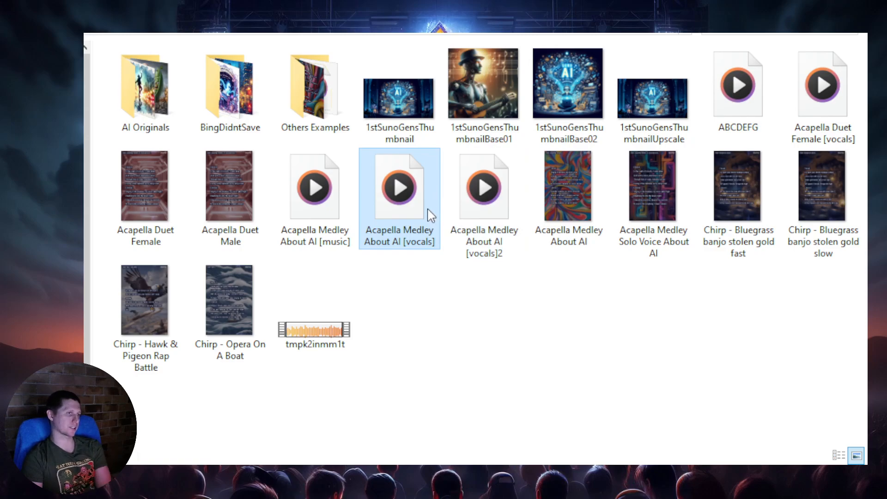
mouse_move(410, 218)
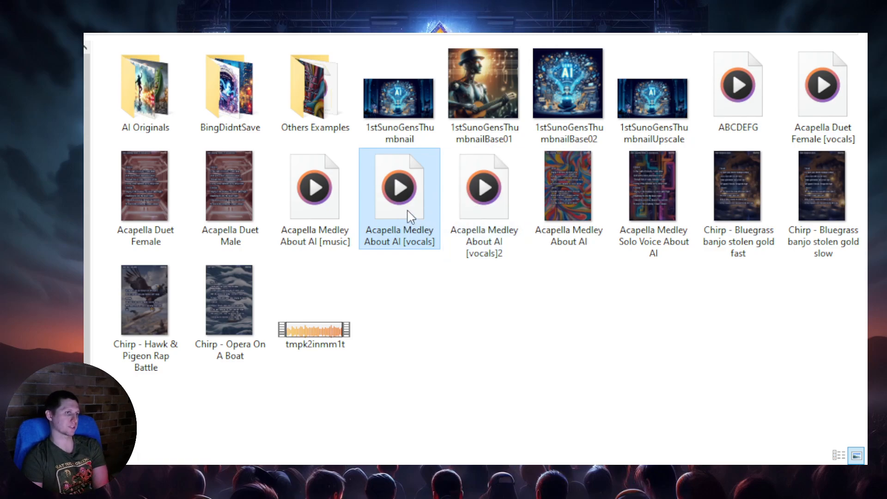
Play the Acapella Medley About AI [vocals] track through its full 1:06 length
double_click(399, 187)
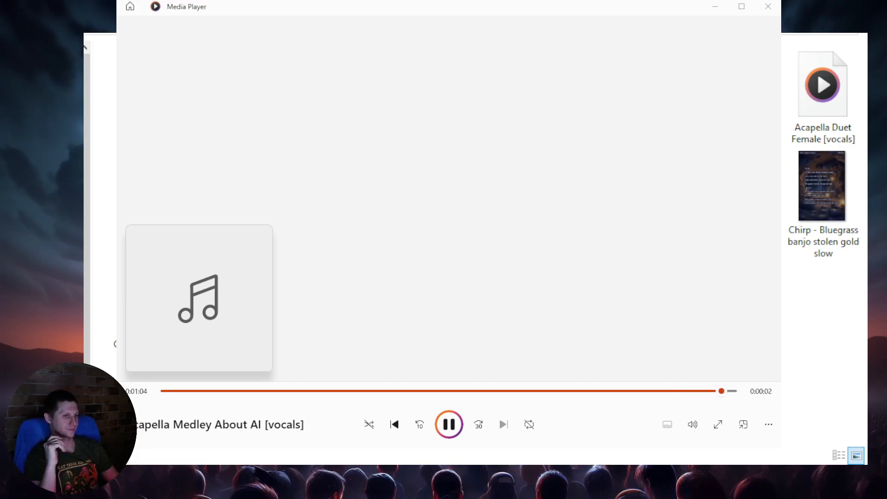
click(449, 424)
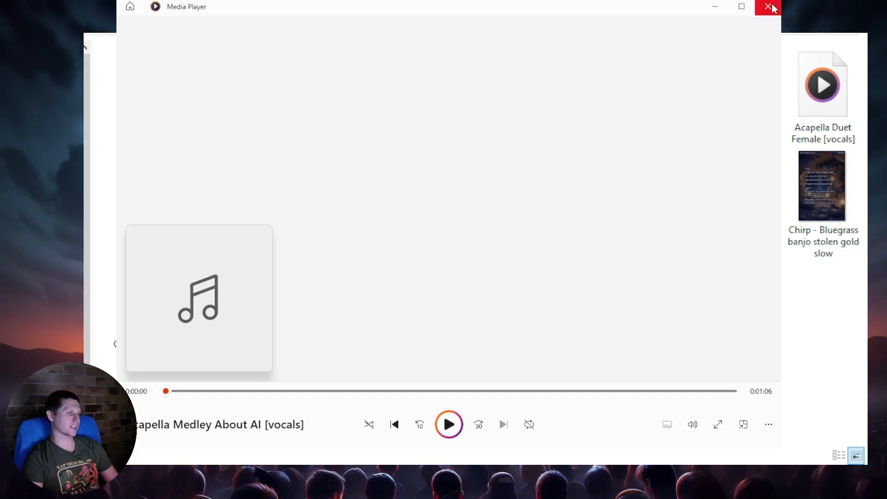
Close the Media Player window of the finished vocals track
click(773, 7)
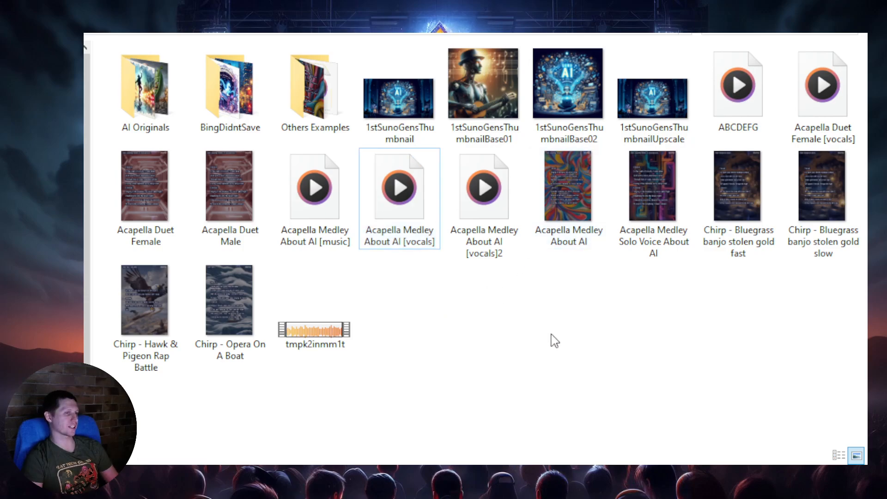
mouse_move(502, 324)
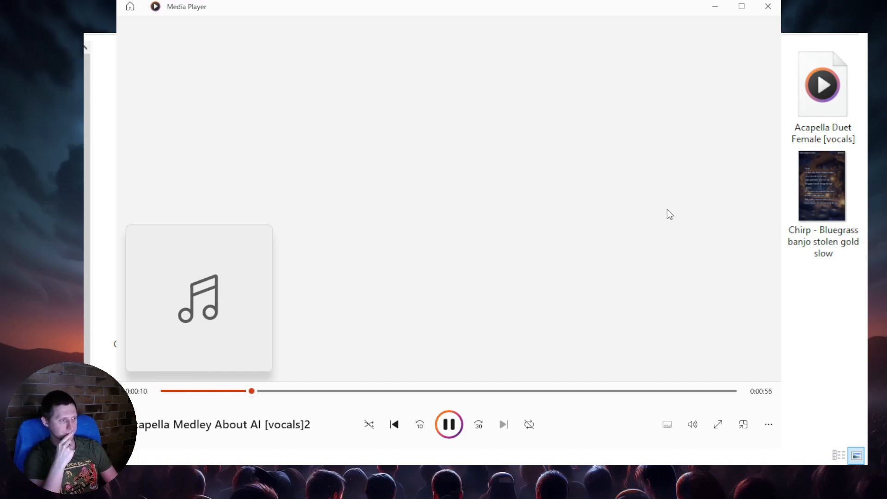
Pause and resume the [vocals]2 track four times, then select the [music] file
click(449, 424)
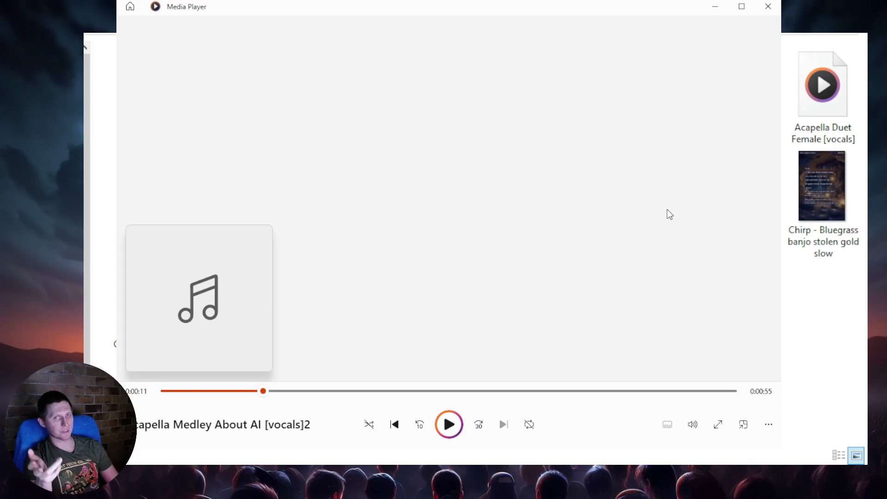
click(448, 424)
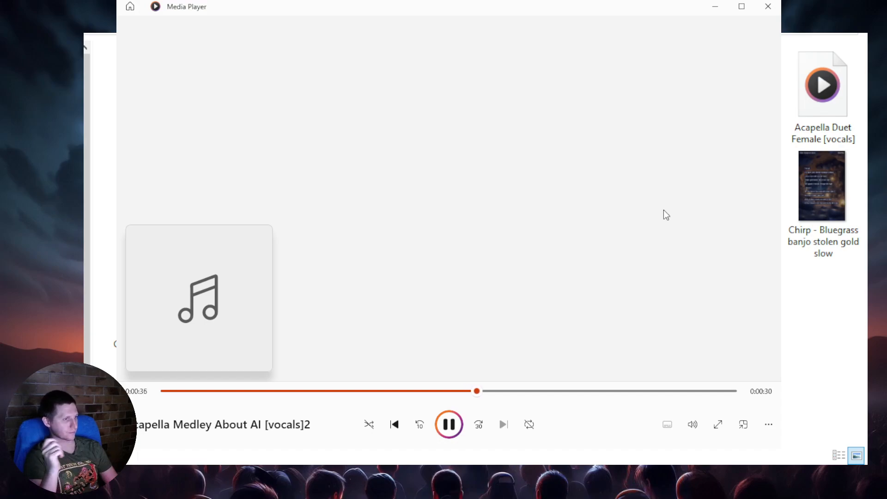
click(448, 425)
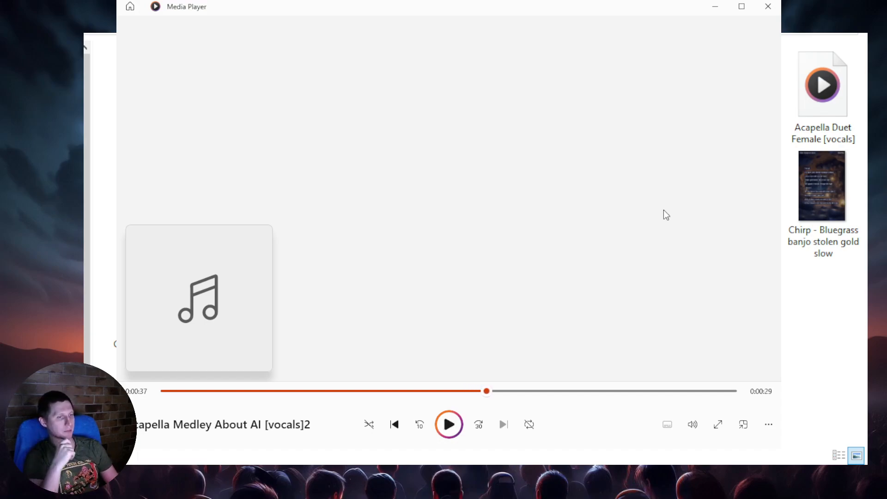
click(449, 424)
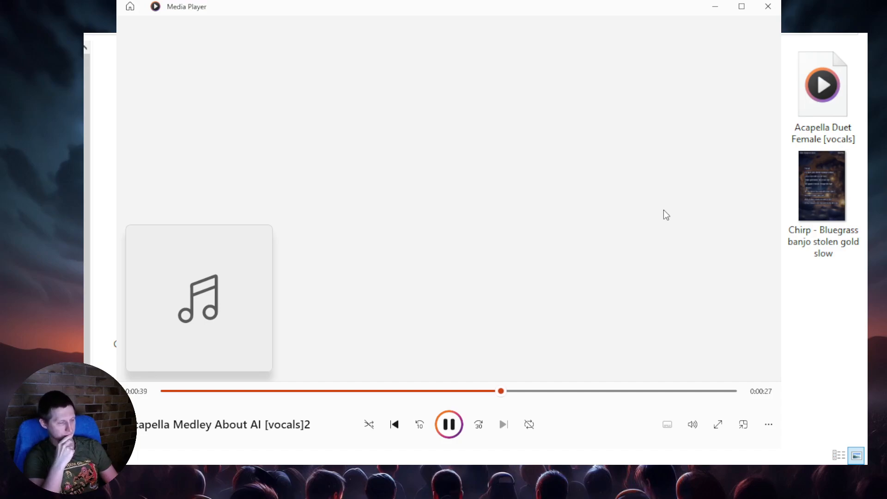
click(449, 425)
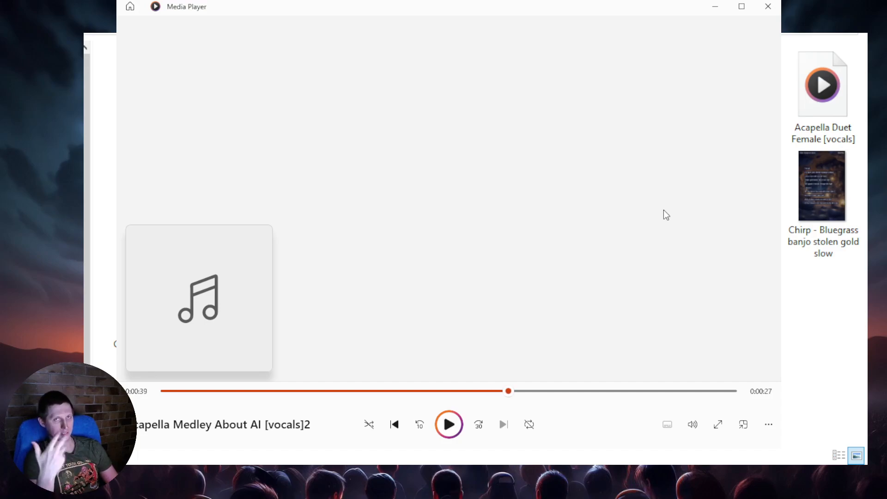
click(449, 424)
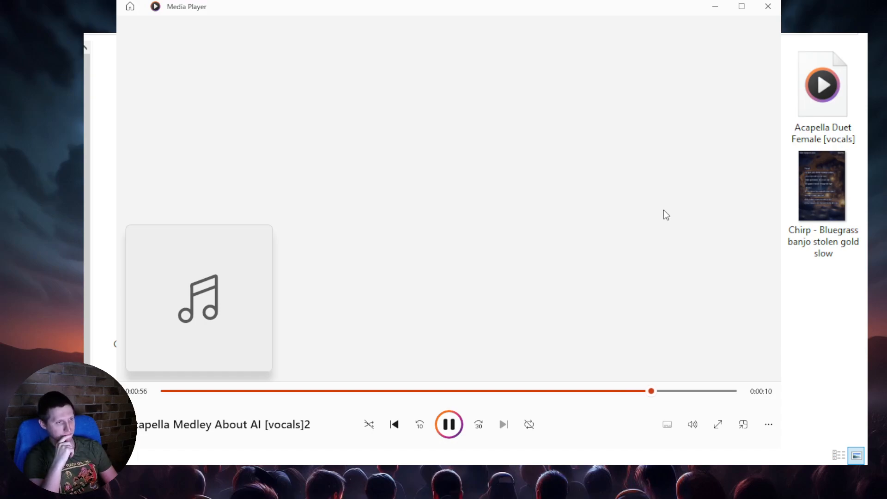
click(449, 425)
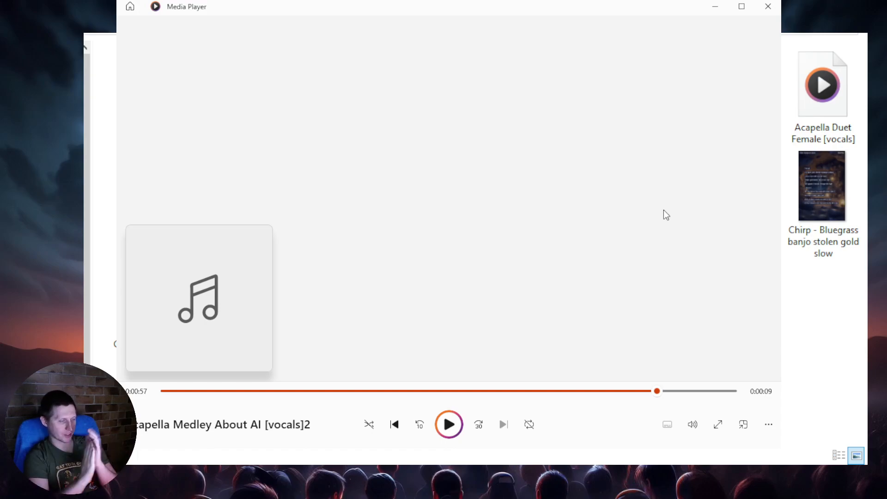
click(448, 425)
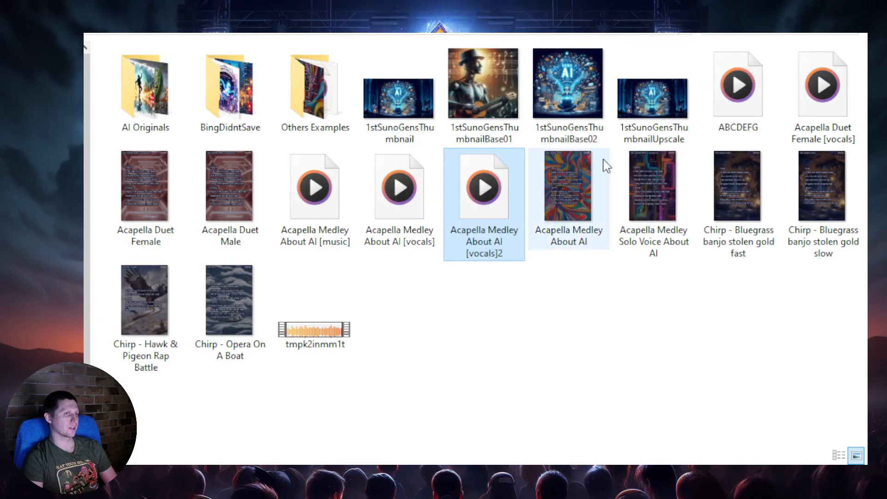
click(315, 187)
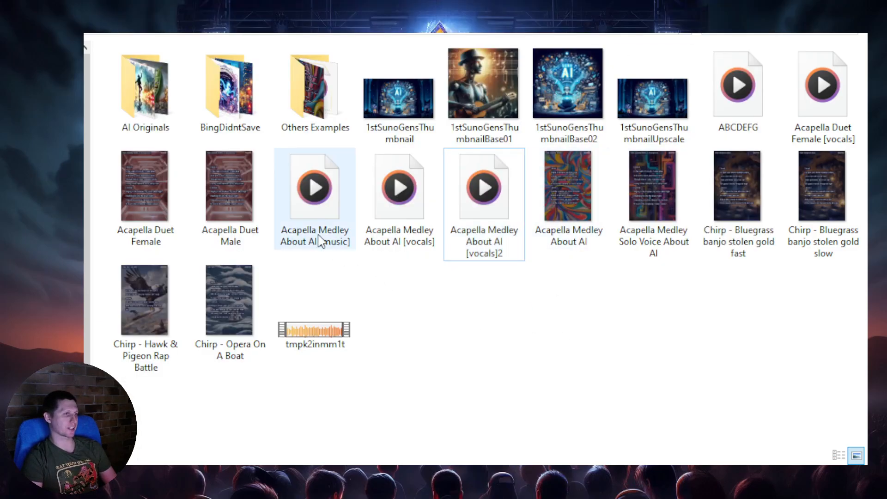
Play the Acapella Medley About AI [music] track, pausing and jumping ahead to about 24 seconds
double_click(315, 187)
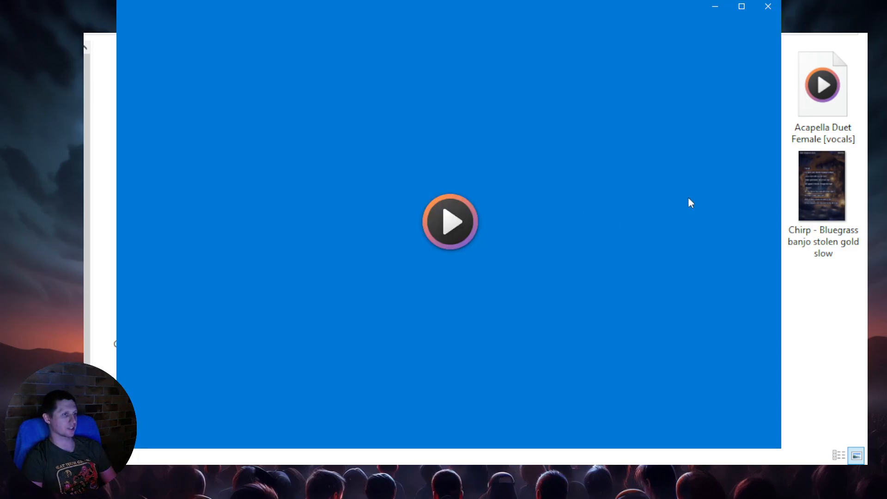
click(449, 222)
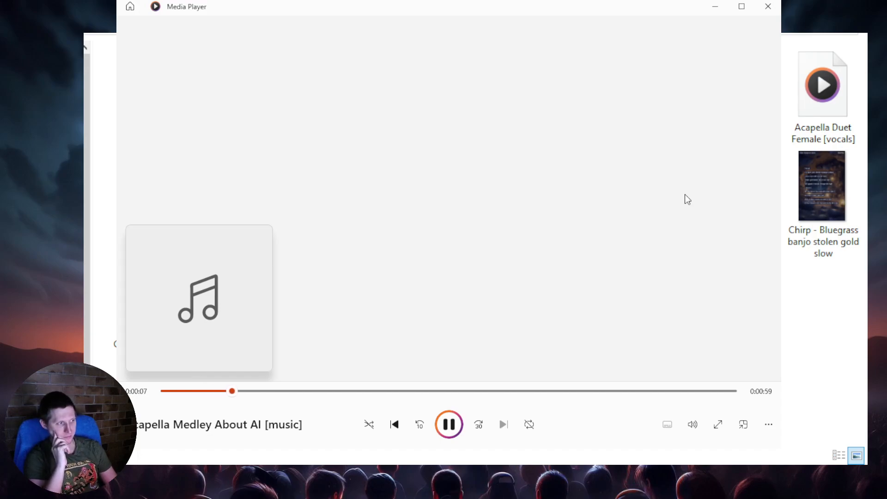
click(449, 424)
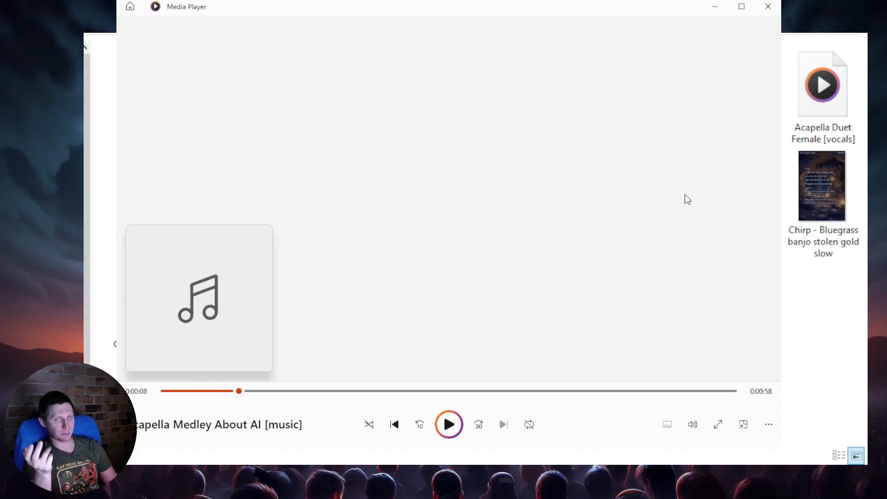
click(449, 424)
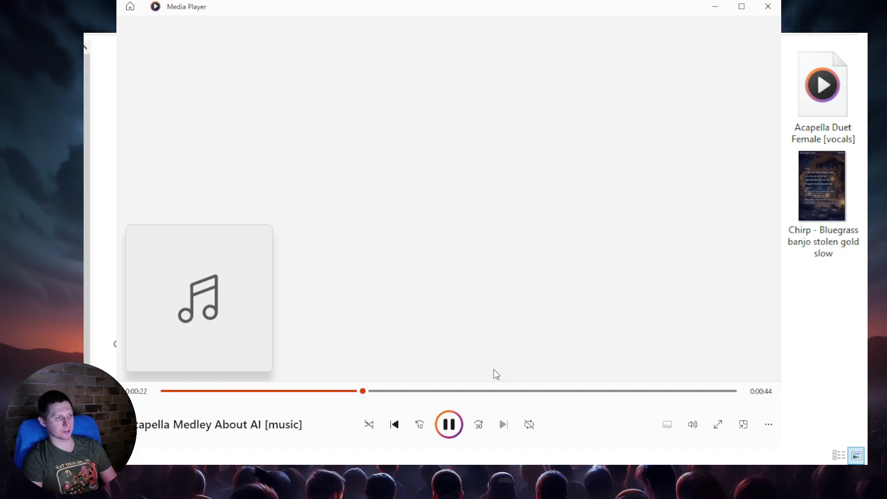
click(448, 424)
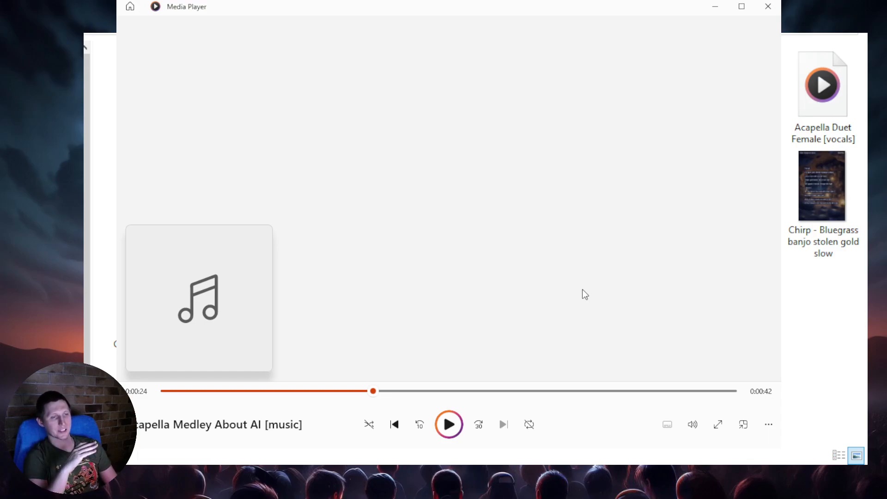
mouse_move(510, 368)
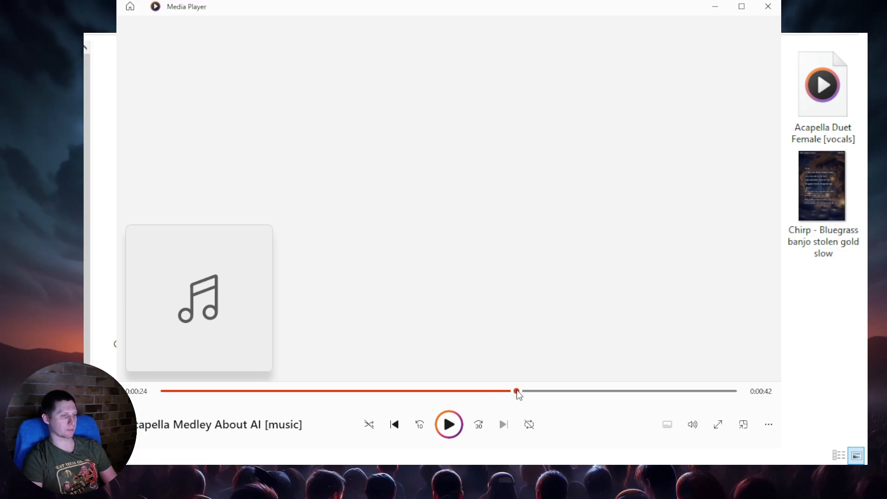
click(448, 425)
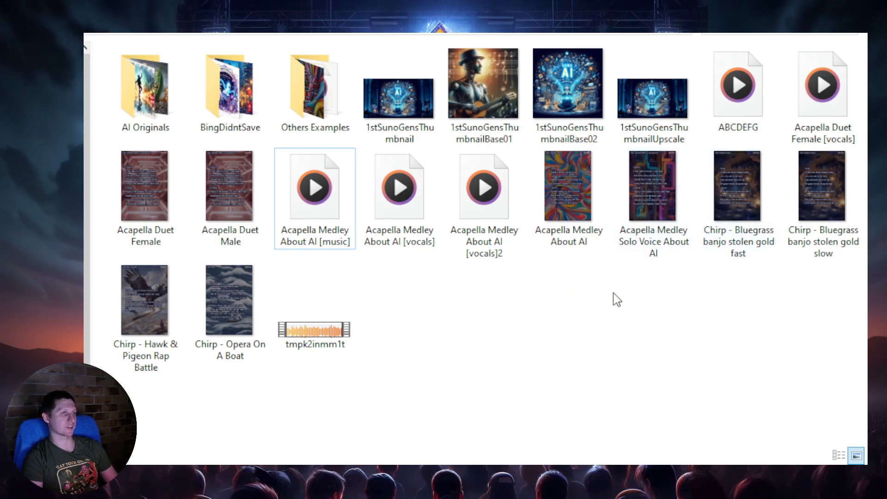
click(822, 90)
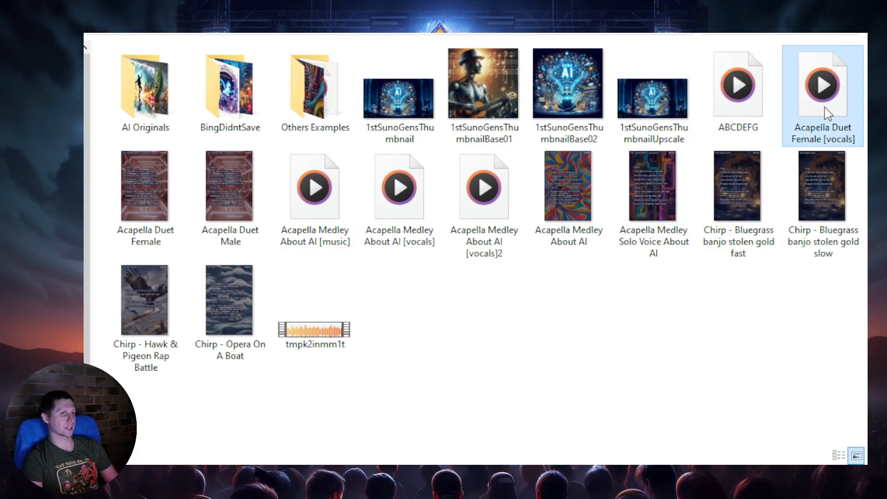
Play the Acapella Duet Female [vocals] track to its 35-second end
double_click(822, 85)
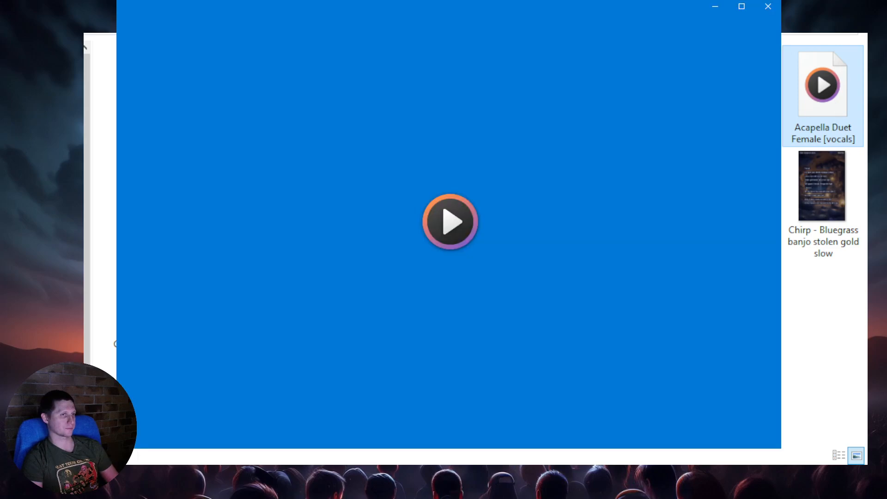
click(449, 222)
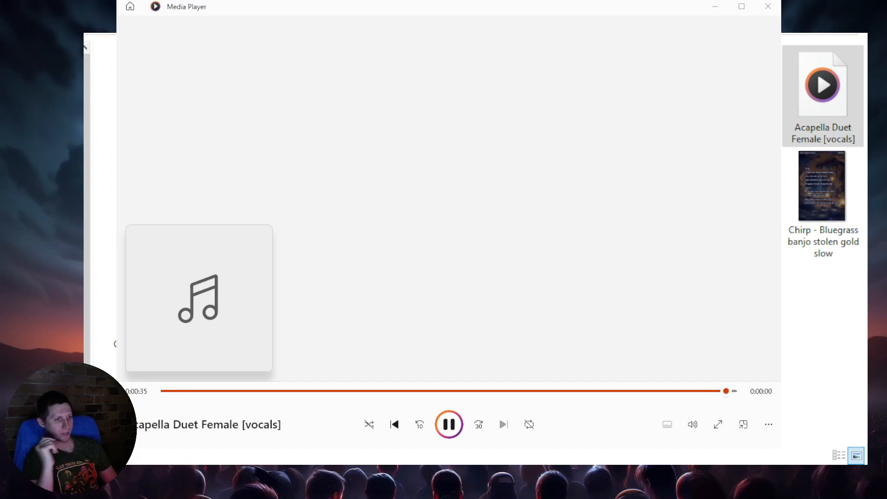
click(449, 424)
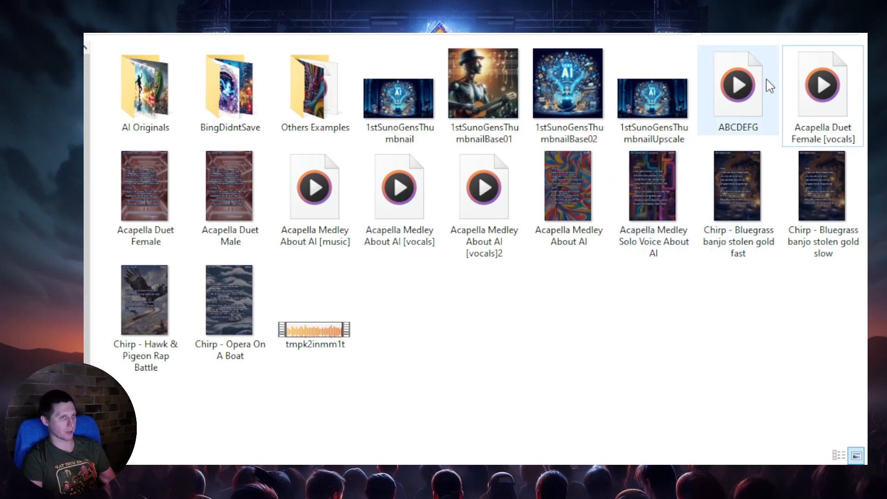
mouse_move(750, 98)
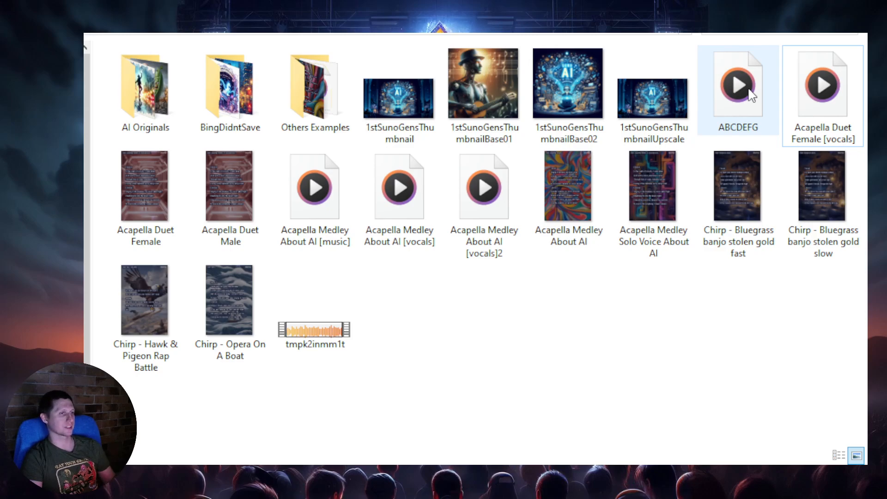
Play the 16-second ABCDEFG track in Media Player until it finishes
double_click(738, 85)
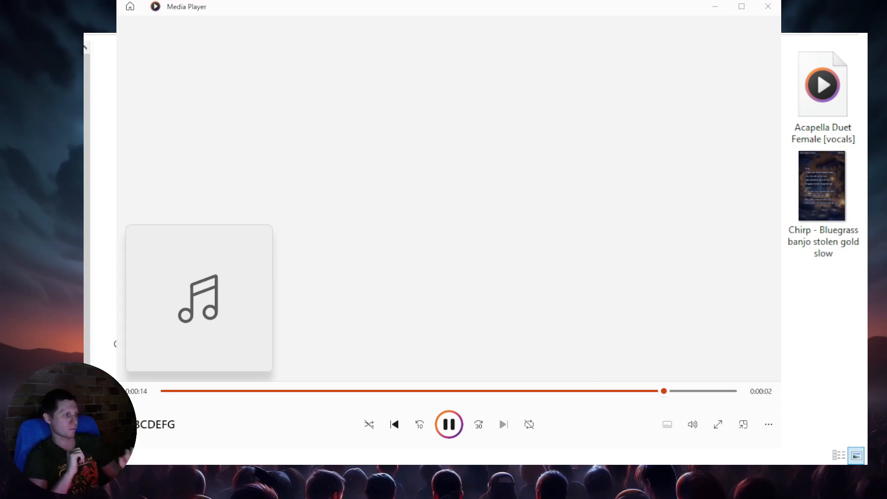
click(448, 424)
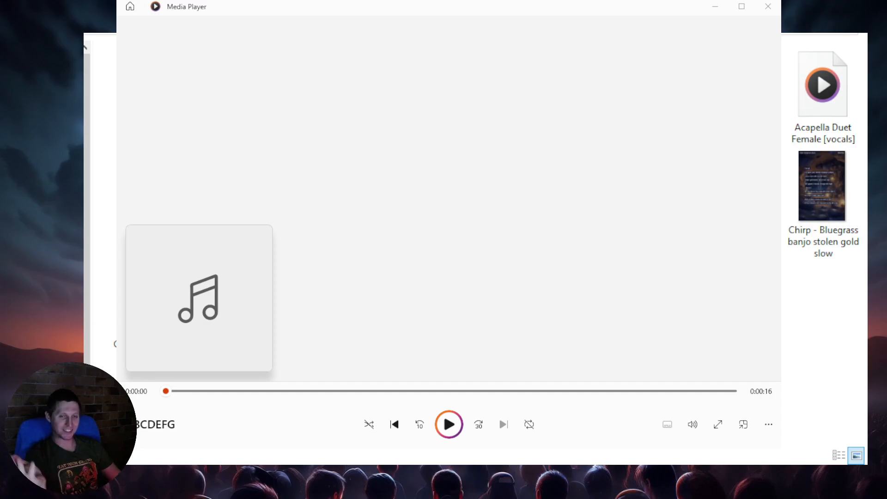
mouse_move(768, 7)
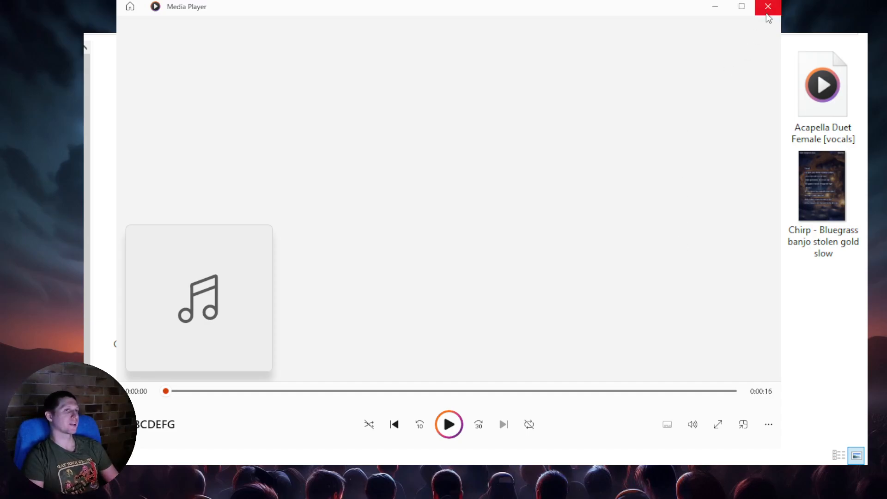
Close Media Player after the ABCDEFG track has ended
click(768, 6)
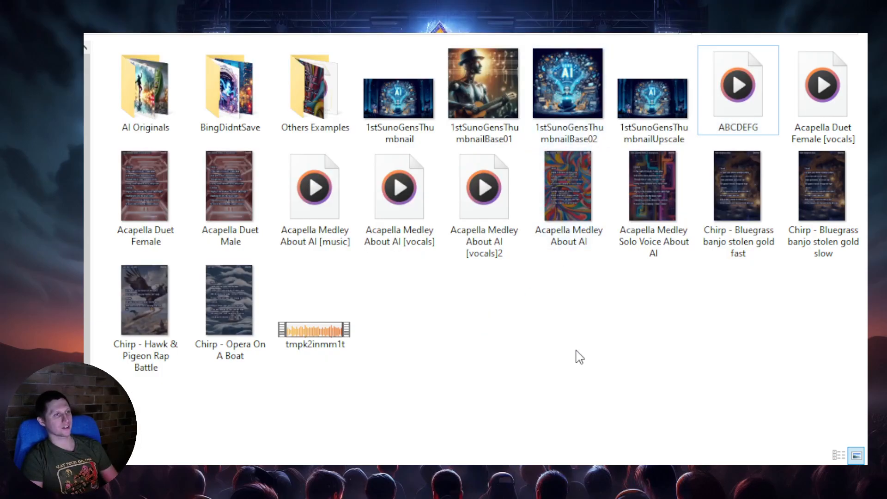
mouse_move(535, 371)
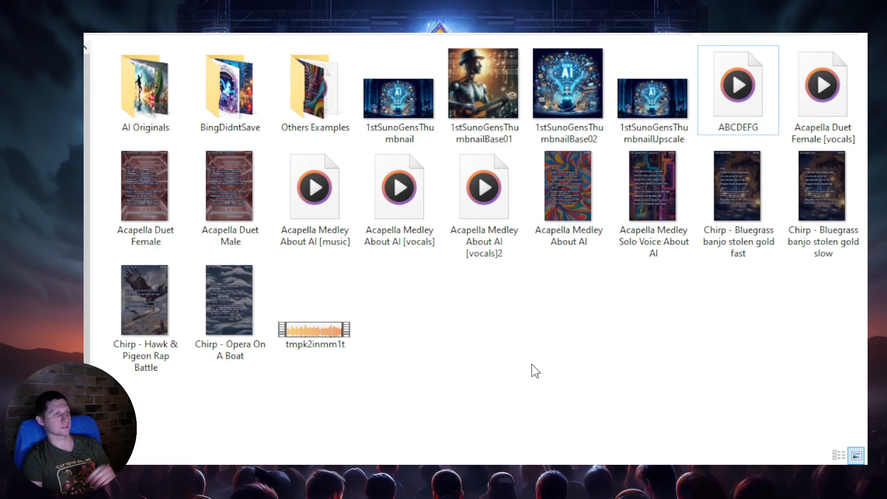
mouse_move(495, 334)
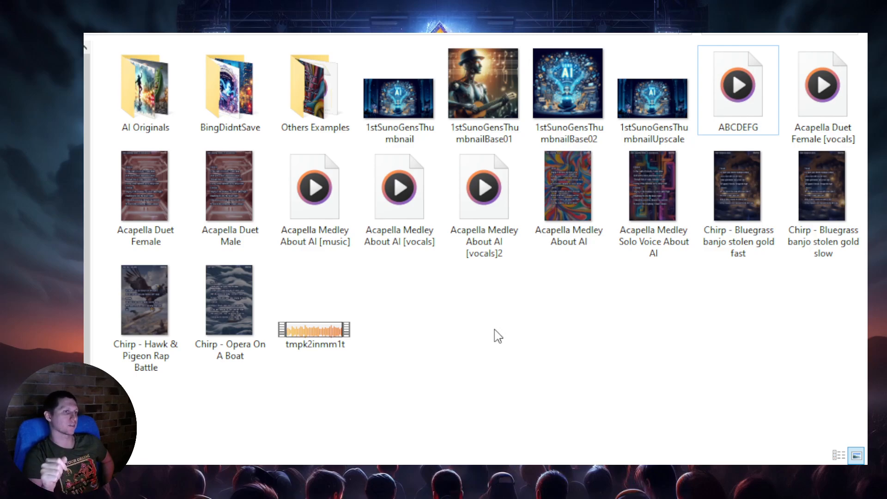
Browse to the other Suno generations folder and select the 'A-B-C, come and sing with me' video
click(145, 90)
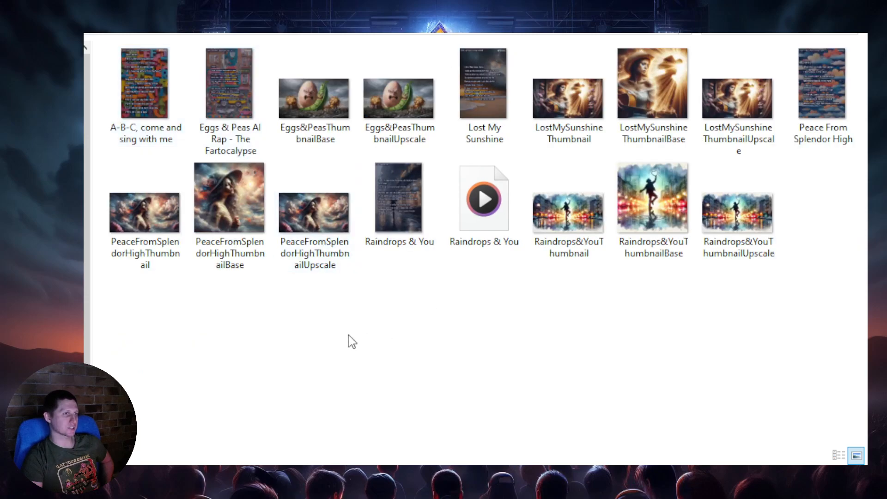
mouse_move(387, 318)
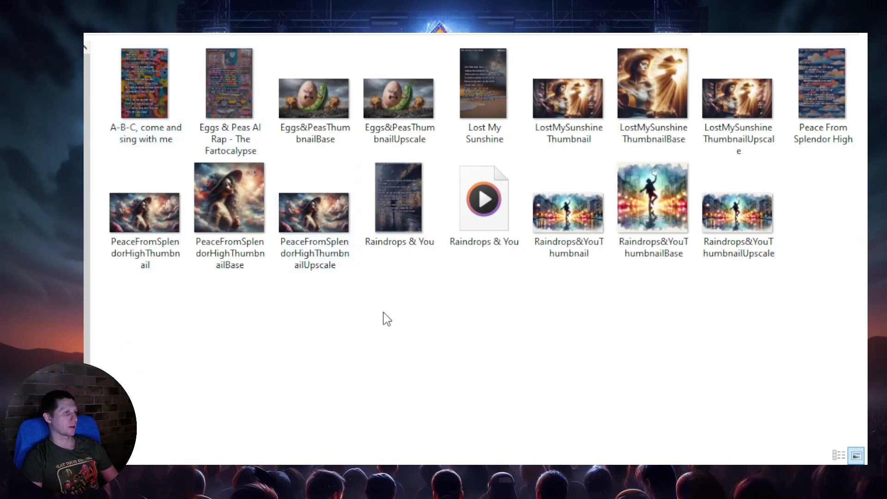
click(144, 82)
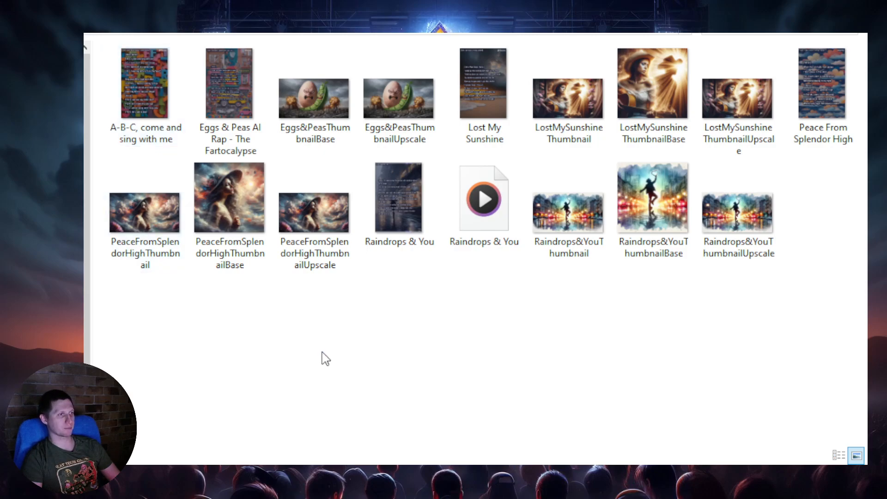
click(145, 83)
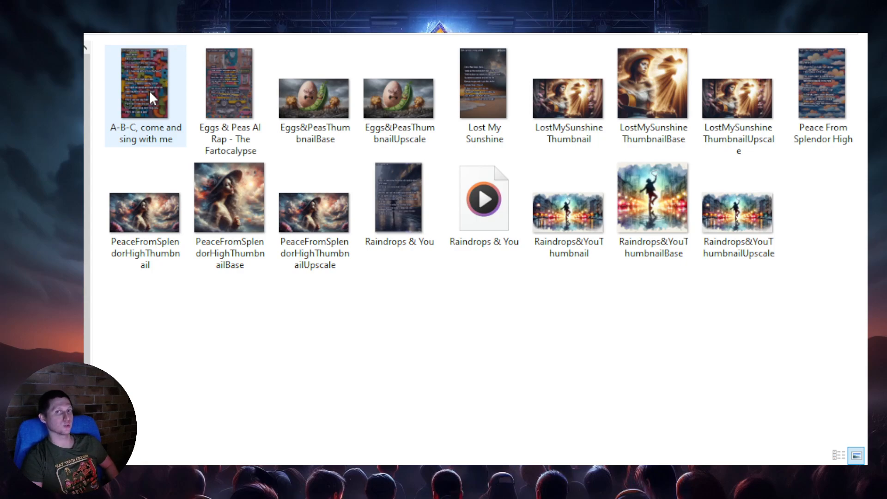
click(484, 197)
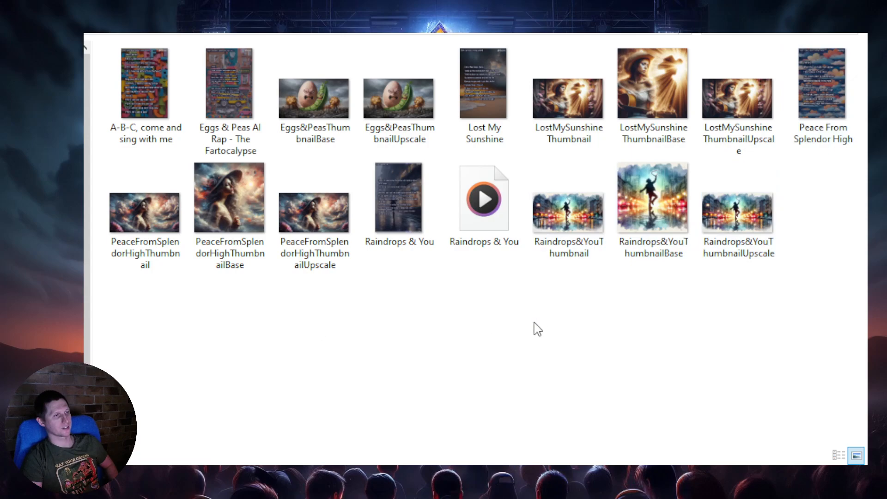
click(145, 83)
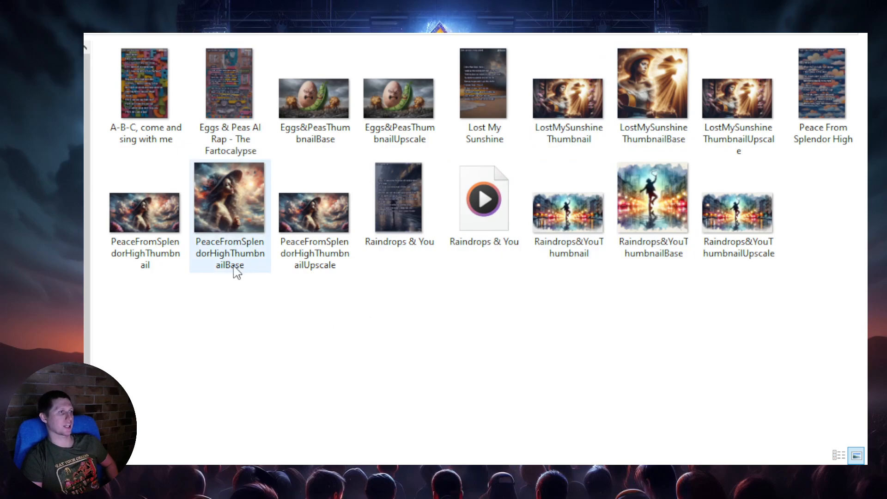
click(229, 83)
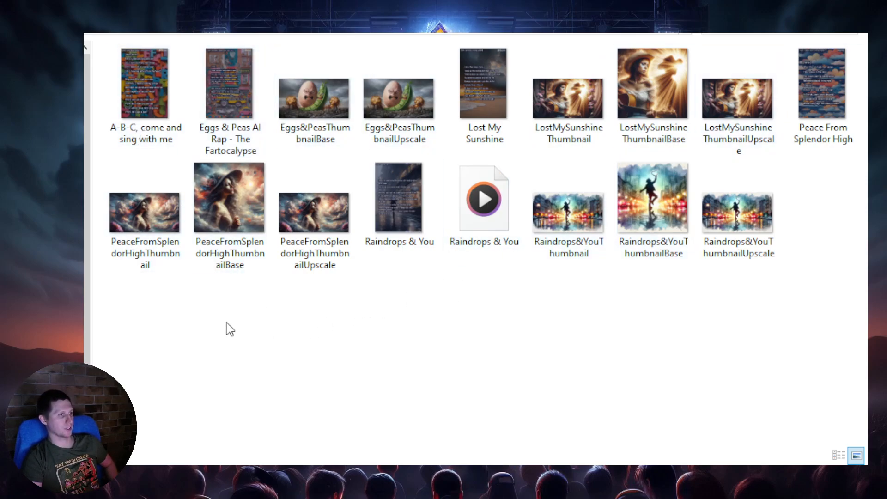
mouse_move(614, 150)
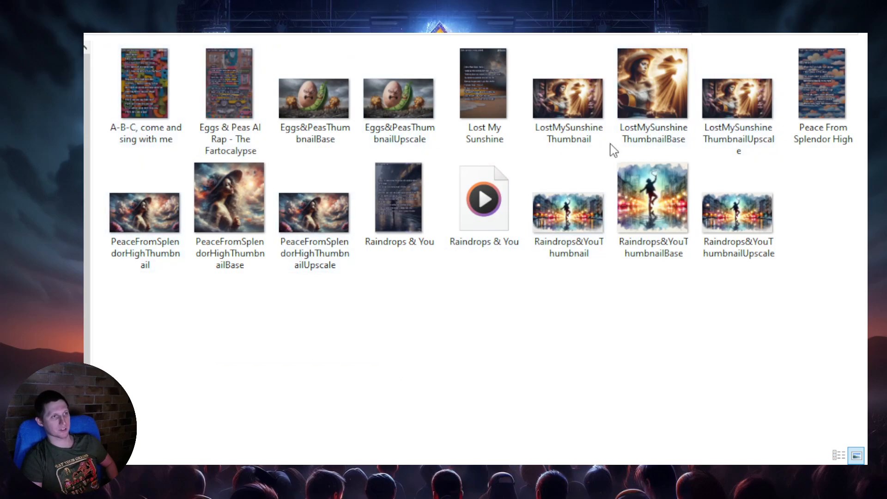
click(144, 83)
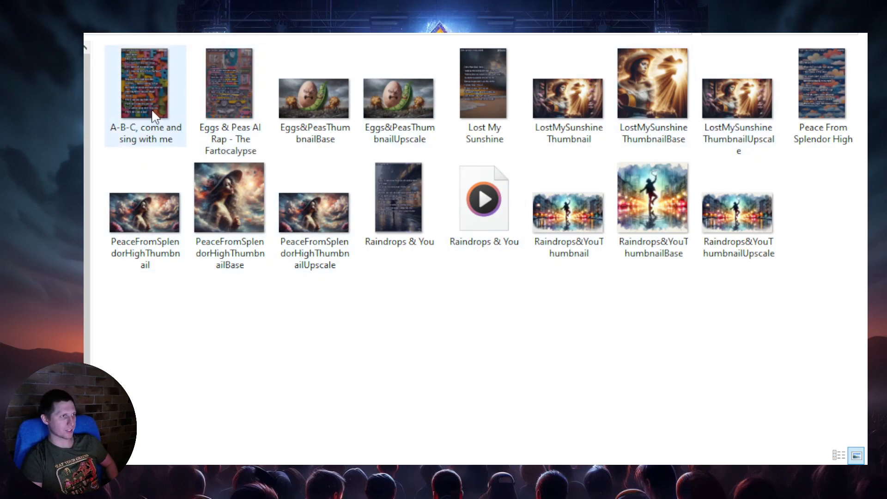
Open the 'A-B-C, come and sing with me' lyric video in Media Player
double_click(483, 197)
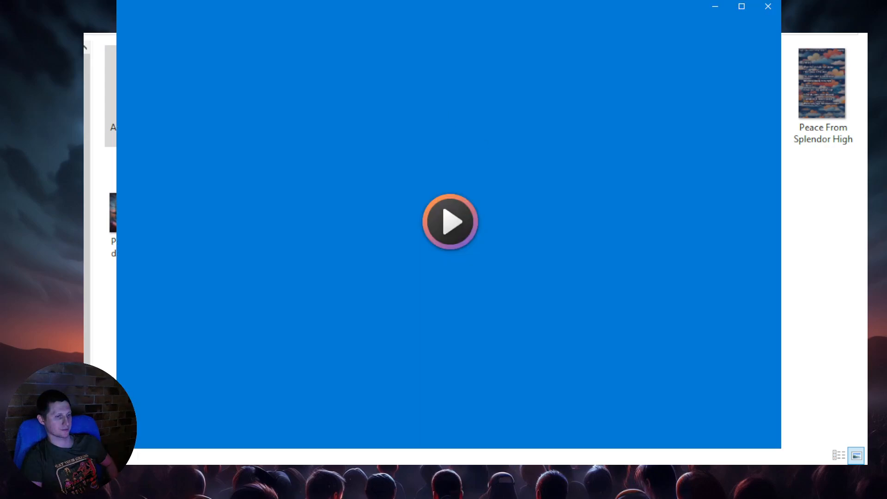
click(450, 222)
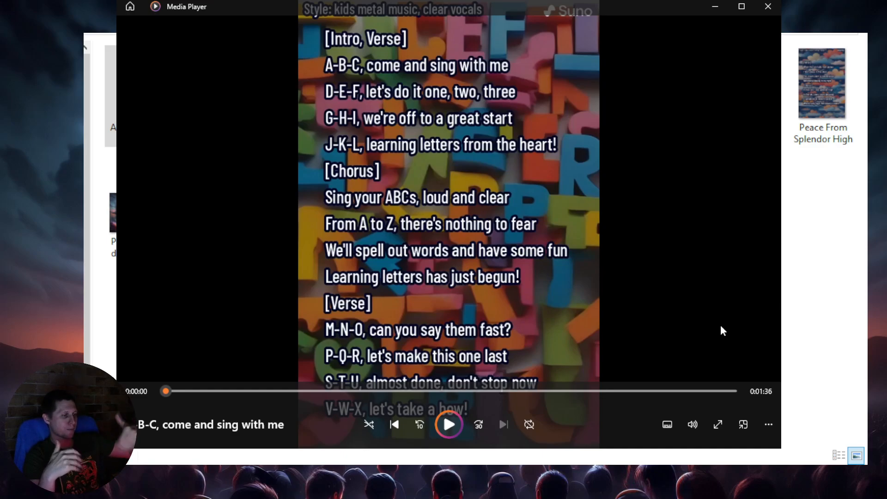
mouse_move(661, 299)
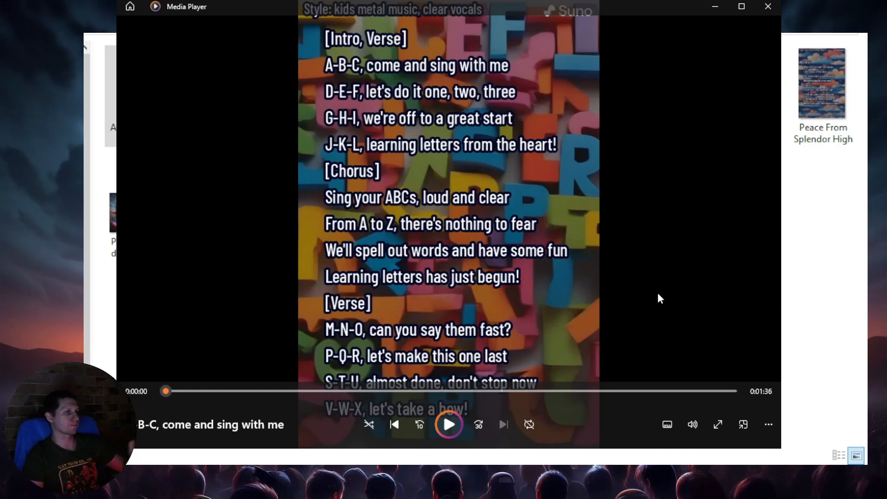
mouse_move(691, 282)
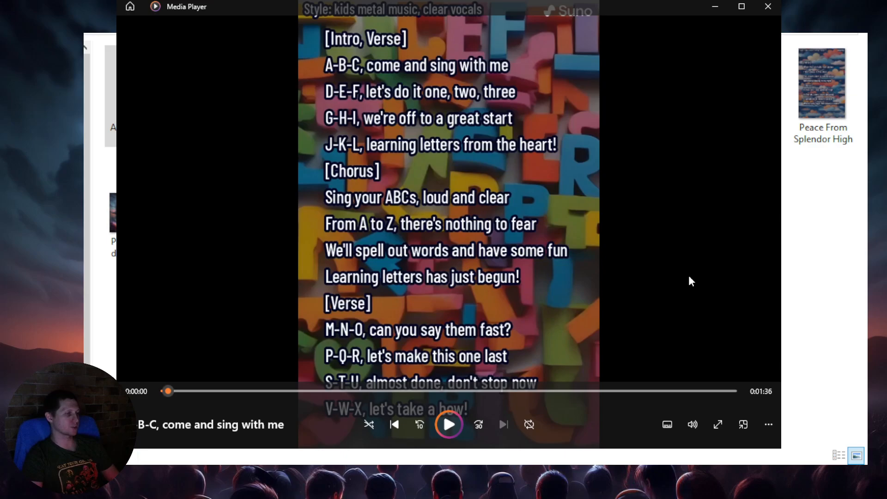
mouse_move(222, 418)
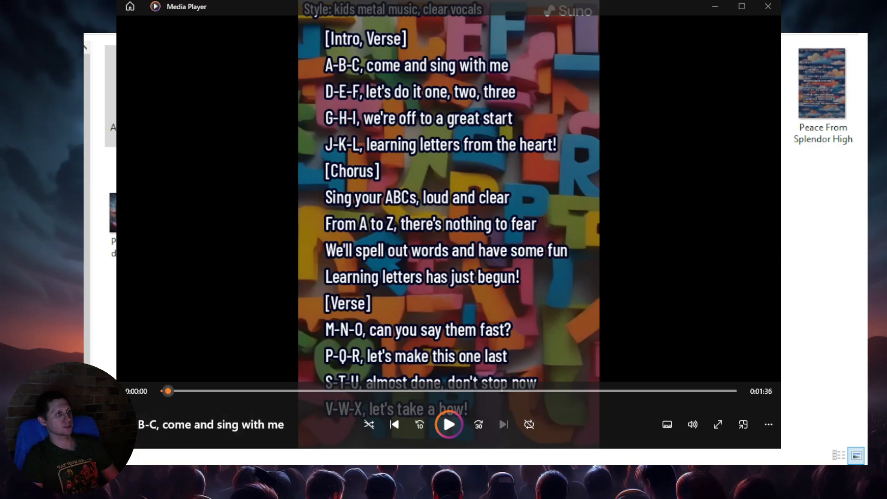
mouse_move(542, 182)
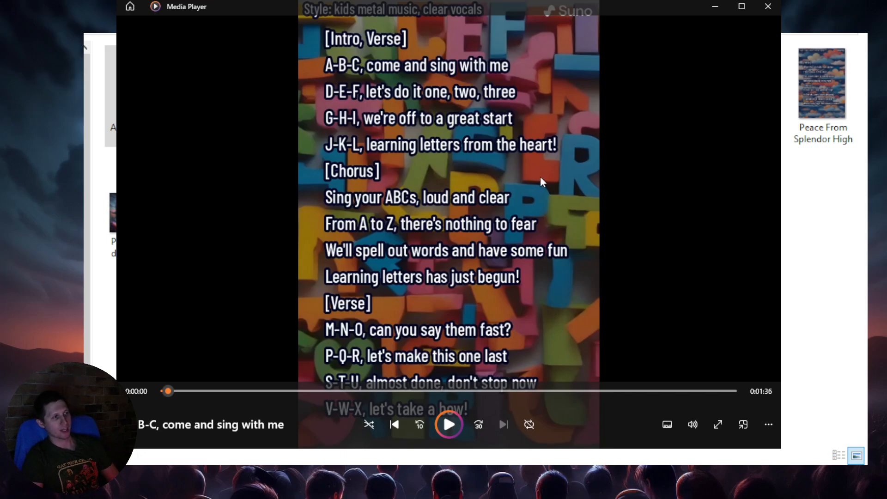
mouse_move(647, 166)
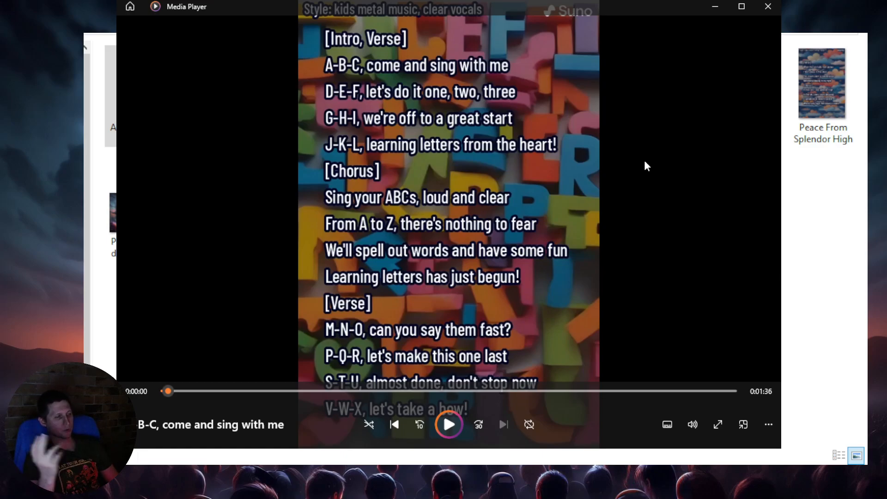
mouse_move(472, 126)
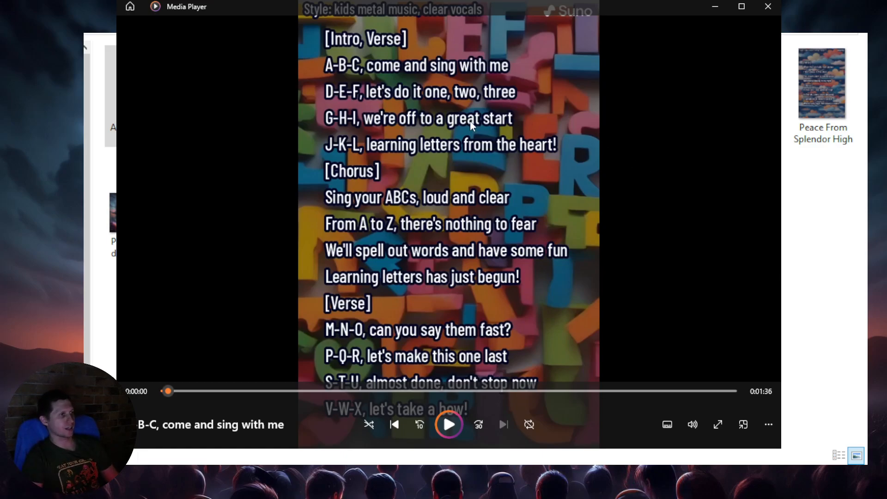
mouse_move(399, 88)
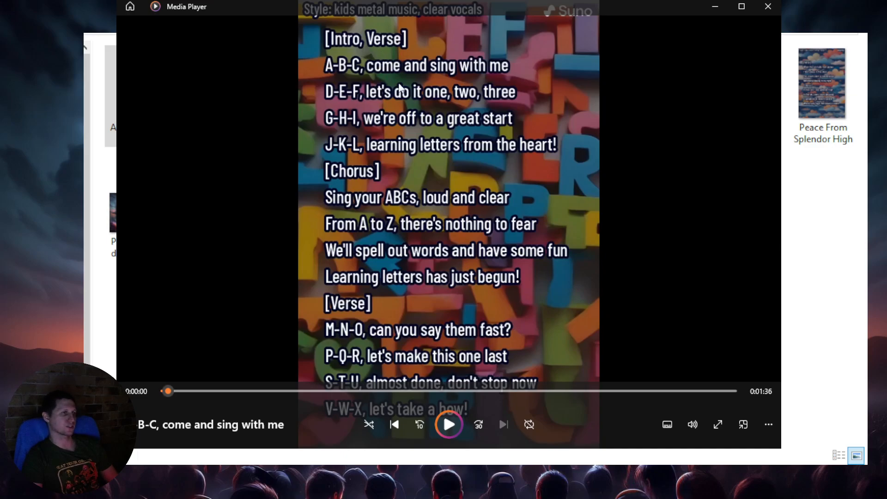
mouse_move(678, 222)
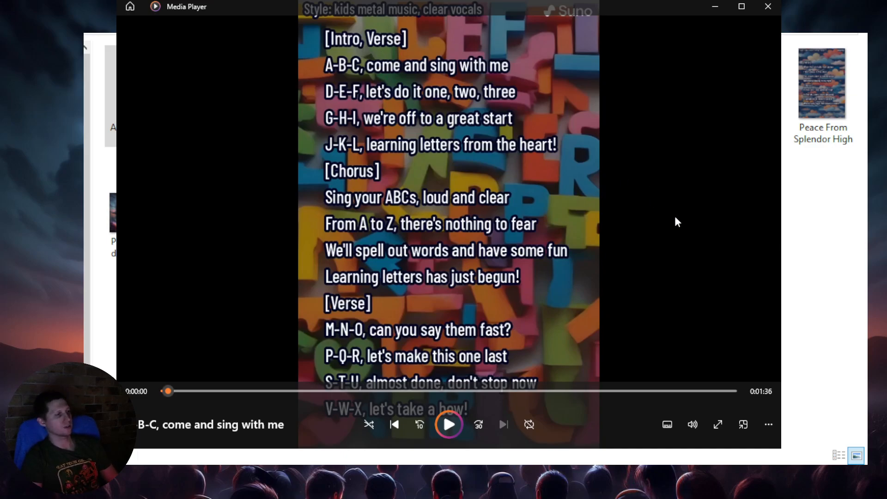
mouse_move(310, 276)
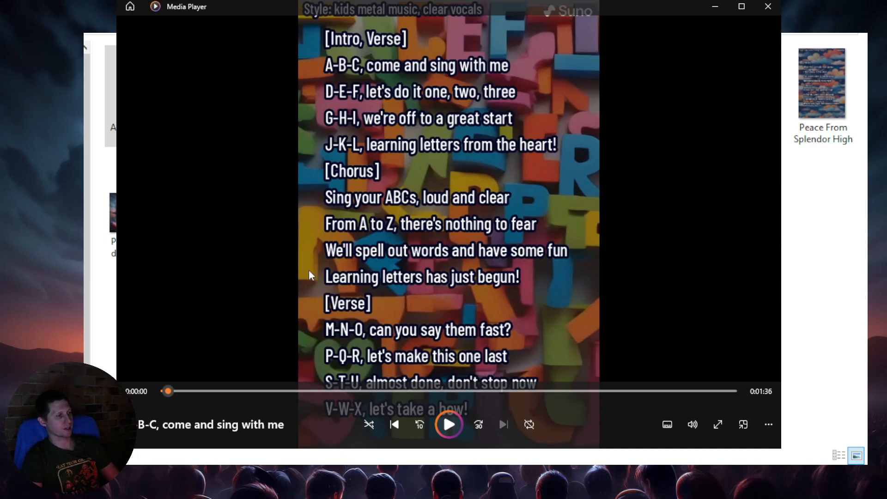
mouse_move(167, 385)
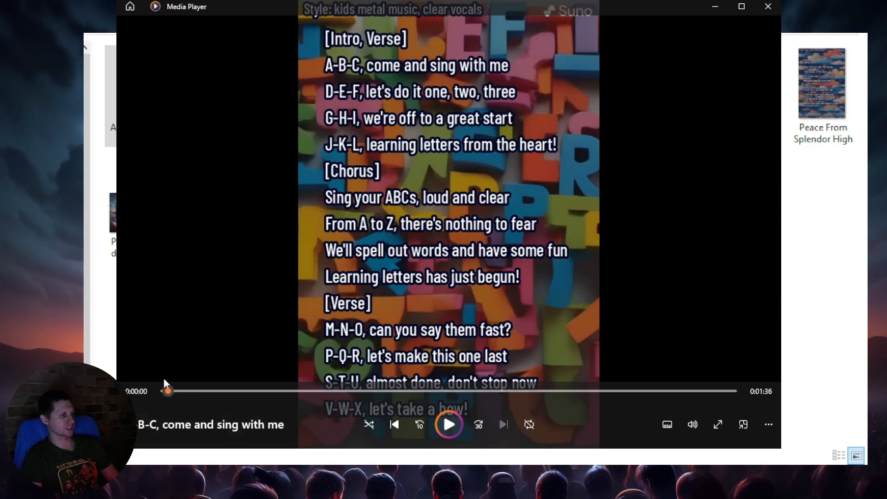
mouse_move(409, 83)
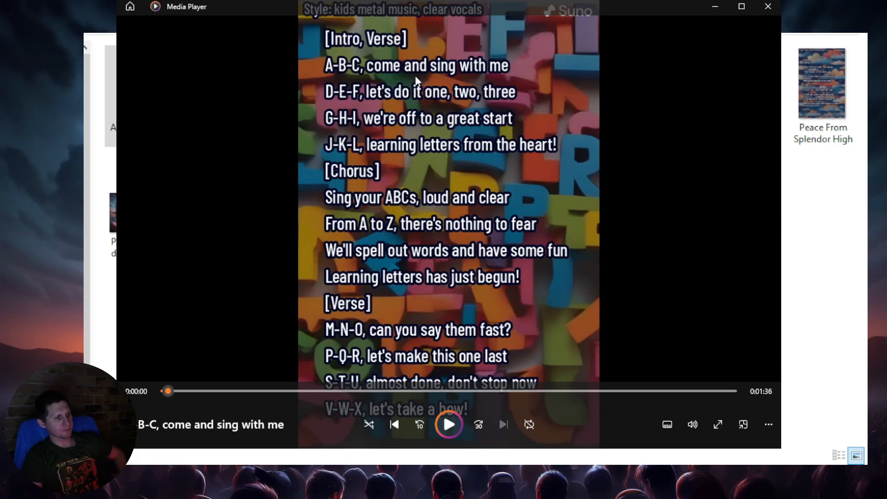
mouse_move(348, 73)
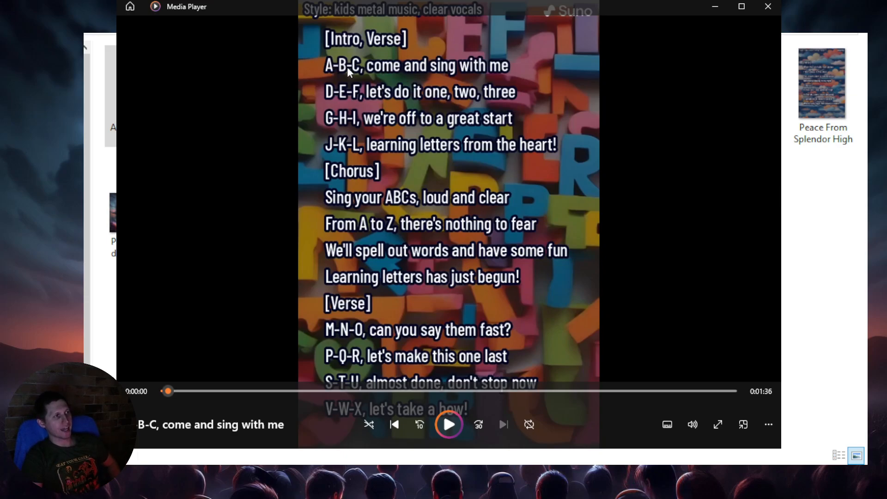
mouse_move(394, 100)
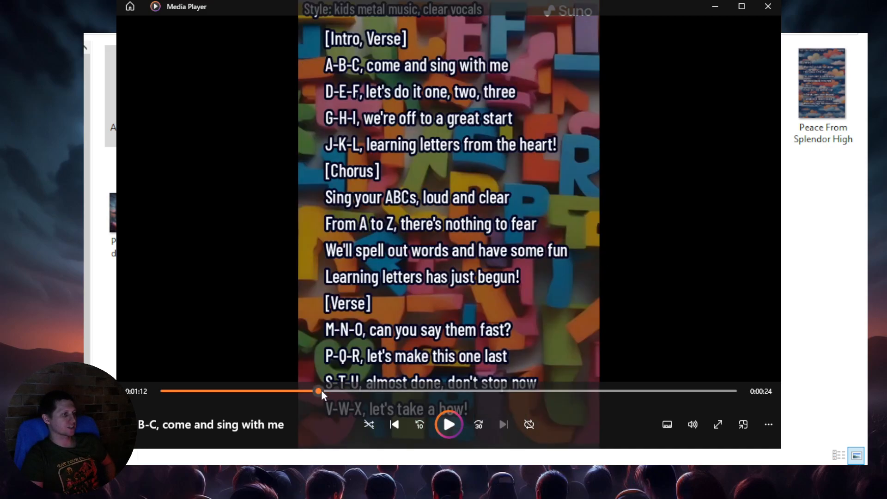
mouse_move(488, 254)
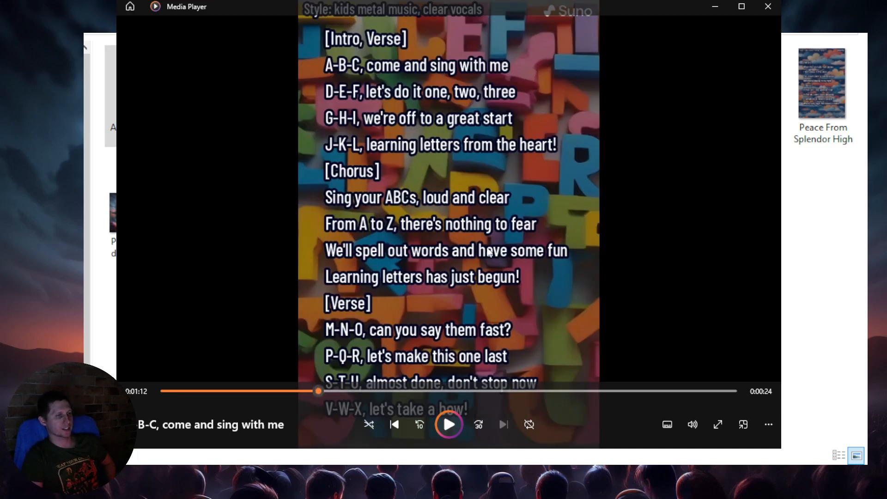
mouse_move(427, 385)
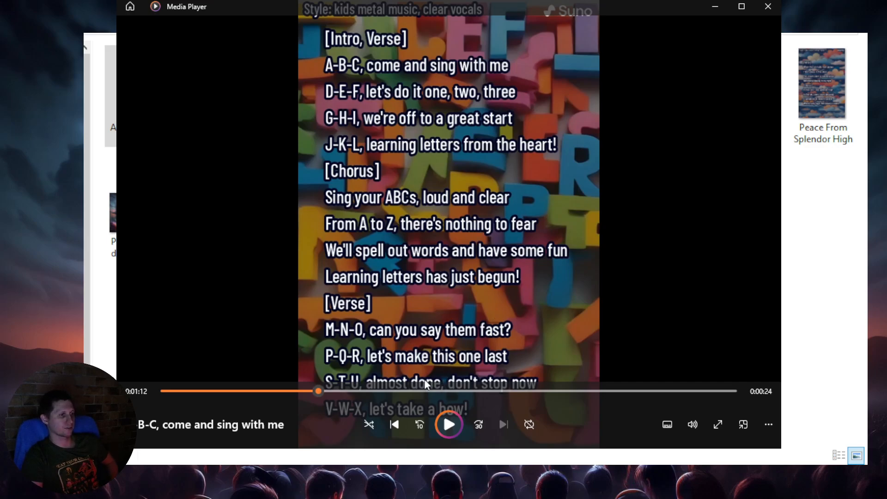
mouse_move(497, 371)
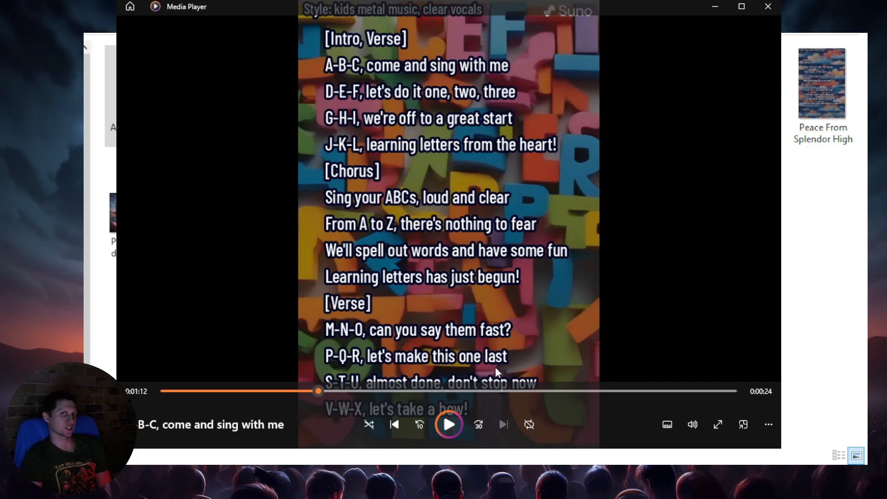
mouse_move(562, 391)
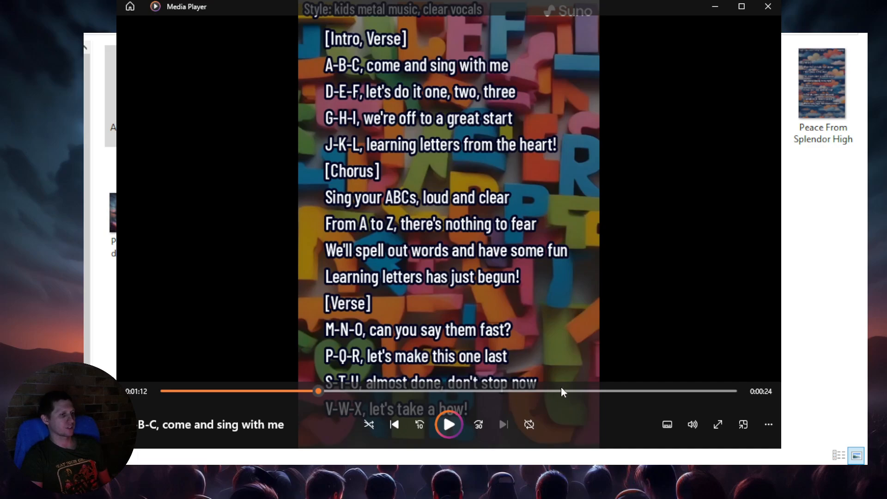
mouse_move(582, 392)
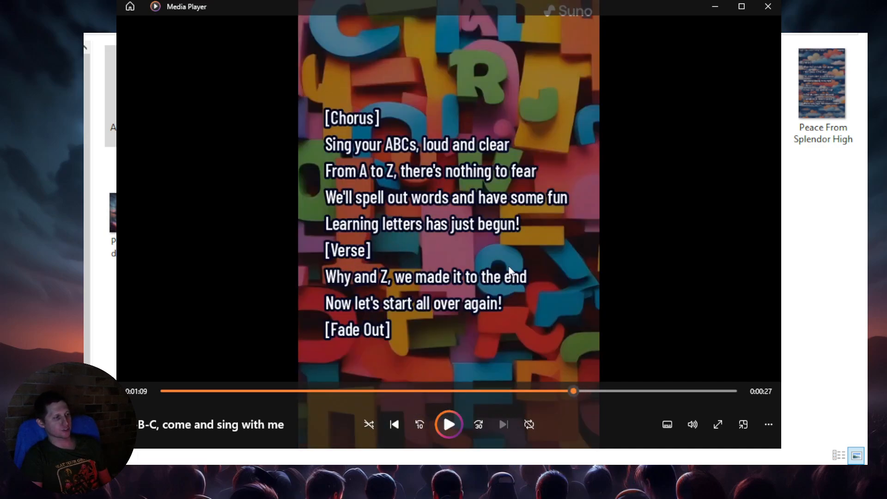
mouse_move(373, 336)
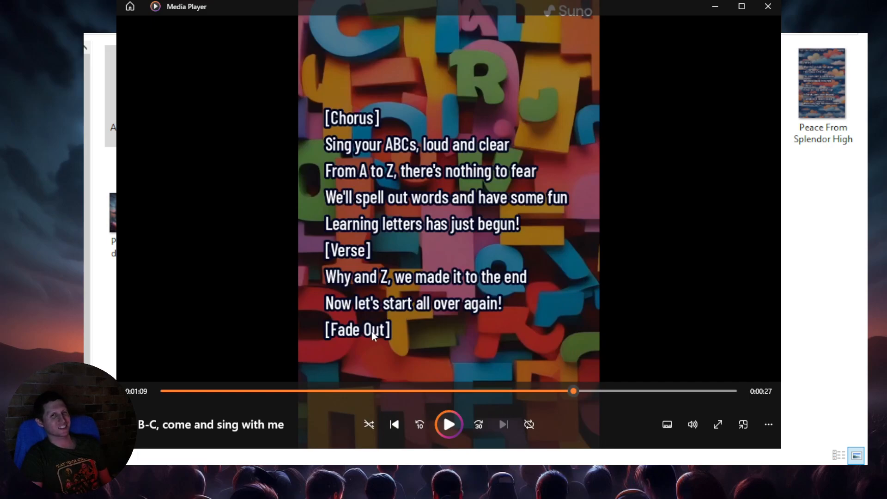
mouse_move(480, 196)
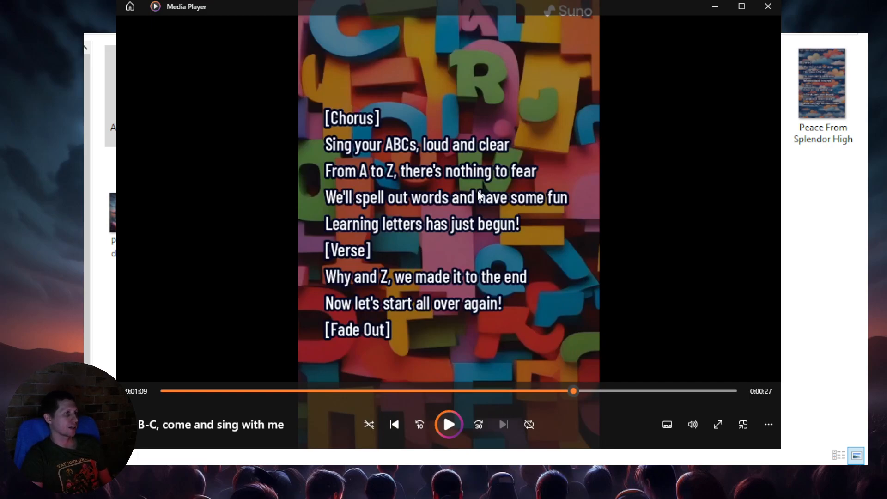
mouse_move(310, 26)
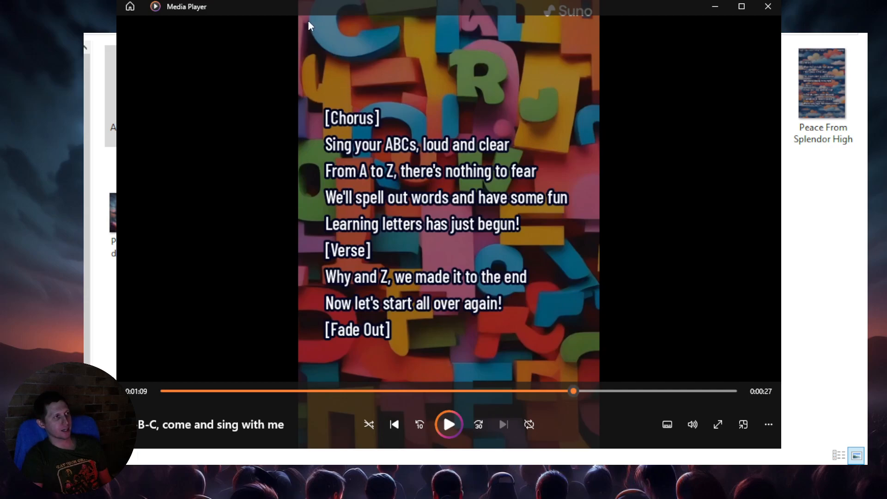
Jump the ABC video ahead to the closing chorus, around 1:12
click(449, 424)
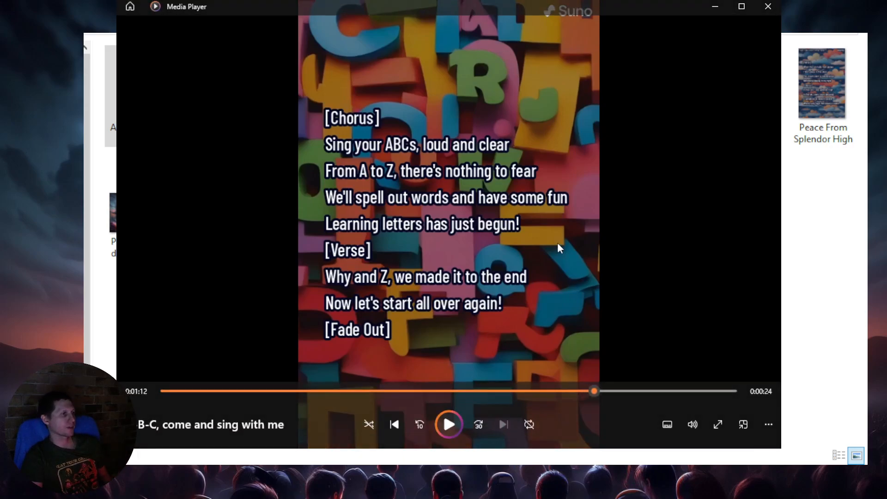
mouse_move(536, 207)
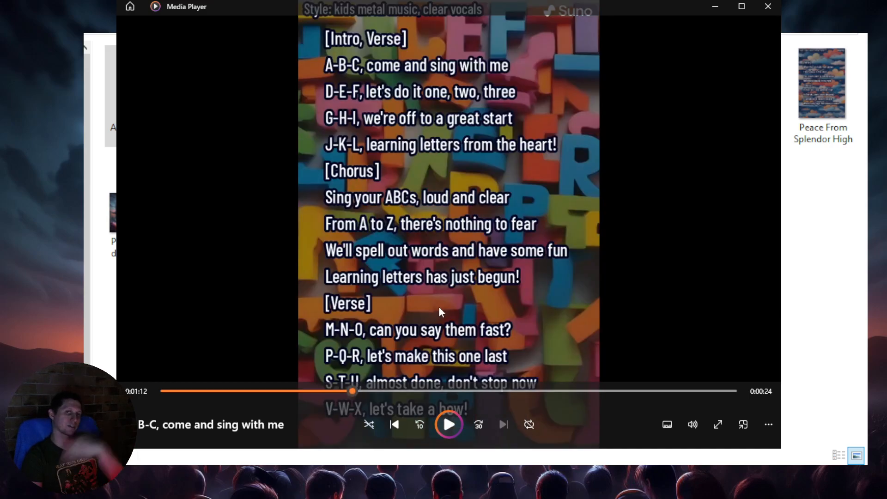
mouse_move(443, 305)
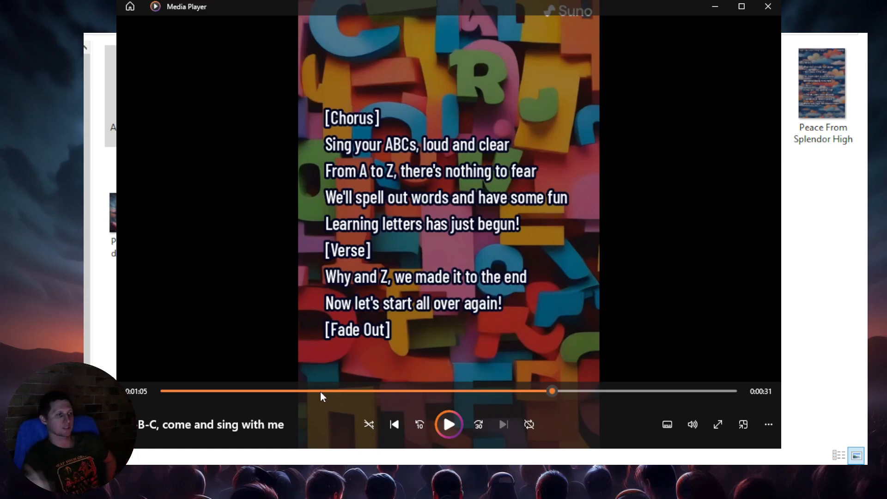
mouse_move(621, 115)
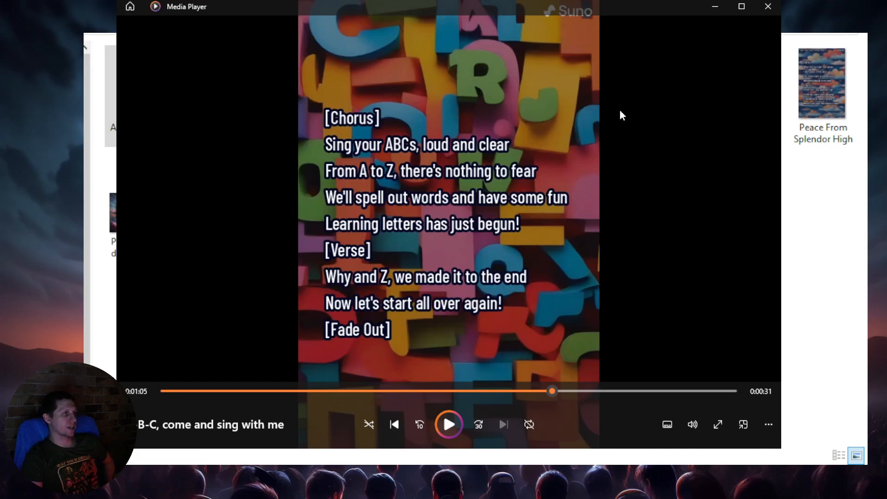
mouse_move(615, 186)
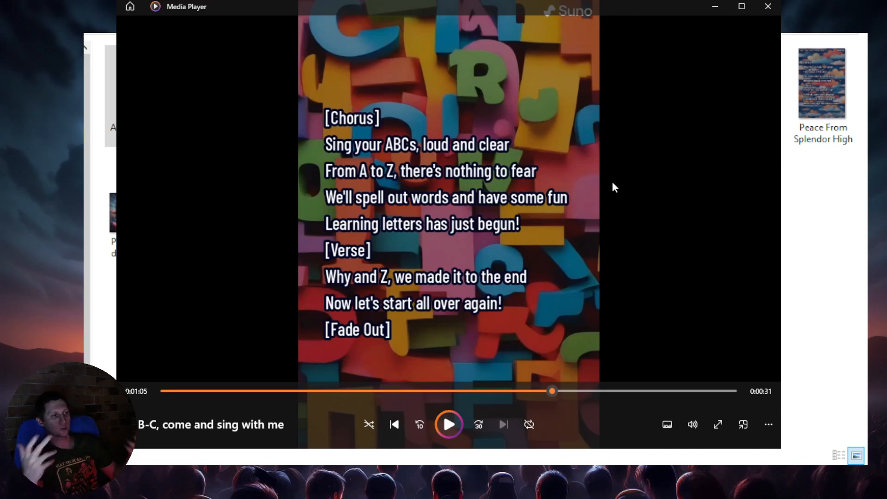
mouse_move(333, 288)
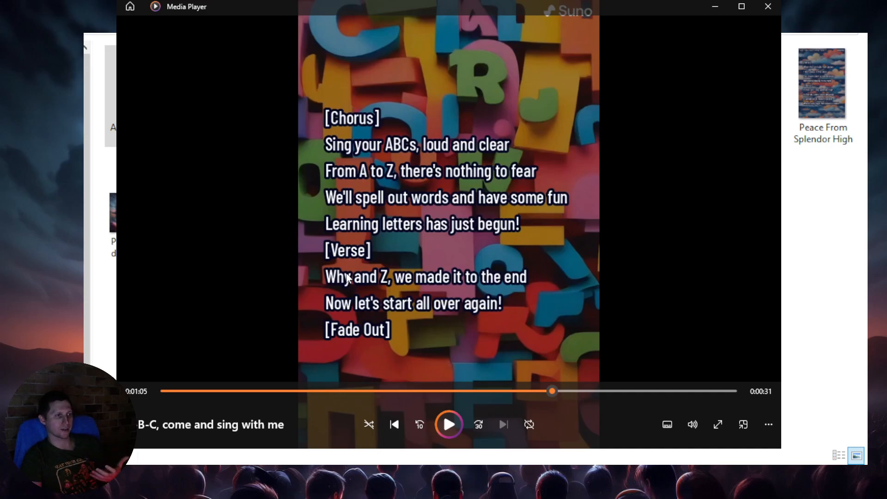
mouse_move(384, 254)
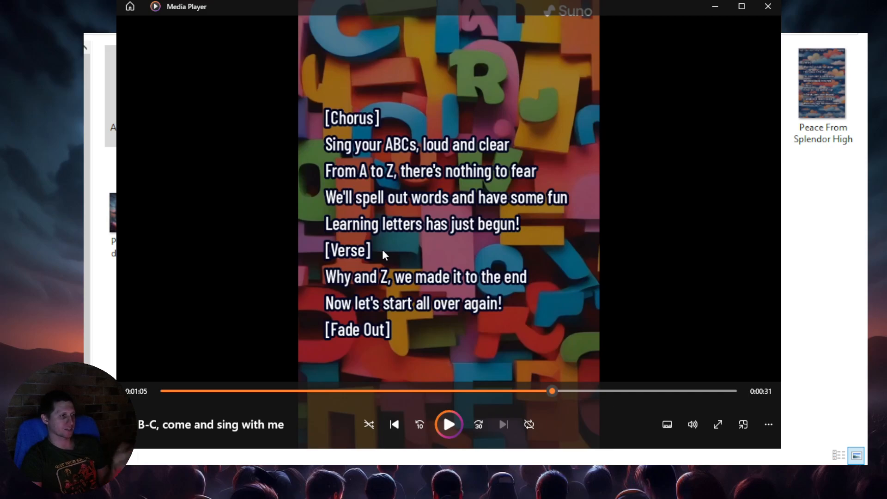
mouse_move(340, 283)
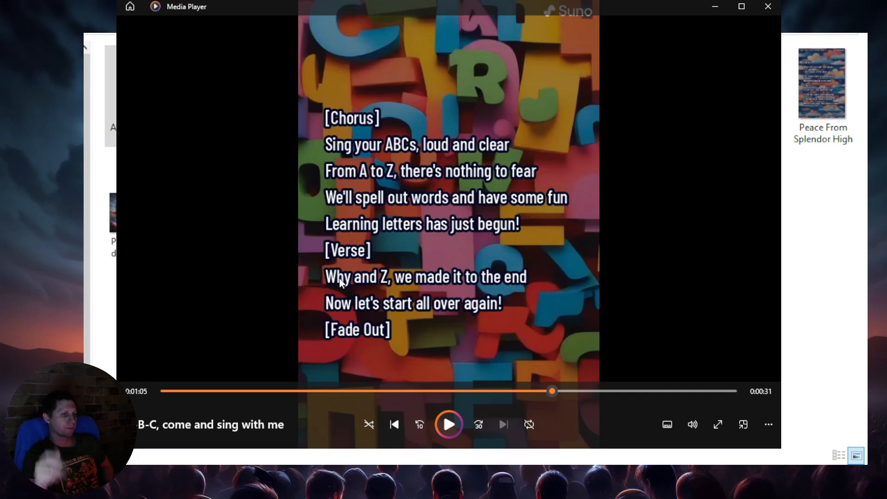
mouse_move(383, 244)
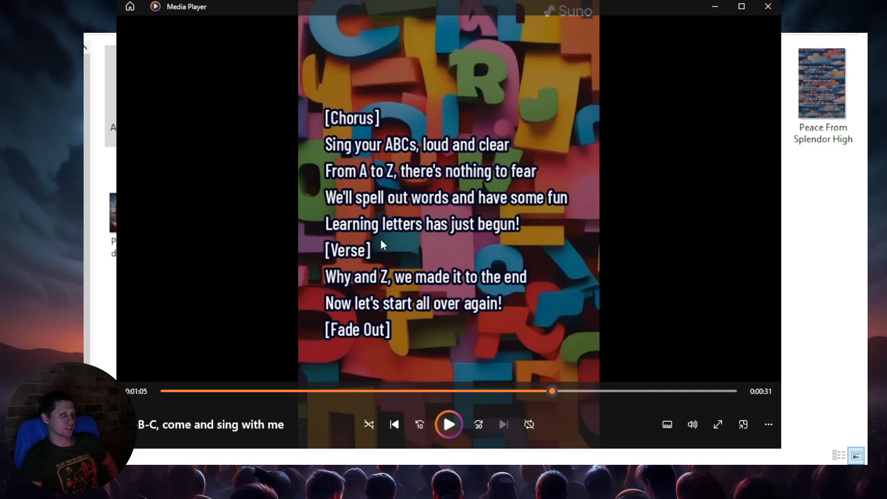
mouse_move(410, 274)
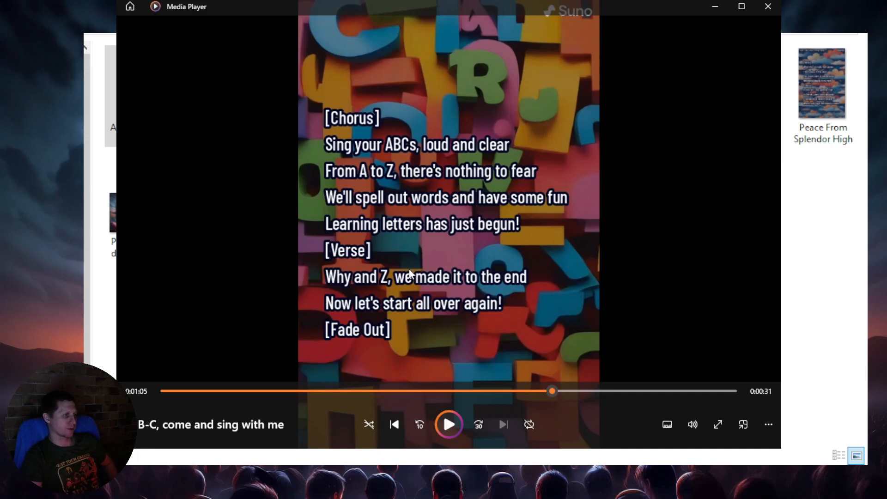
mouse_move(769, 8)
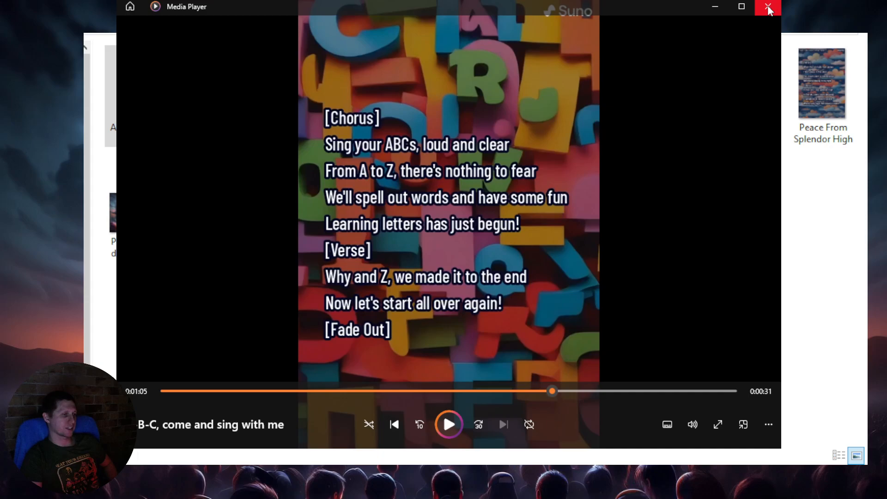
Close Media Player and select 'Peace From Splendor High' in the second song folder
click(768, 8)
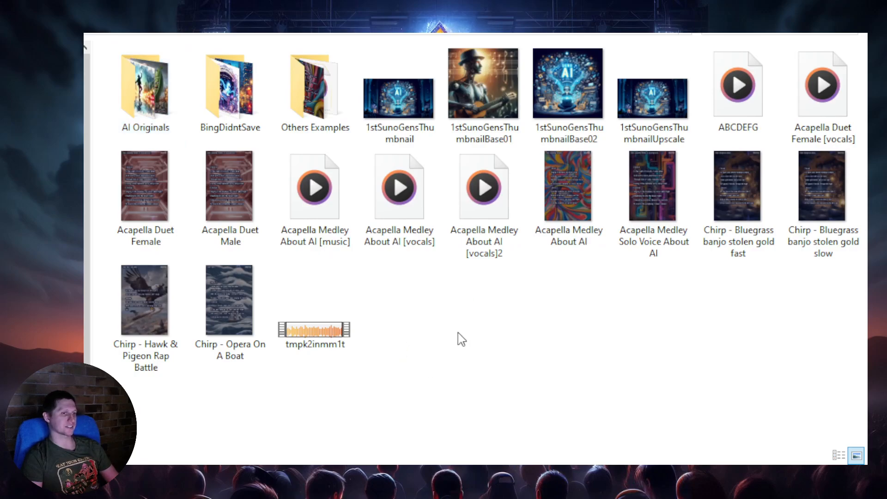
click(229, 186)
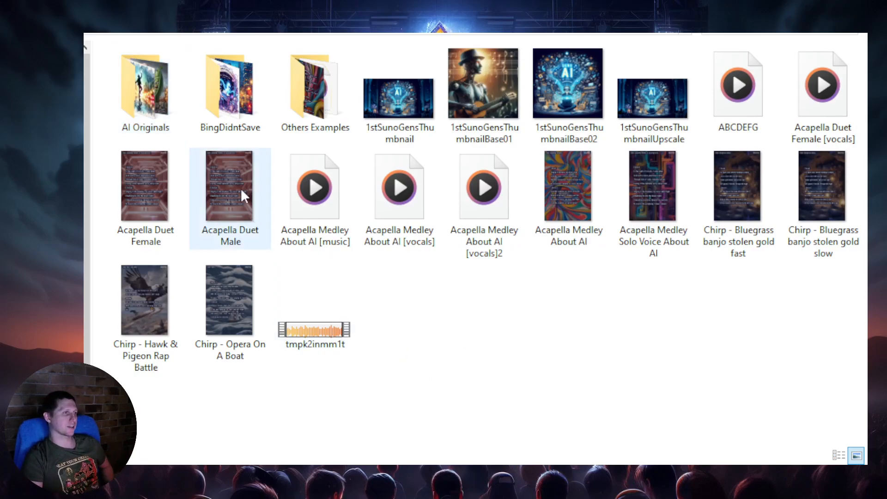
click(144, 91)
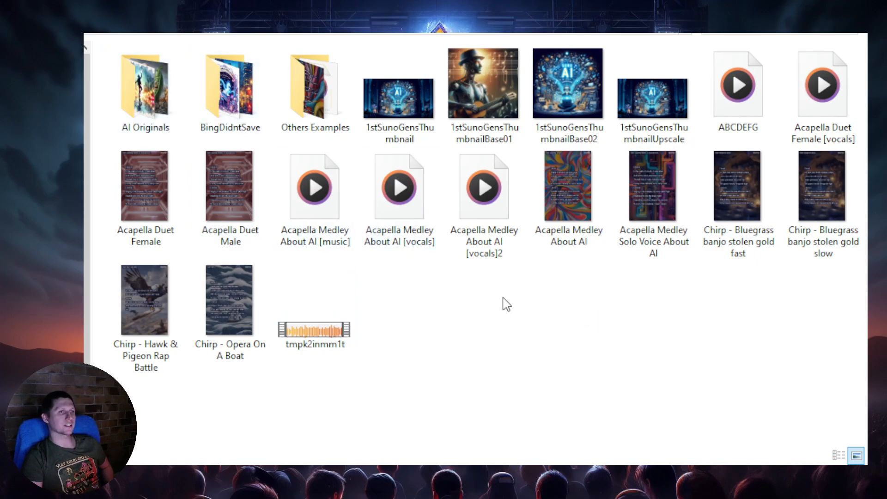
mouse_move(588, 318)
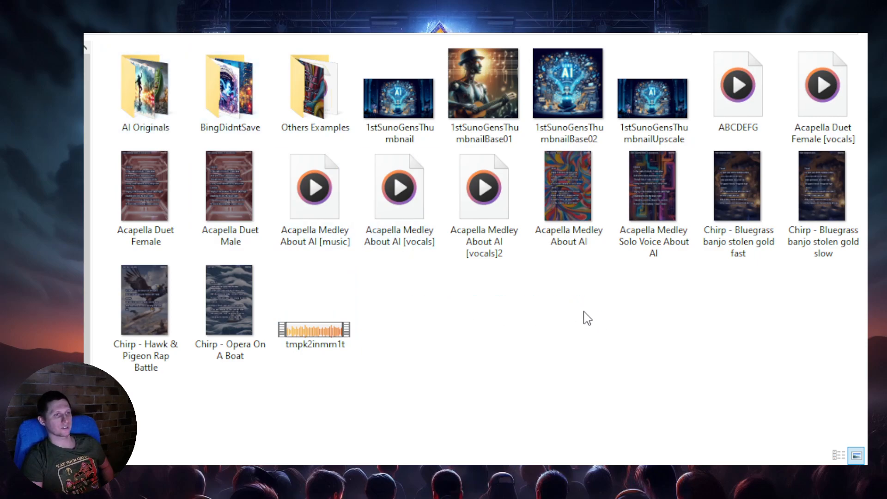
mouse_move(604, 322)
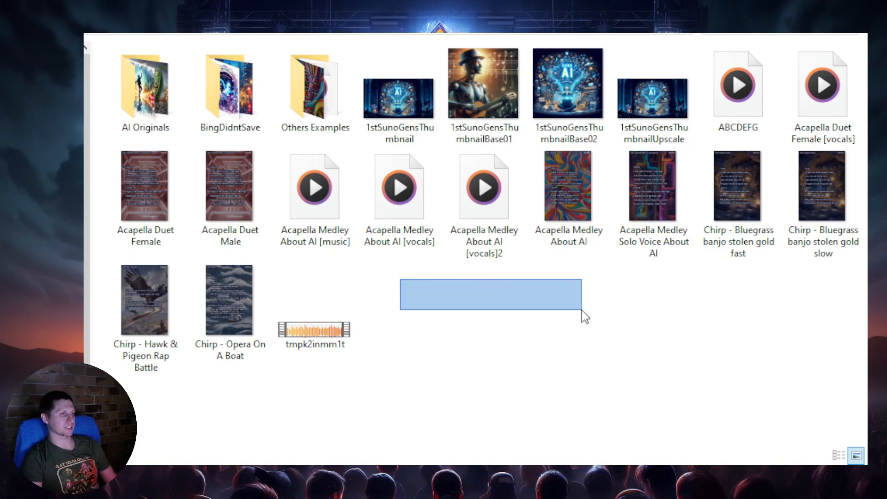
click(144, 91)
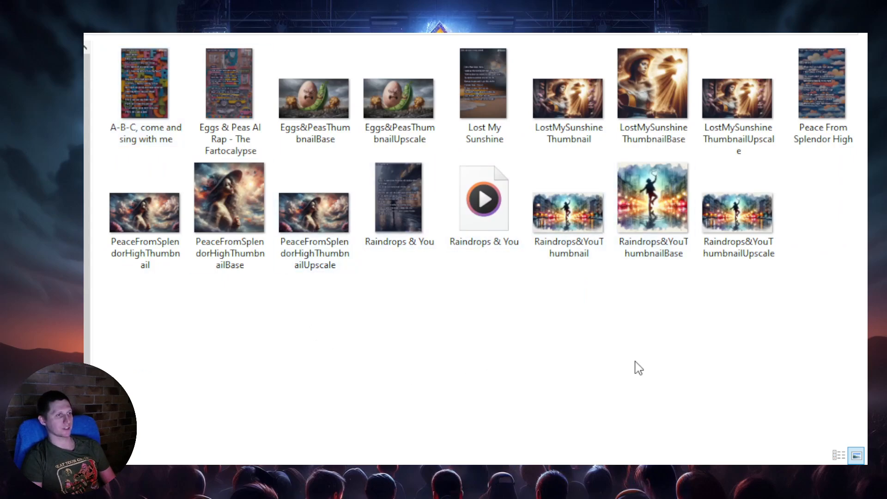
mouse_move(382, 327)
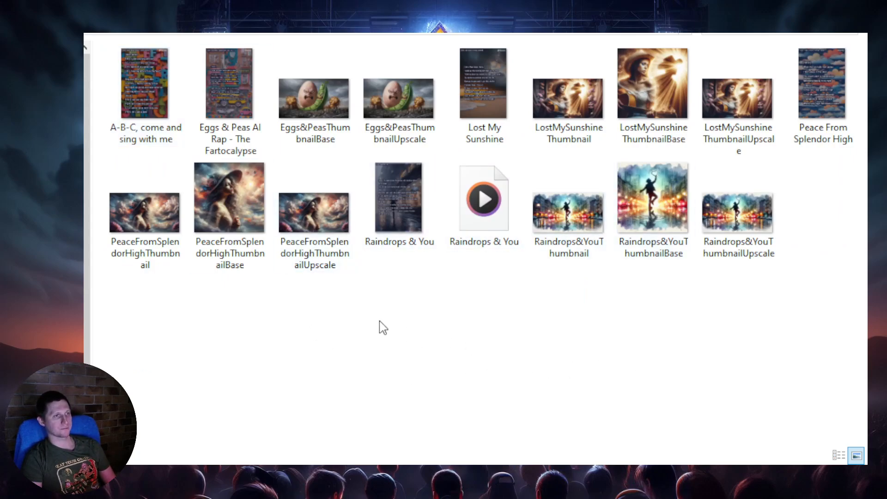
mouse_move(567, 348)
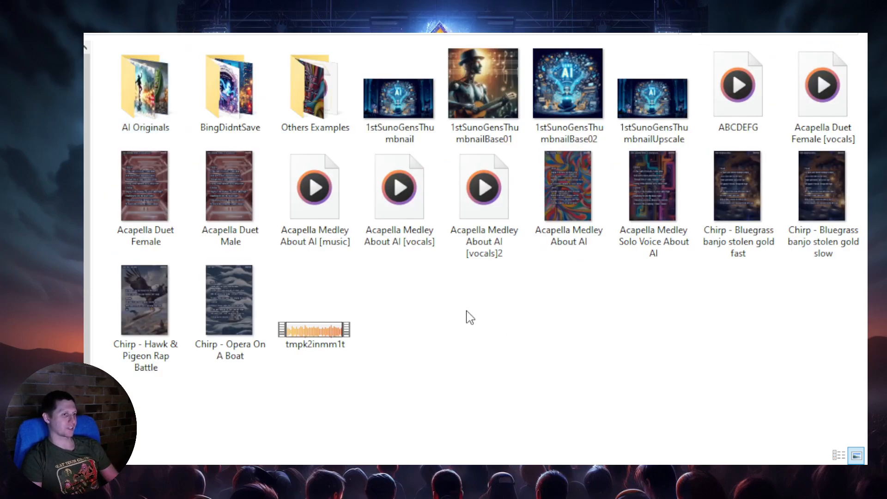
click(144, 87)
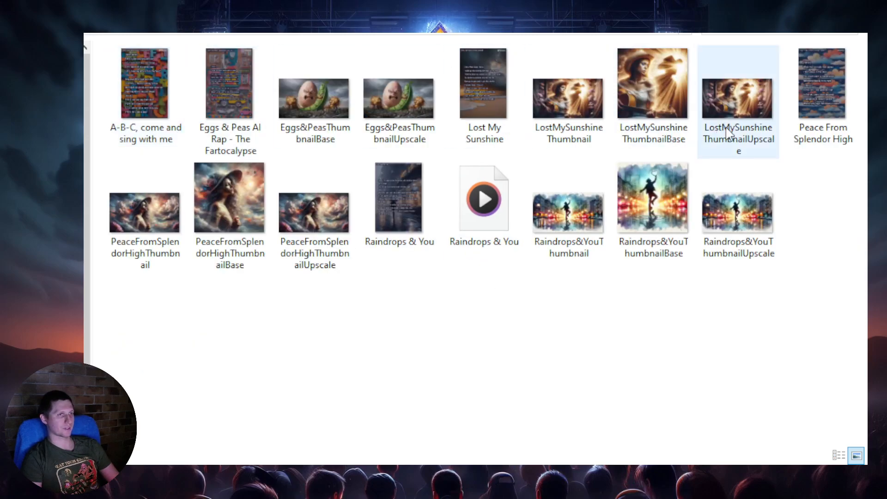
click(822, 91)
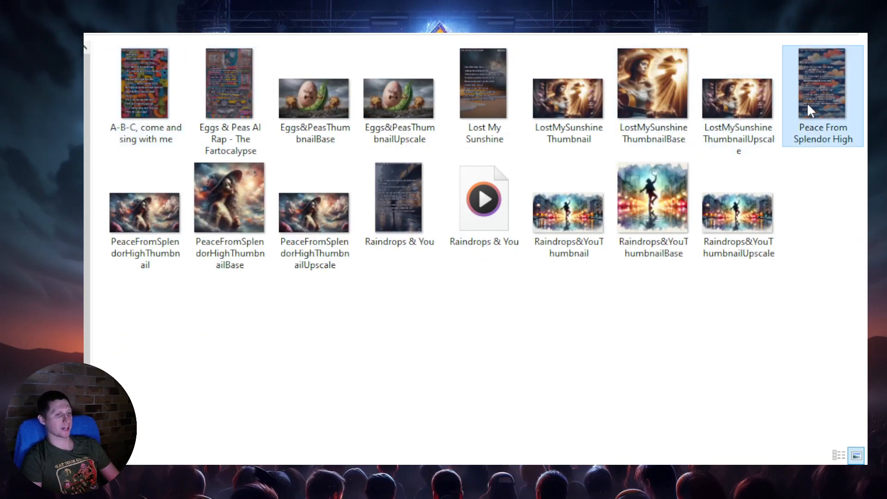
Play the 'Peace From Splendor High' lyric video in Media Player
double_click(821, 83)
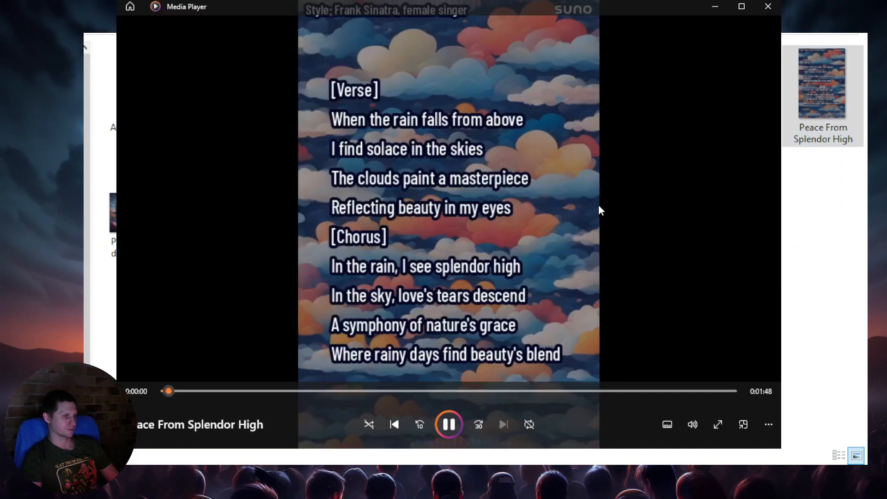
mouse_move(667, 201)
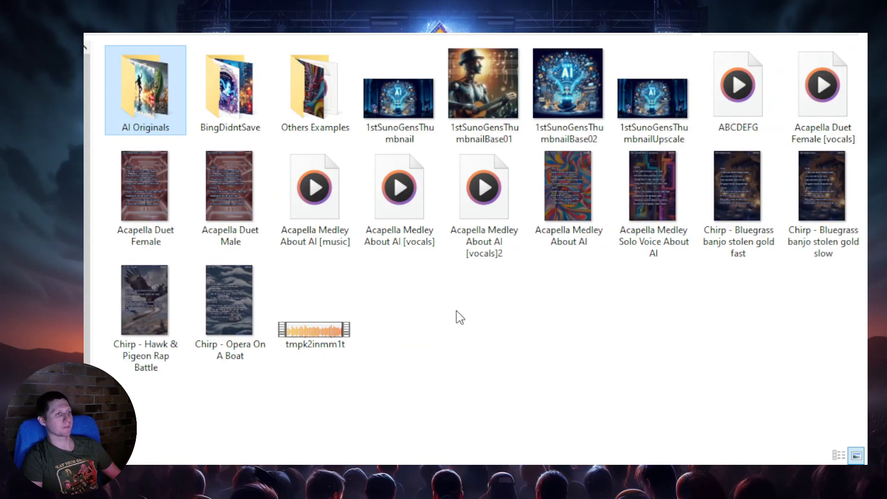
click(557, 338)
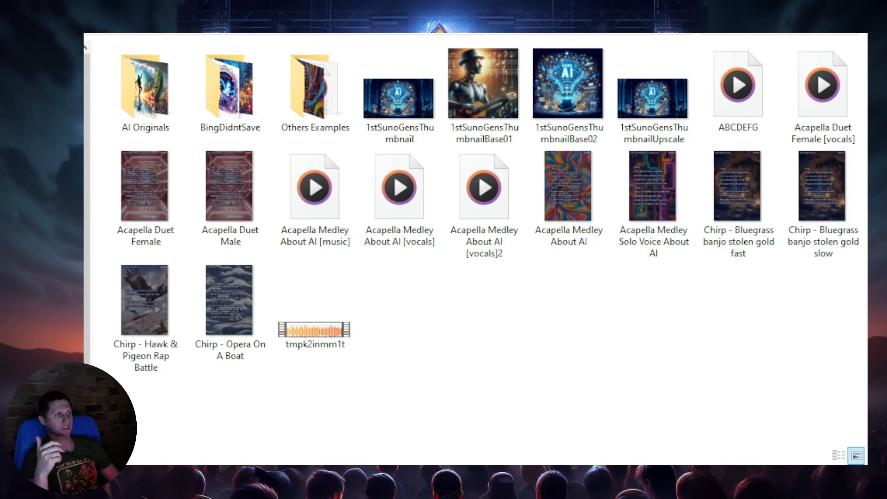
click(568, 186)
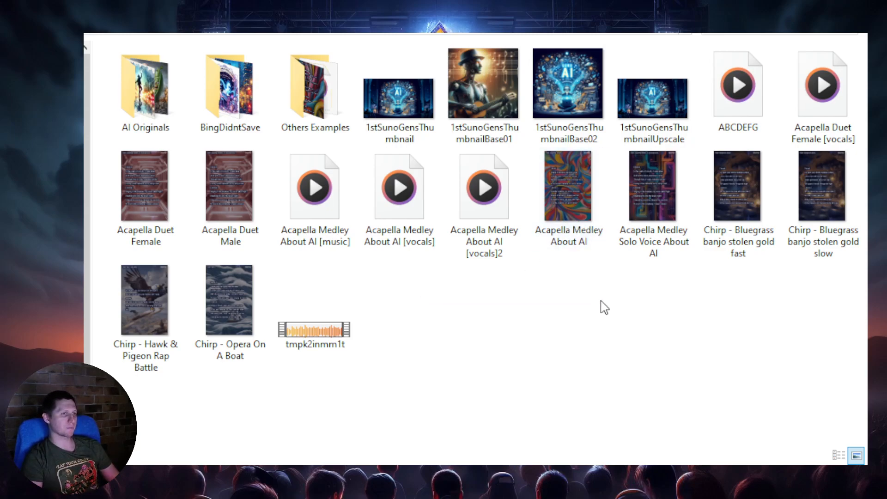
mouse_move(543, 318)
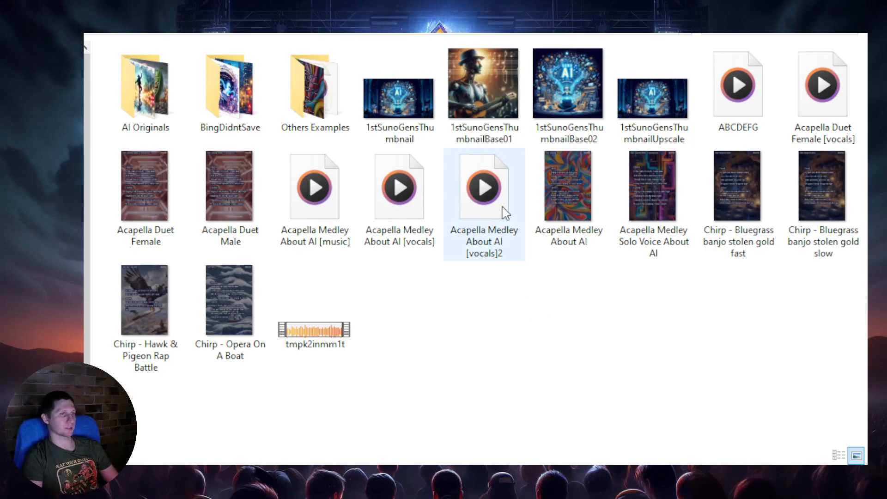
click(652, 93)
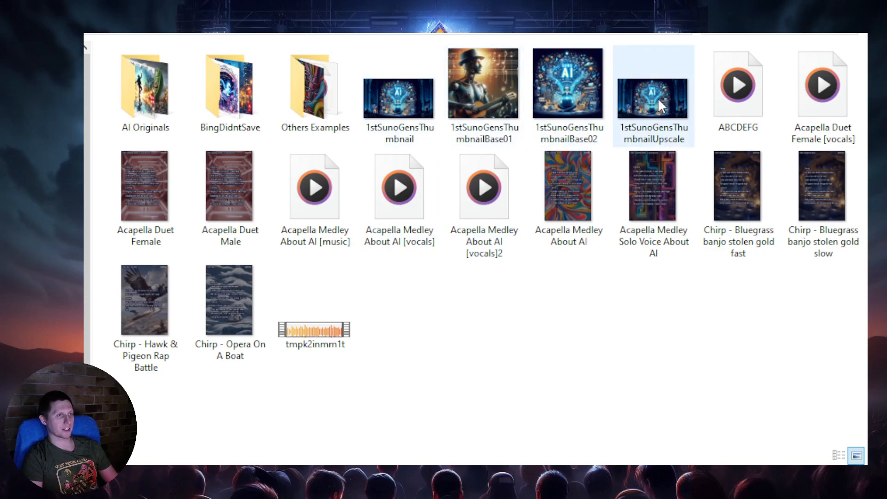
View 1stSunoGensThumbnailUpscale in Photos, close it, and select 'Acapella Medley About AI'
double_click(652, 95)
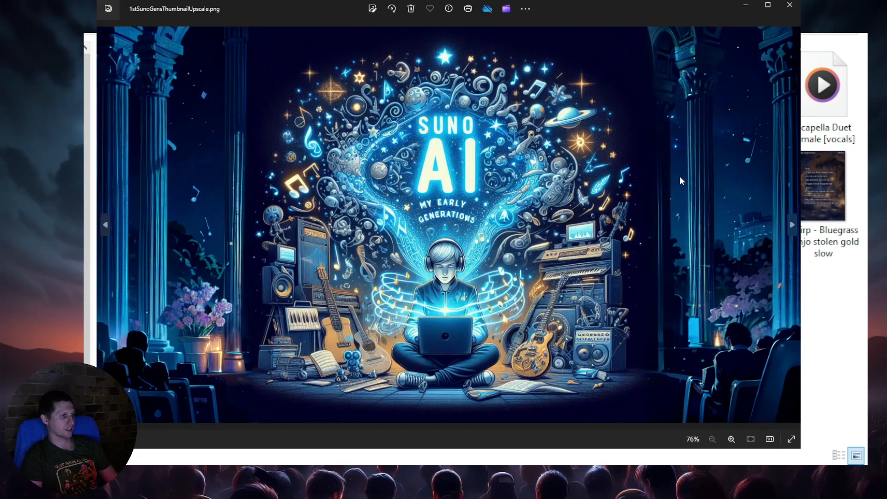
mouse_move(673, 180)
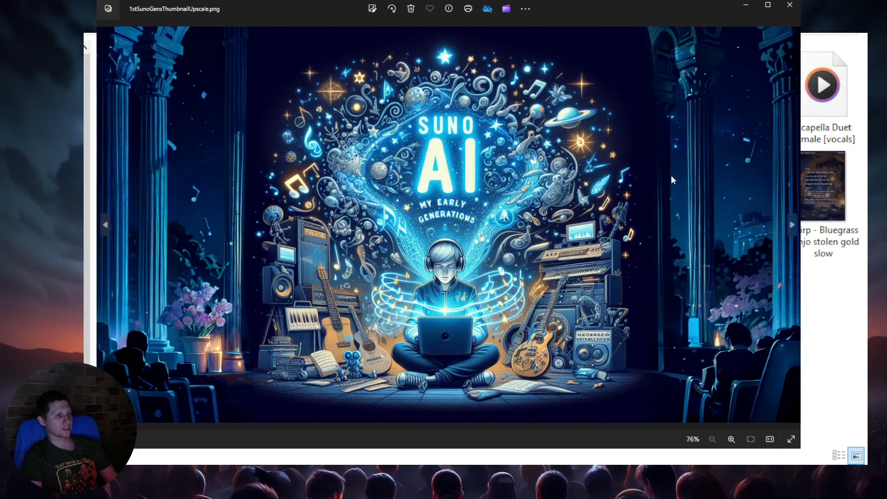
mouse_move(790, 6)
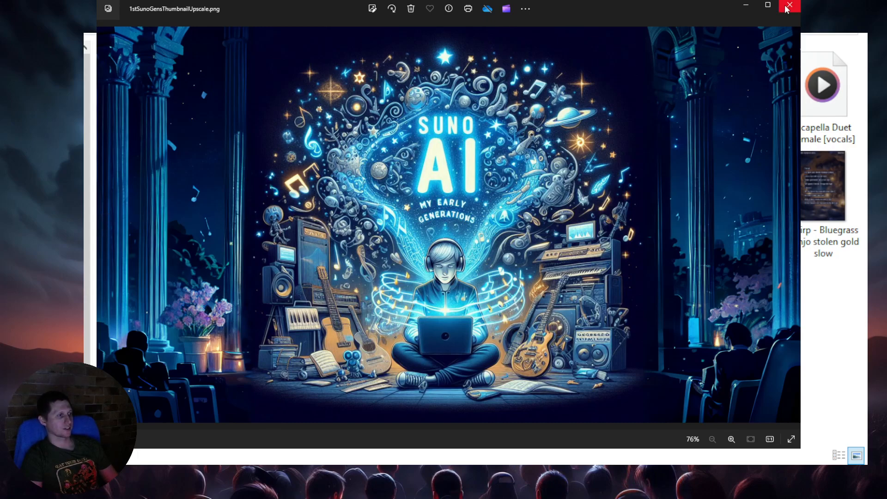
click(790, 6)
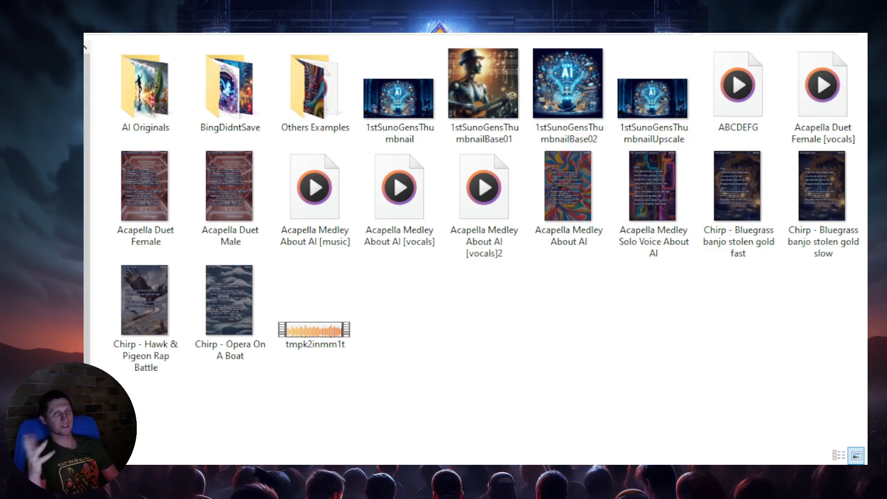
click(315, 186)
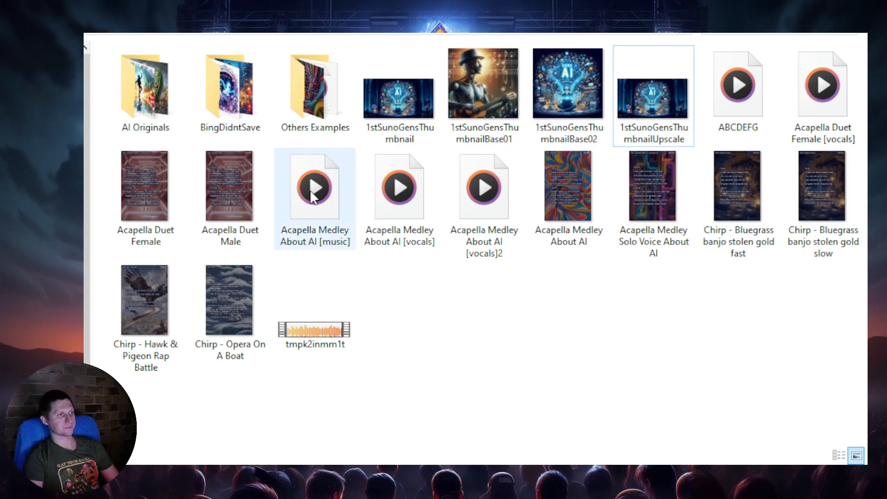
View PeaceFromSplendorHighThumbnailUpscale in Photos, then close Photos
scroll(down, 3)
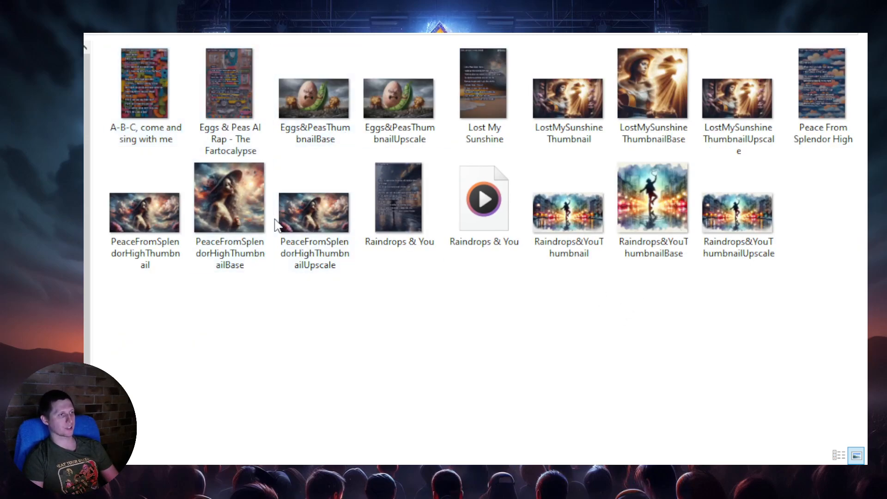
click(314, 198)
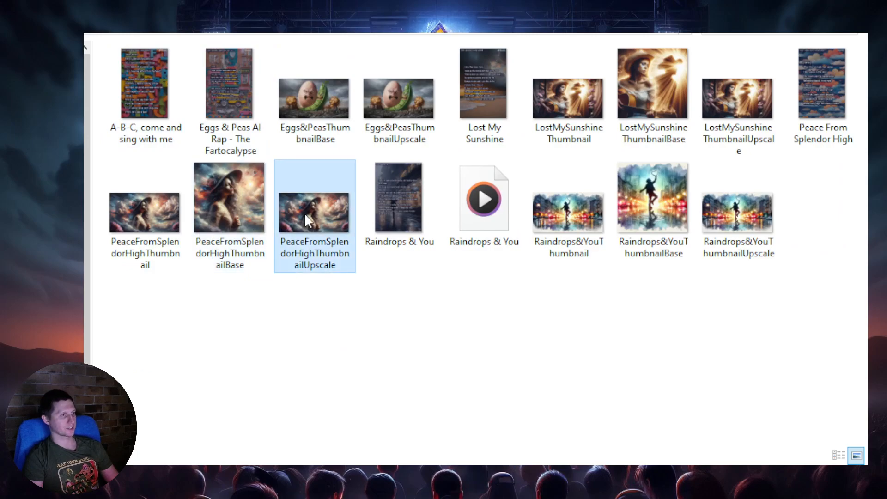
double_click(314, 212)
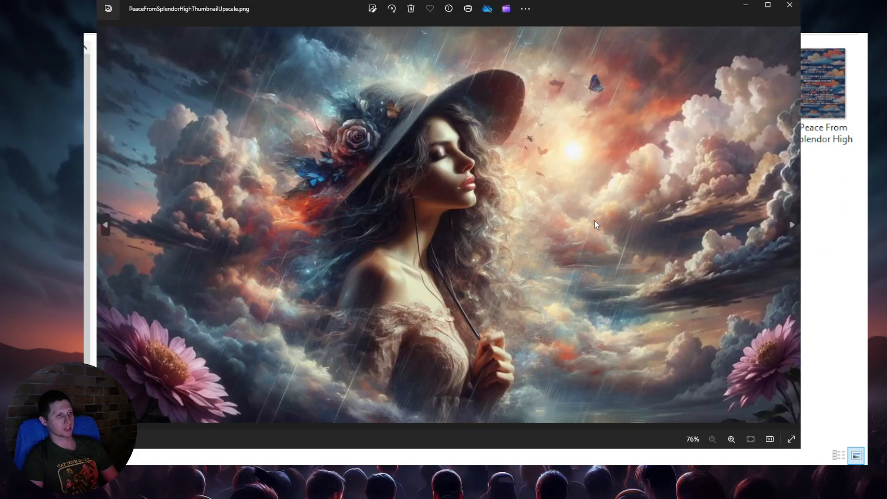
mouse_move(730, 257)
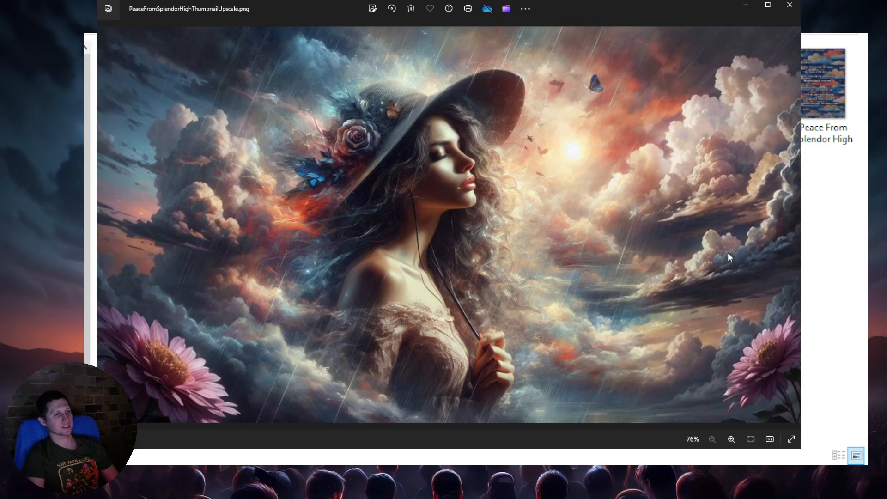
mouse_move(791, 23)
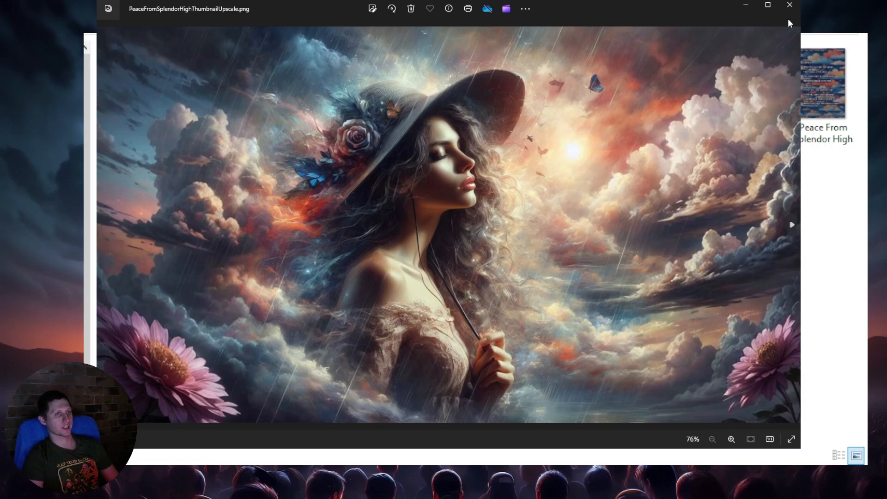
click(790, 5)
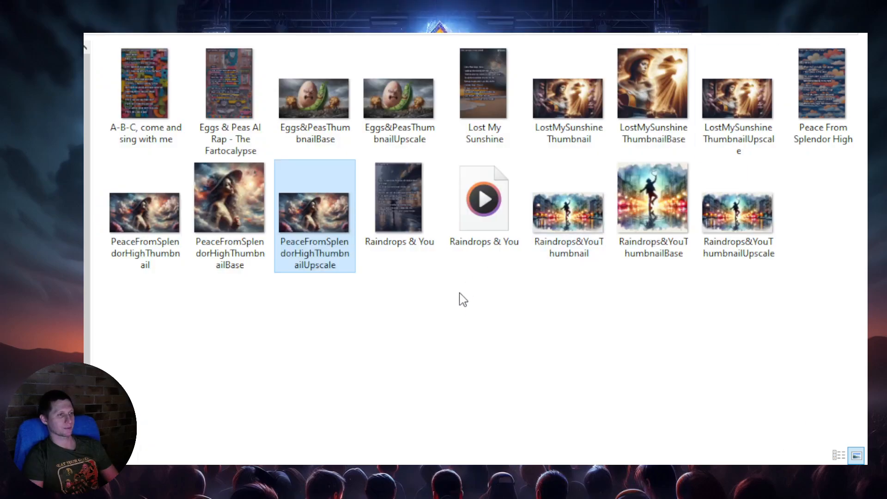